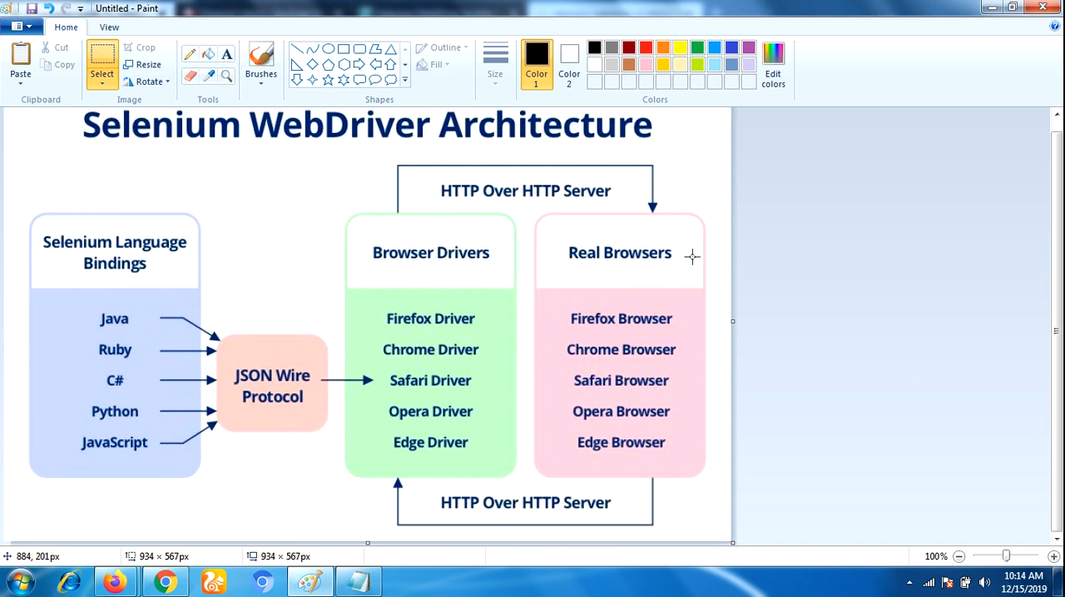
mouse_move(557, 158)
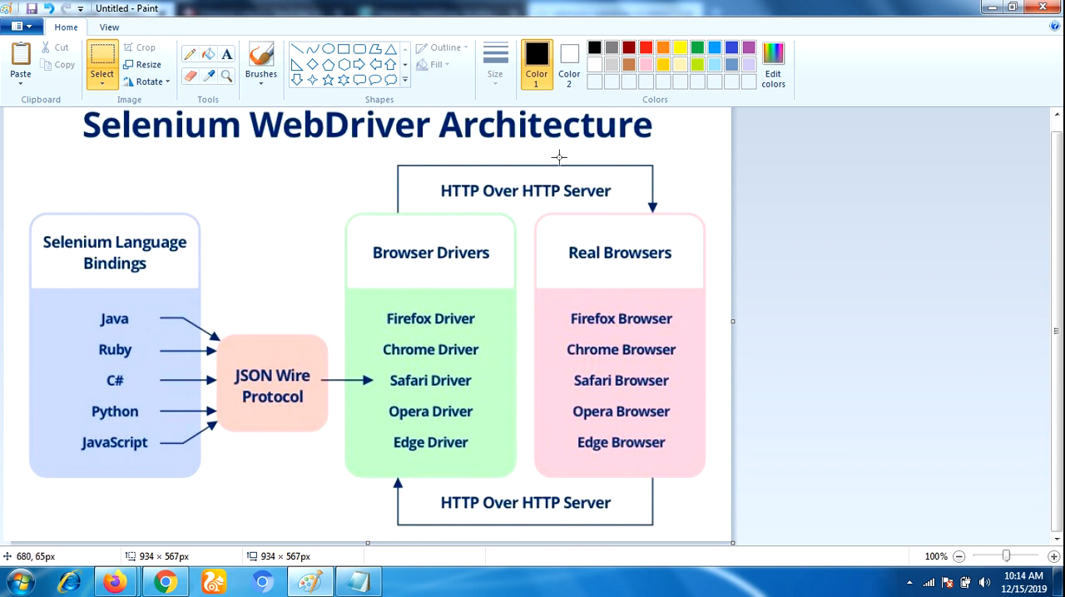
mouse_move(150, 253)
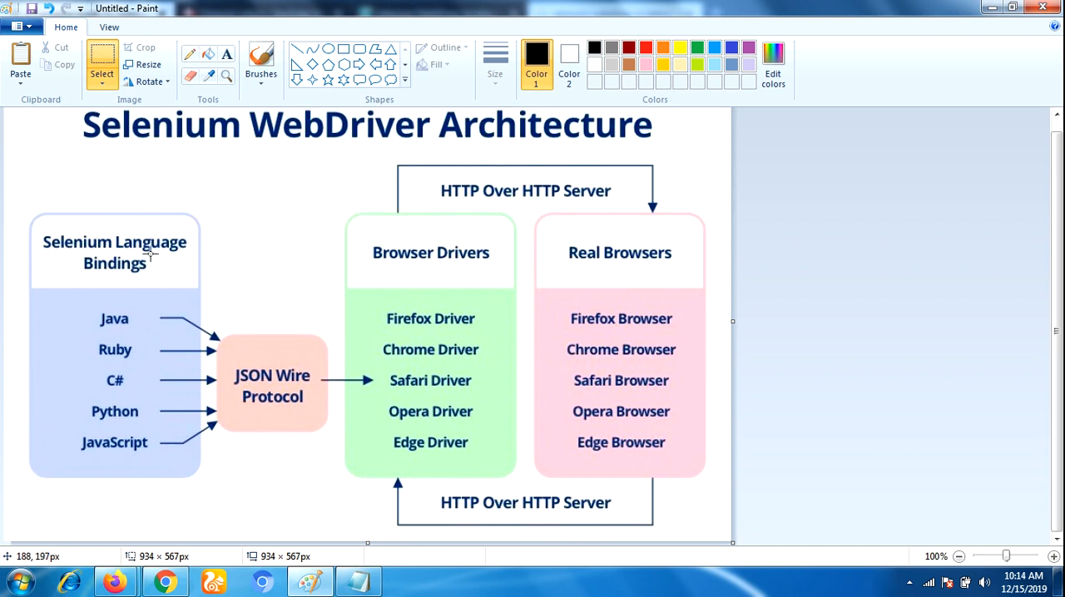
mouse_move(184, 320)
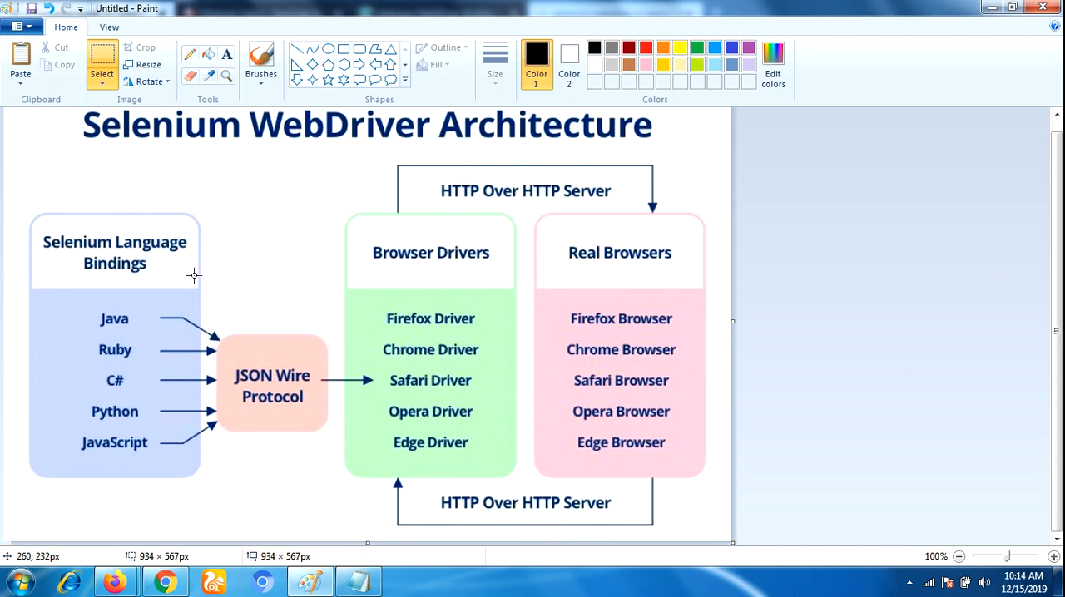
mouse_move(116, 272)
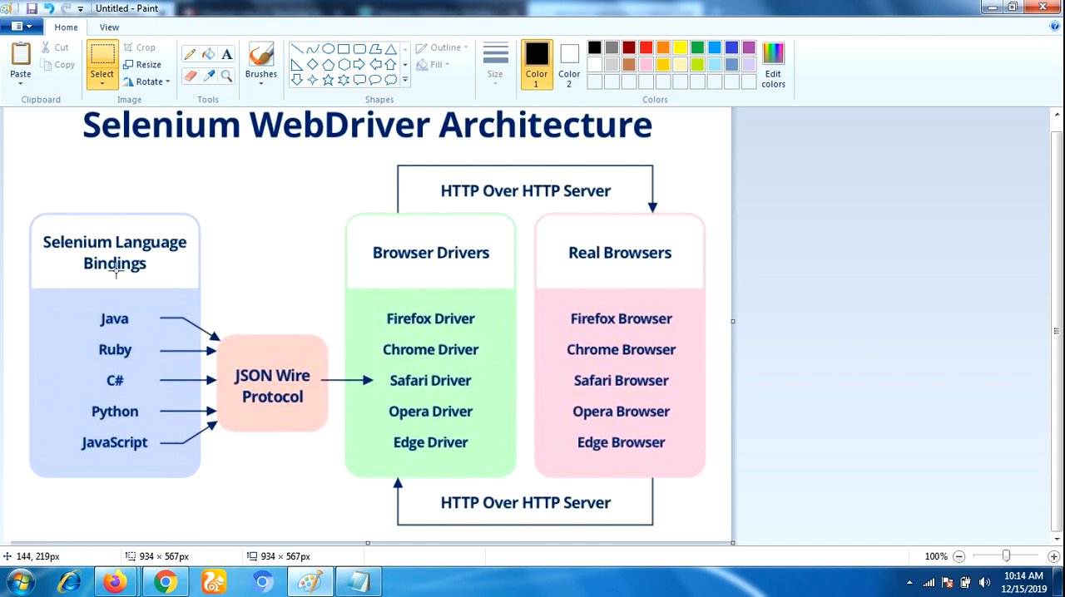
mouse_move(186, 275)
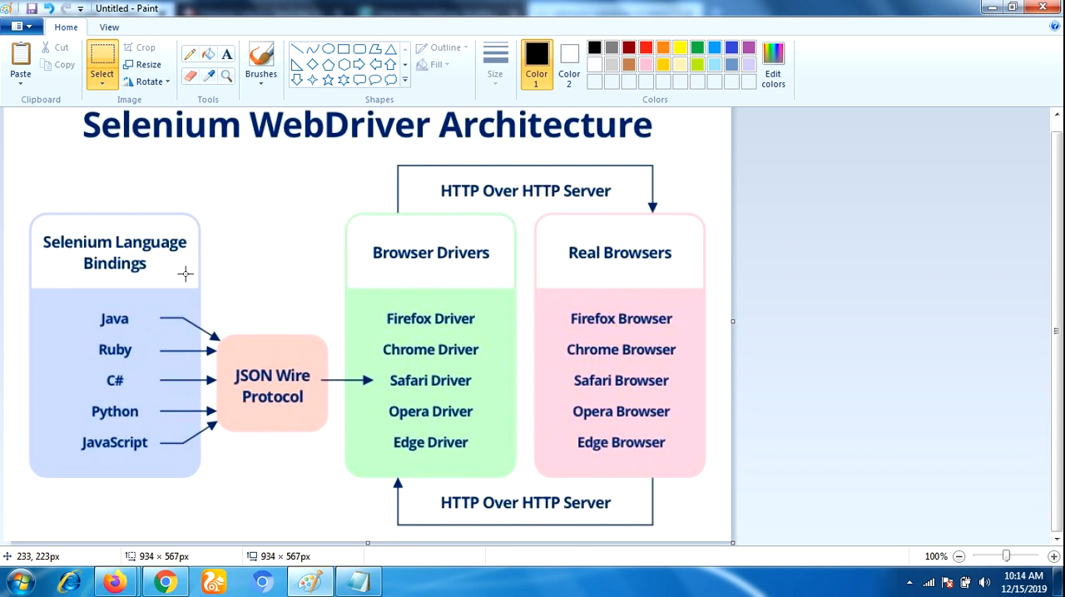
mouse_move(113, 254)
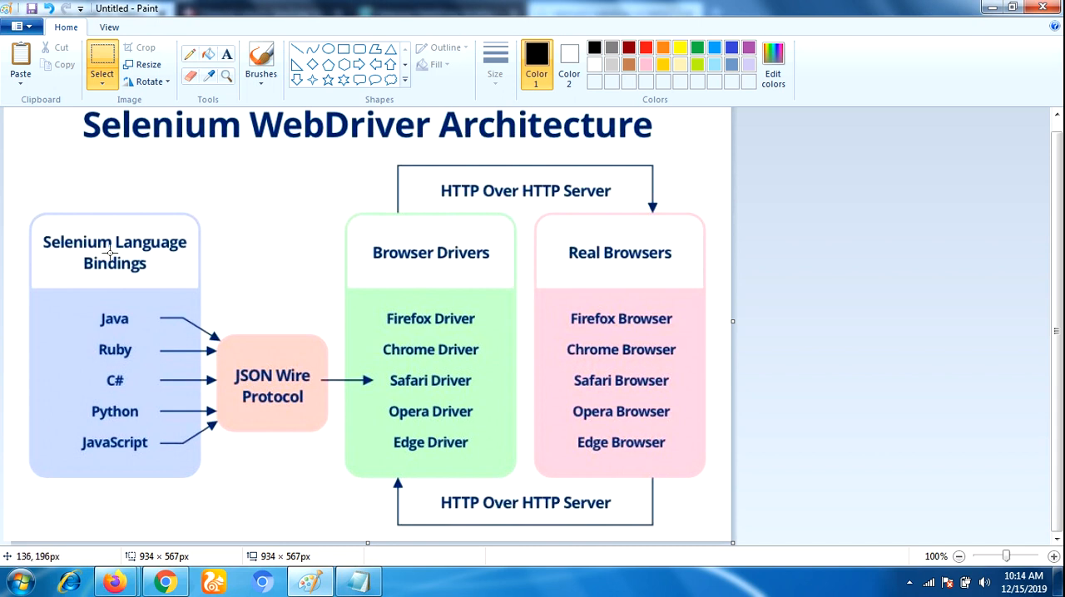
mouse_move(237, 397)
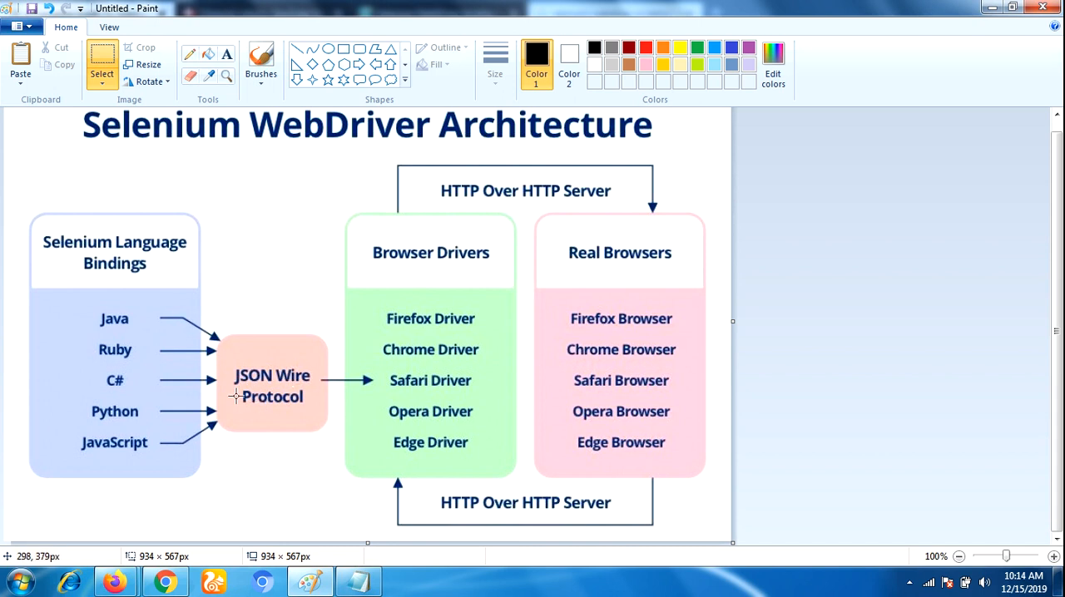
mouse_move(270, 413)
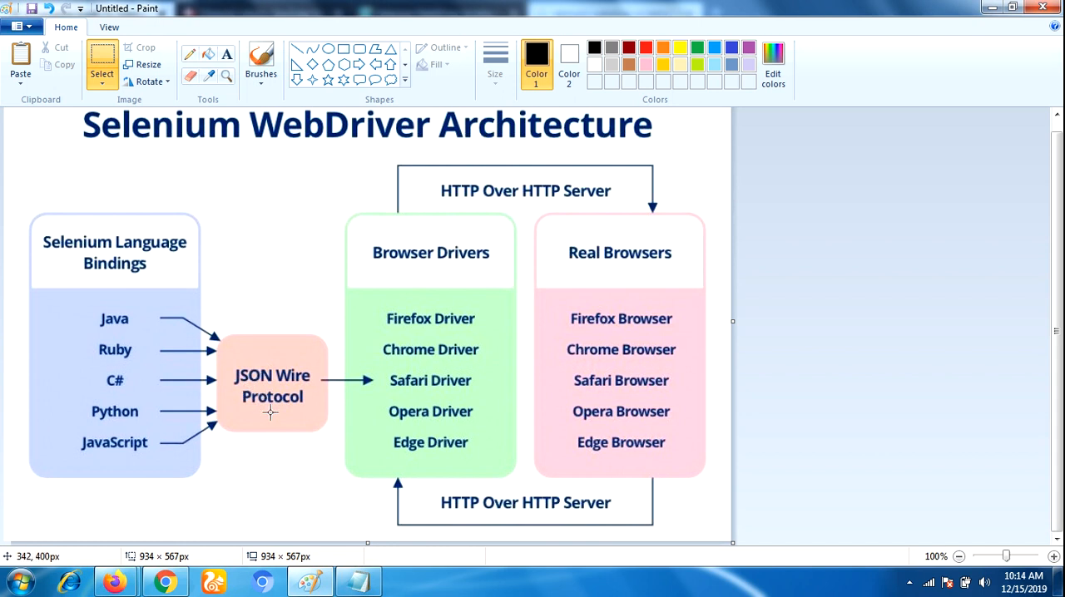
mouse_move(364, 386)
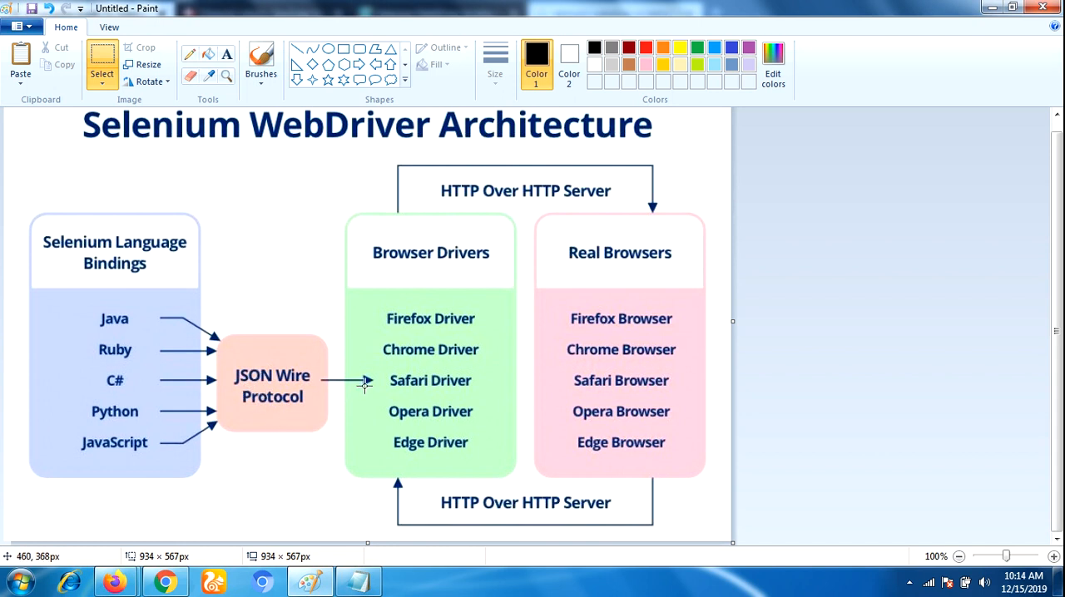
mouse_move(416, 258)
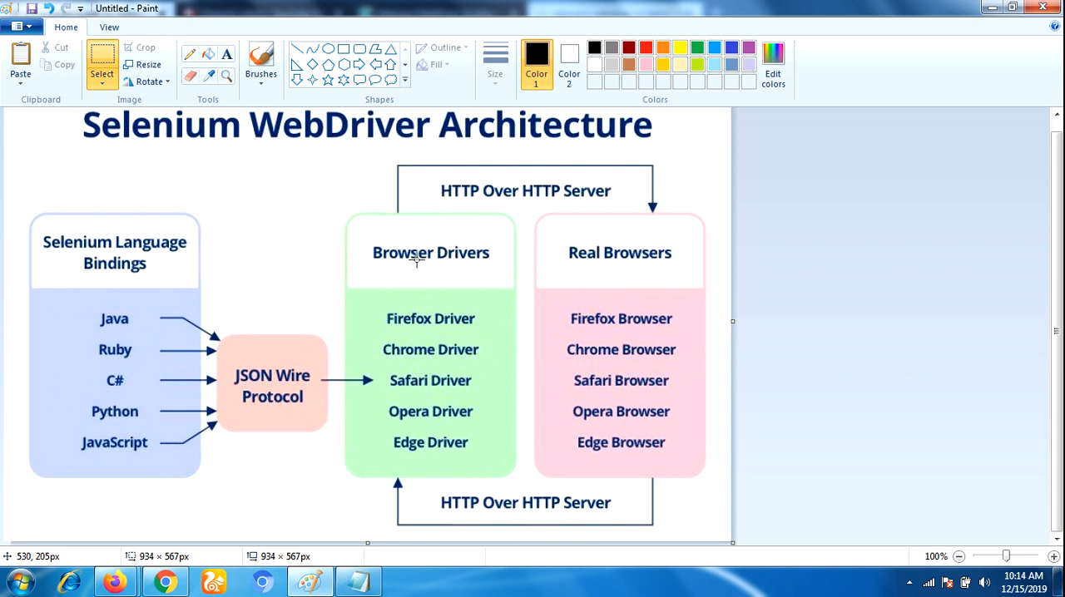
mouse_move(606, 322)
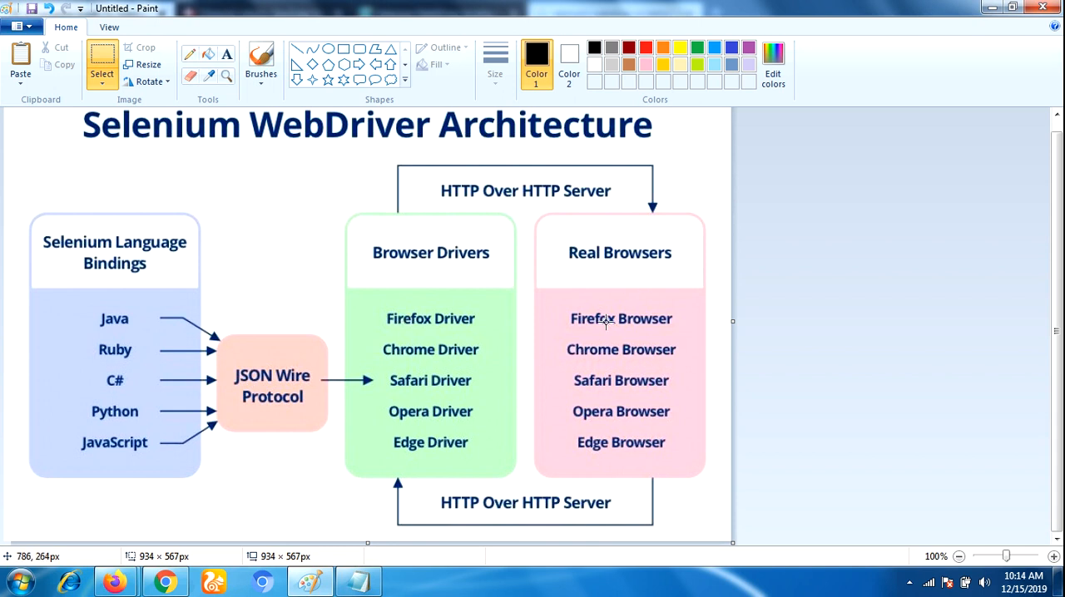
mouse_move(570, 358)
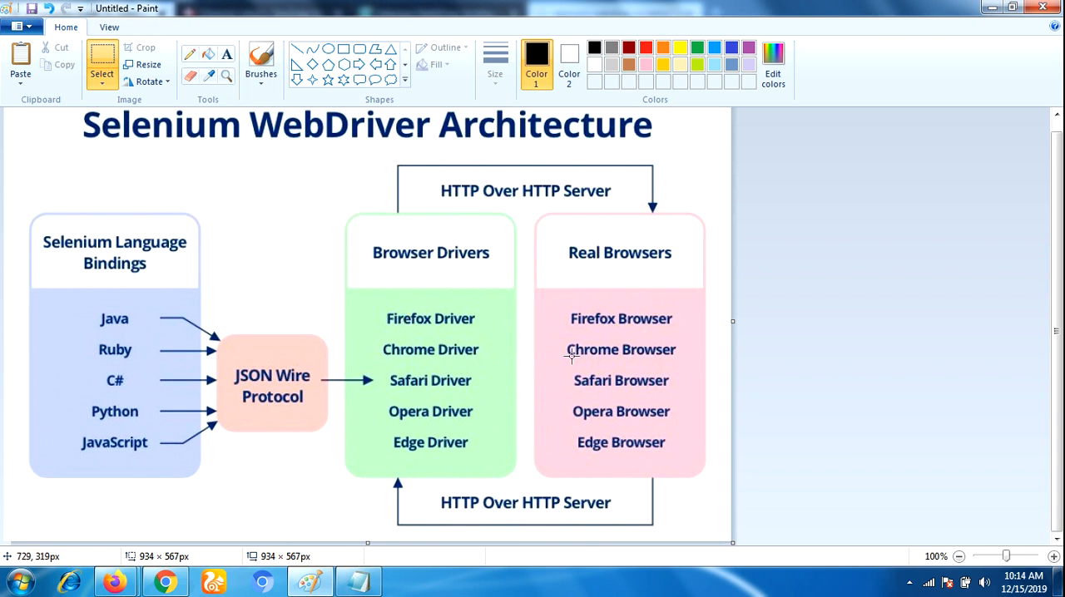
mouse_move(655, 364)
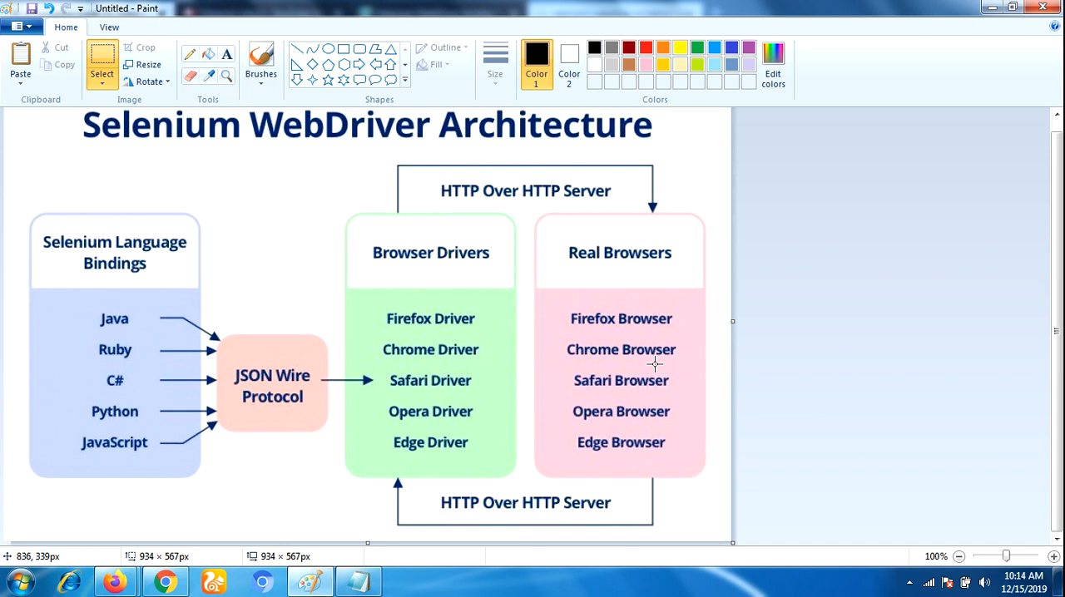
mouse_move(161, 279)
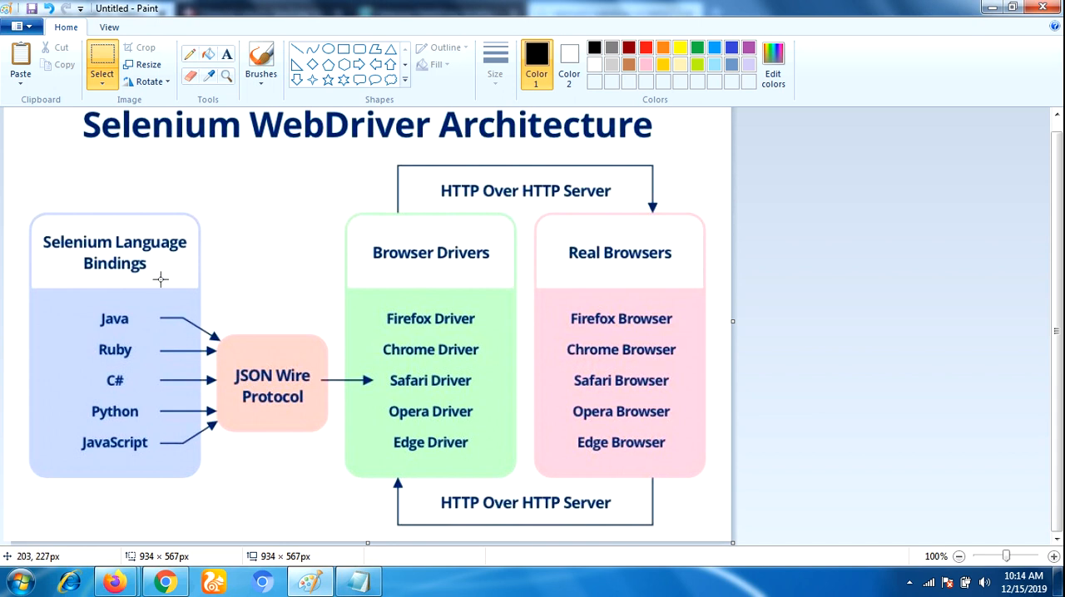
mouse_move(106, 352)
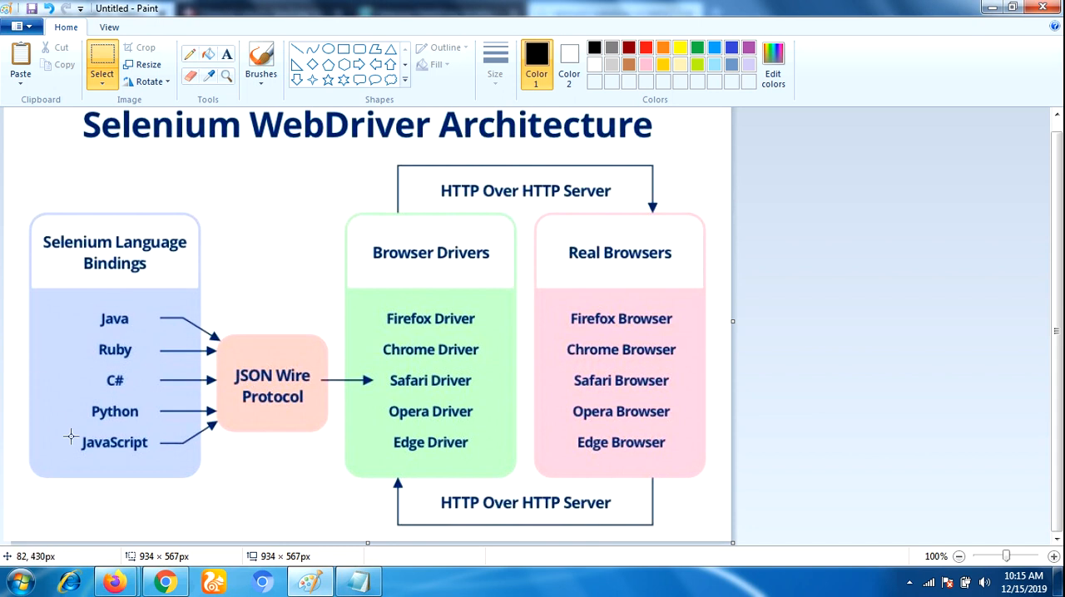
mouse_move(115, 411)
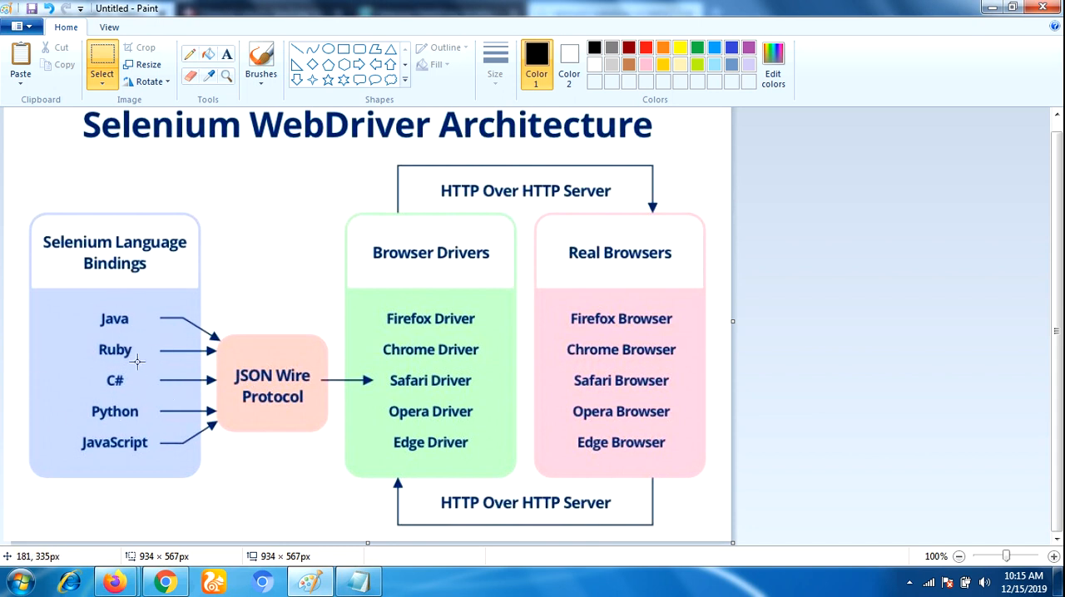
mouse_move(135, 425)
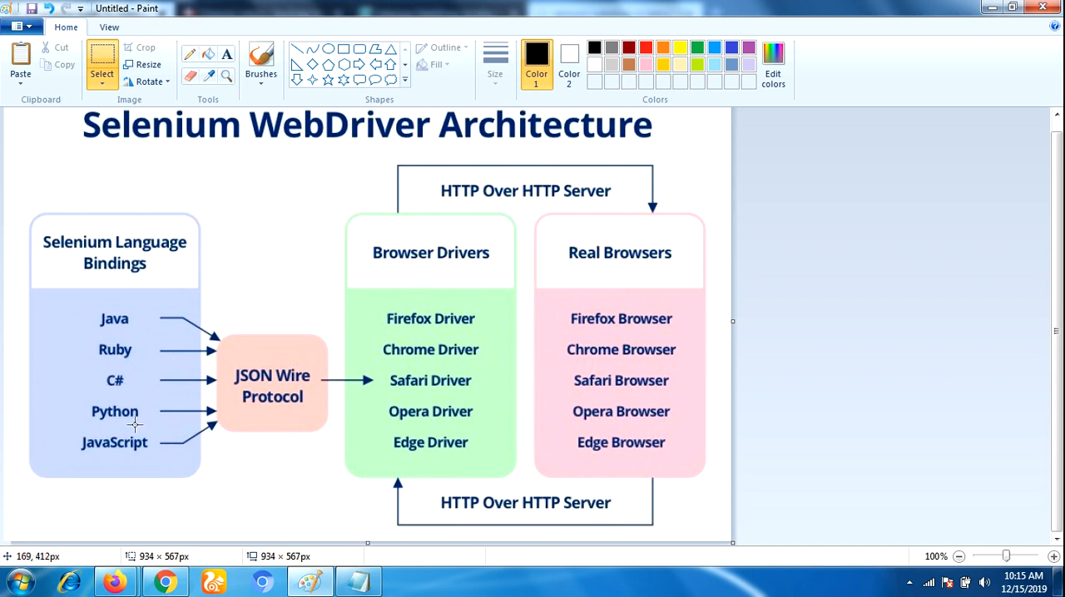
mouse_move(157, 464)
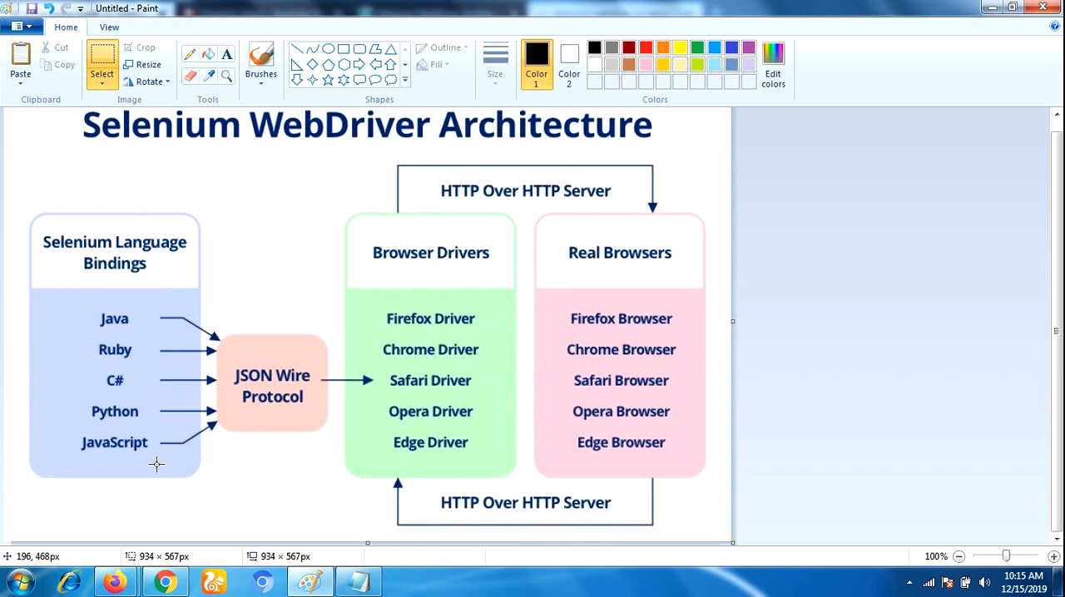
mouse_move(260, 330)
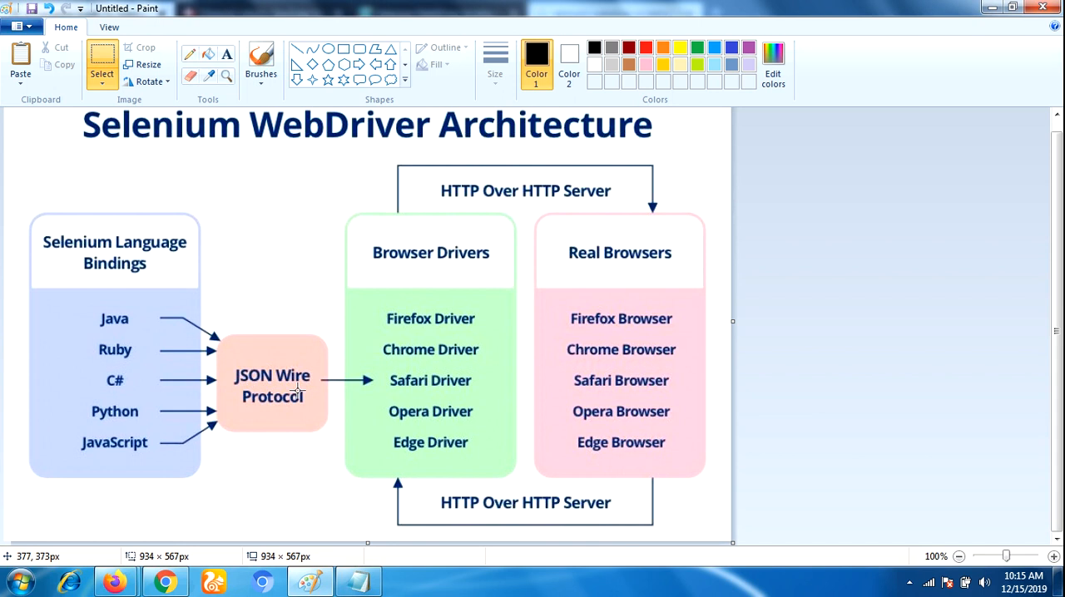
mouse_move(250, 399)
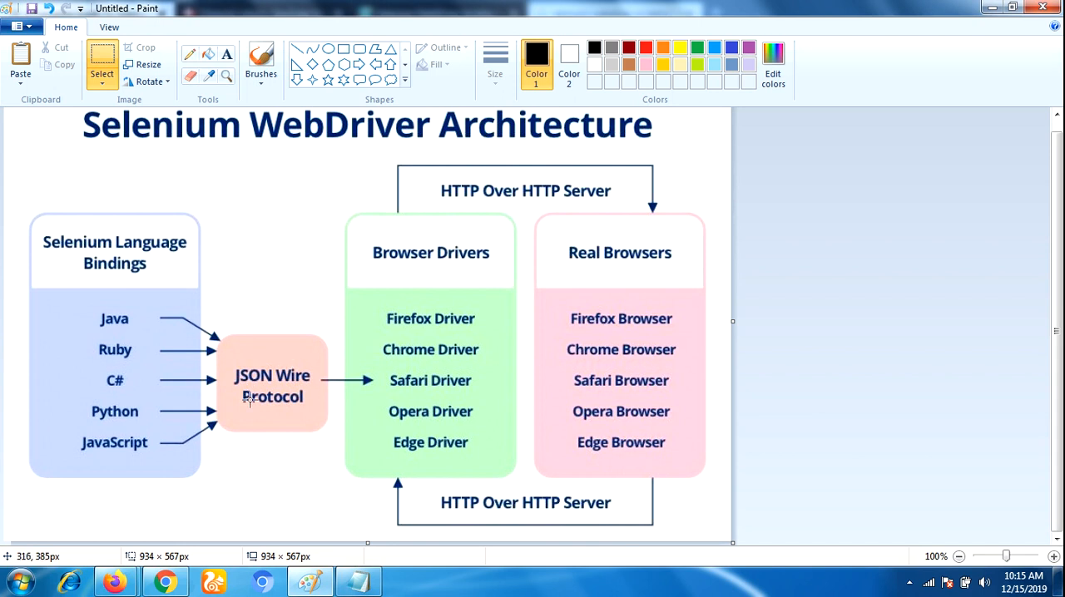
mouse_move(282, 388)
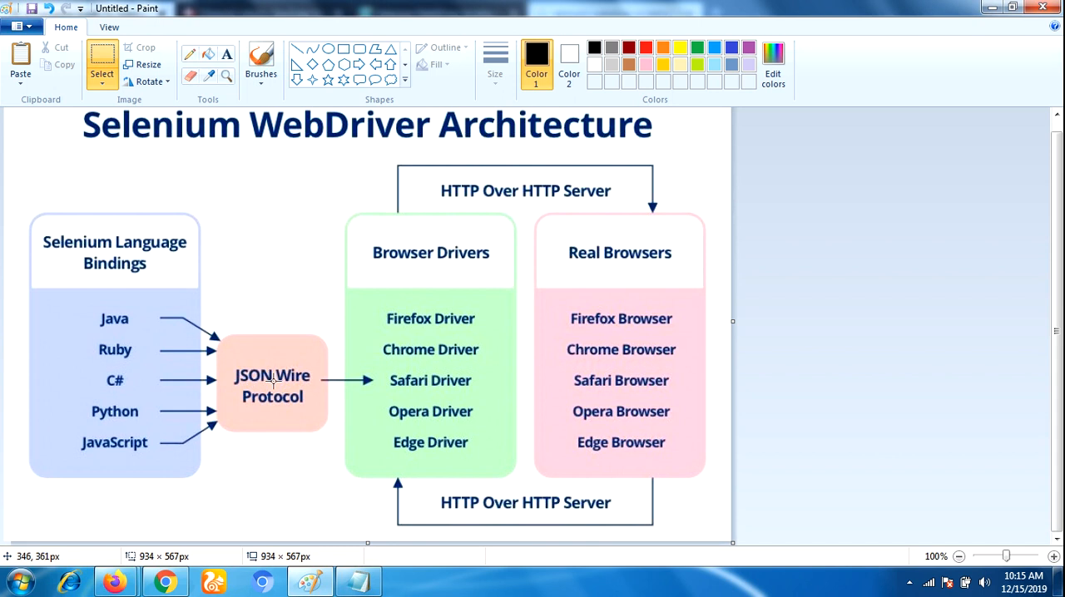
mouse_move(297, 361)
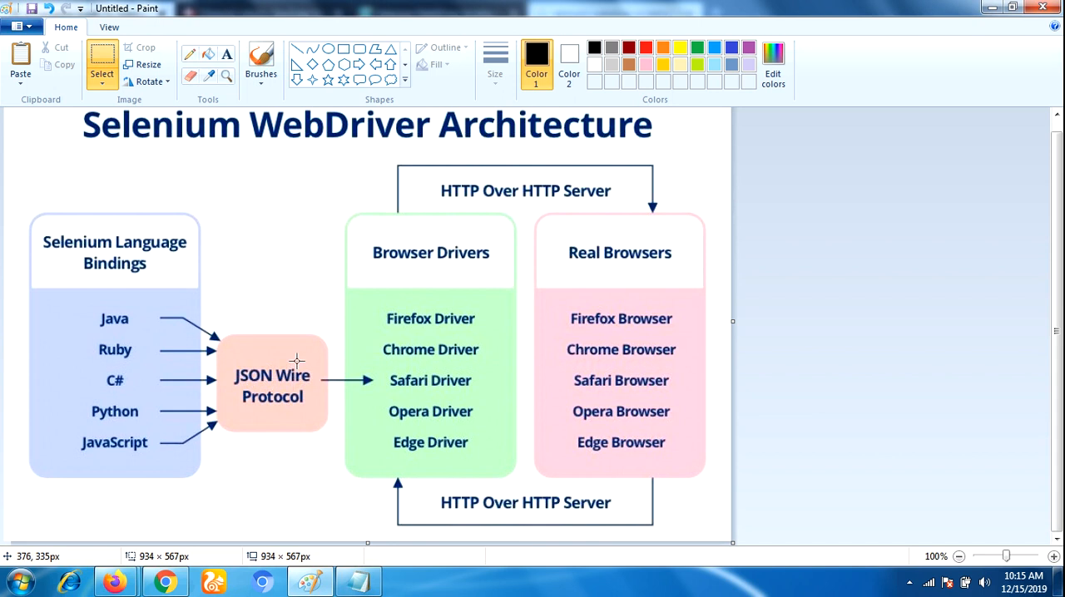
mouse_move(440, 230)
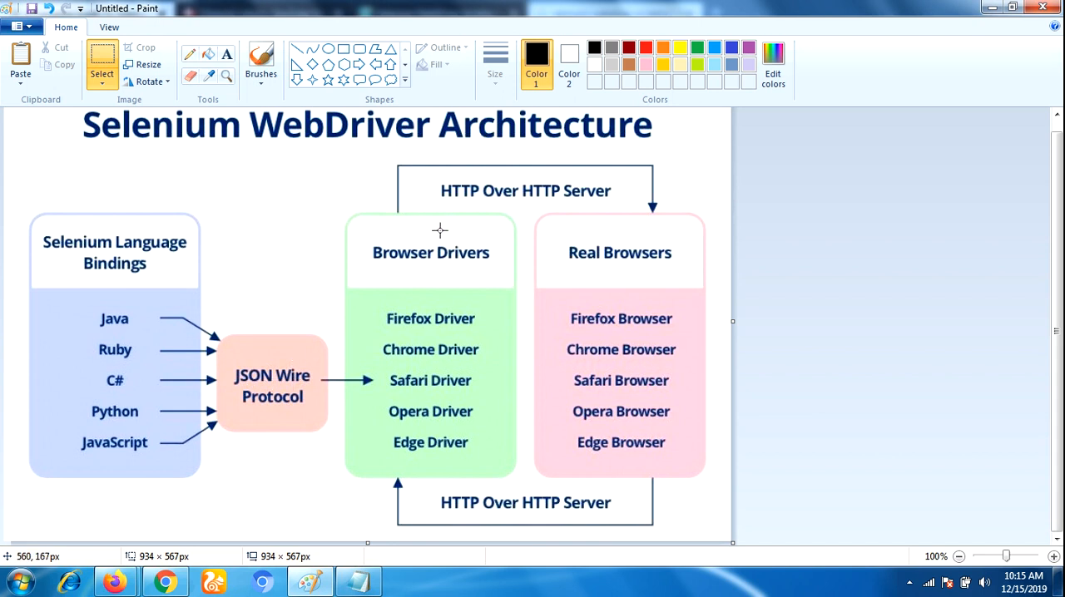
mouse_move(408, 231)
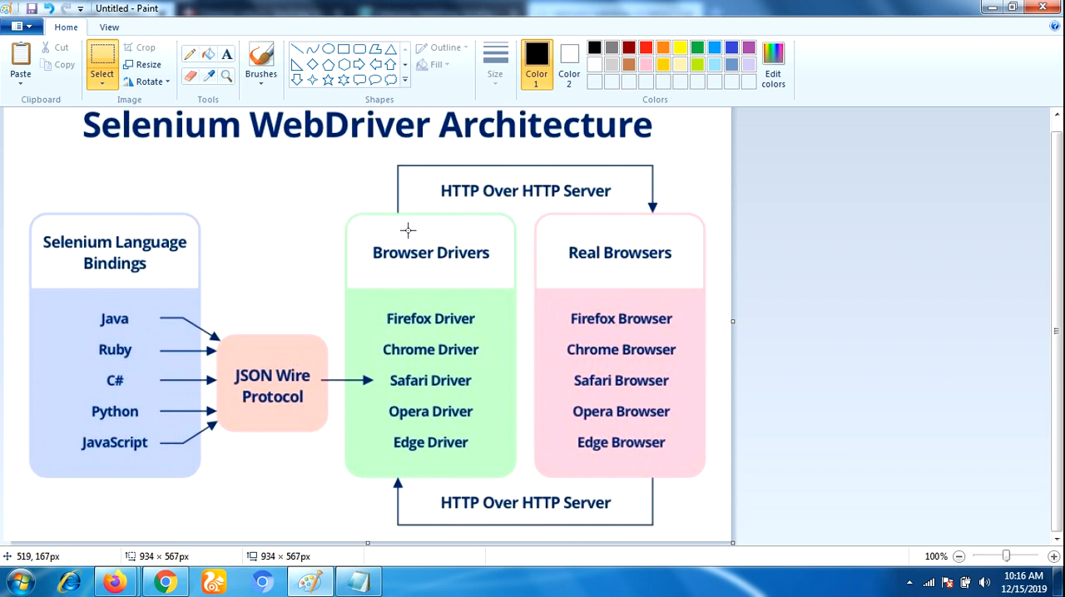
mouse_move(437, 251)
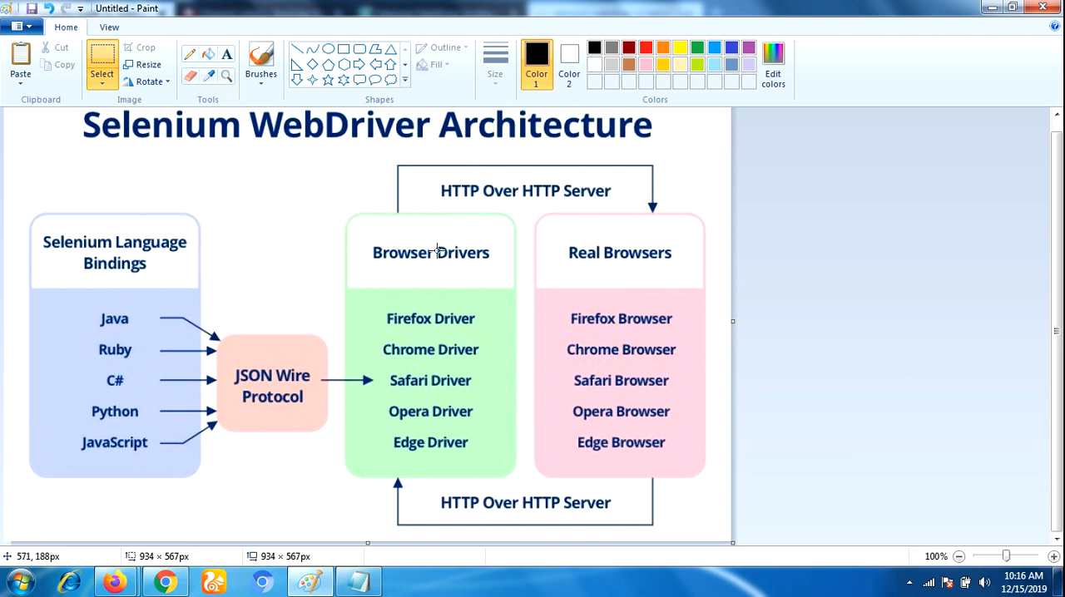
mouse_move(414, 318)
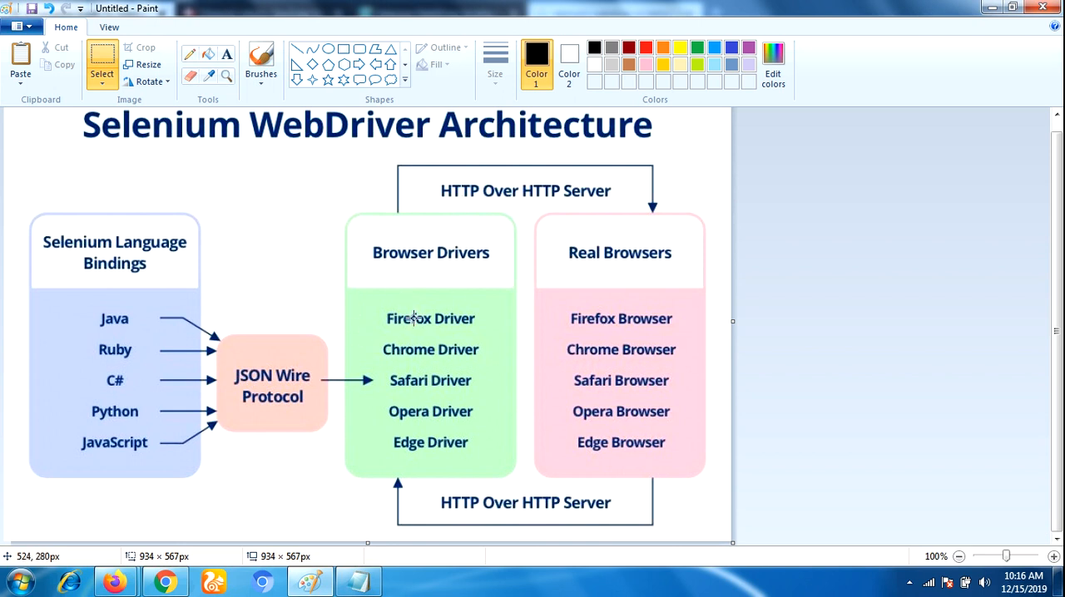
mouse_move(458, 350)
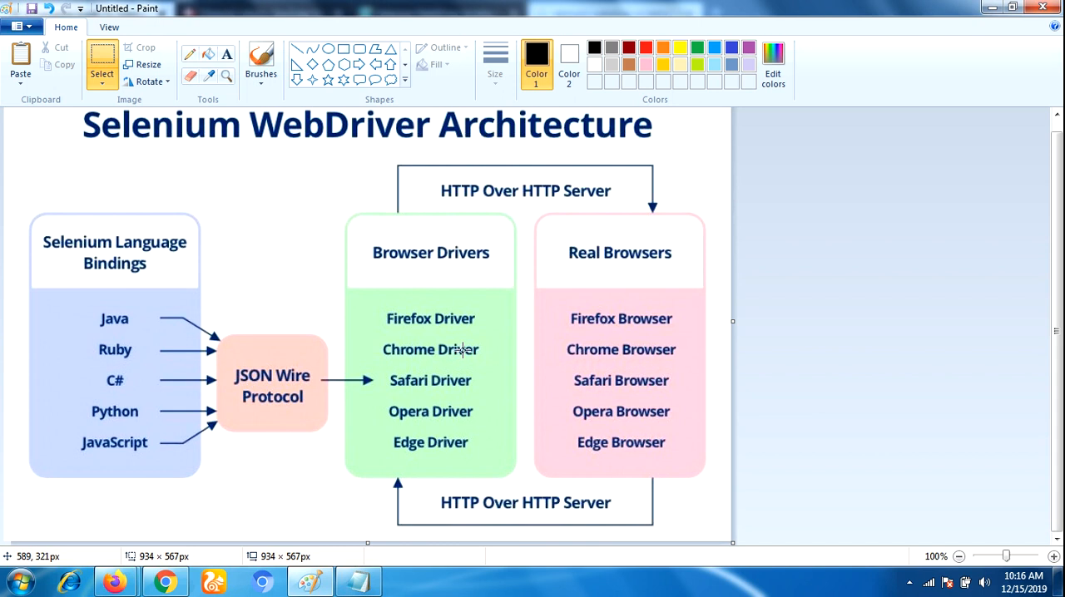
mouse_move(463, 349)
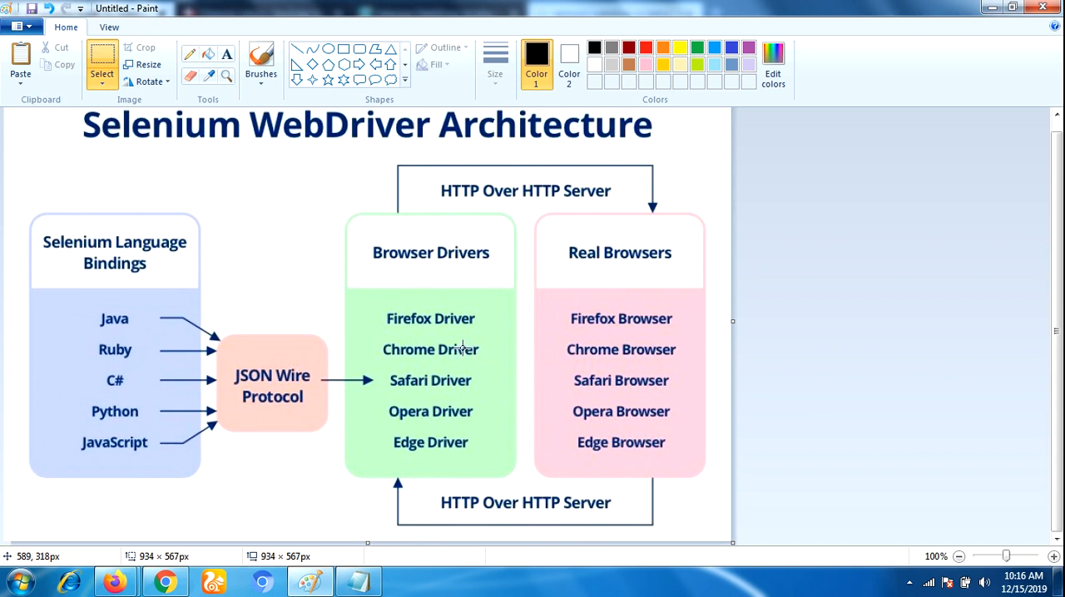
mouse_move(512, 404)
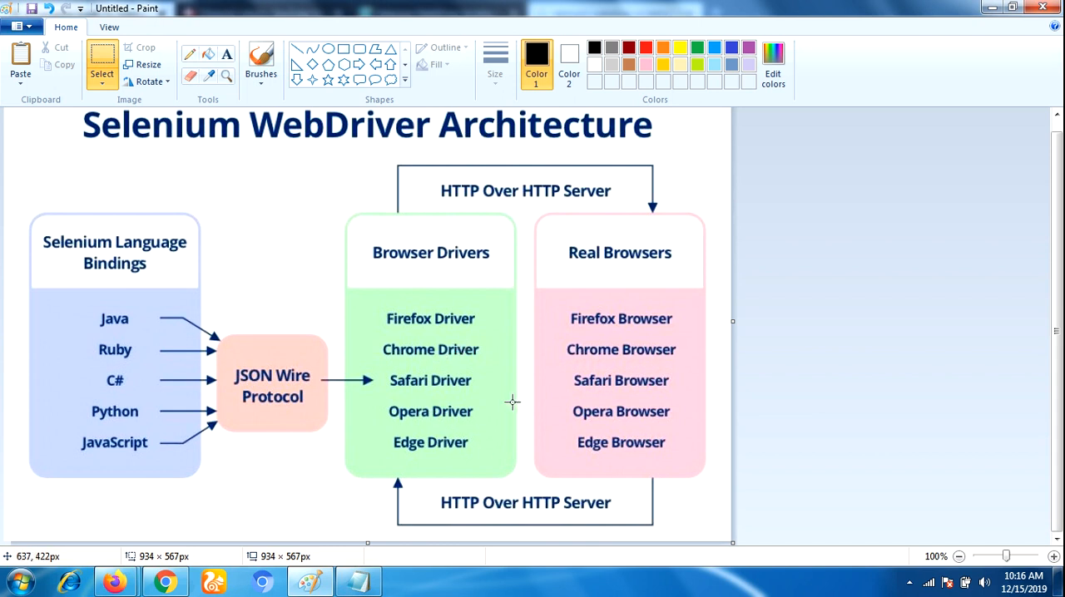
mouse_move(476, 348)
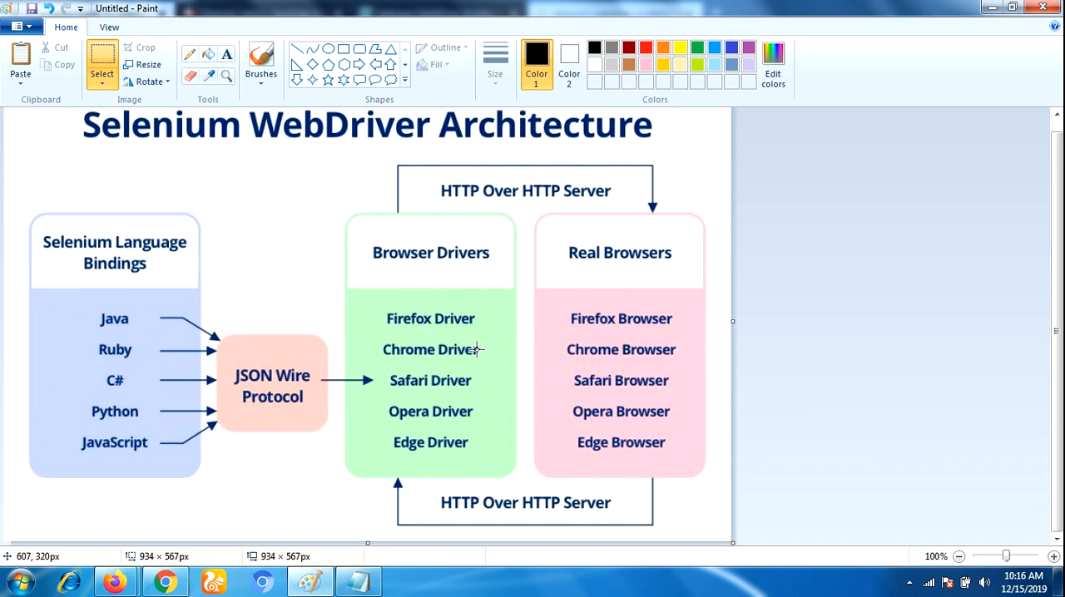
mouse_move(459, 323)
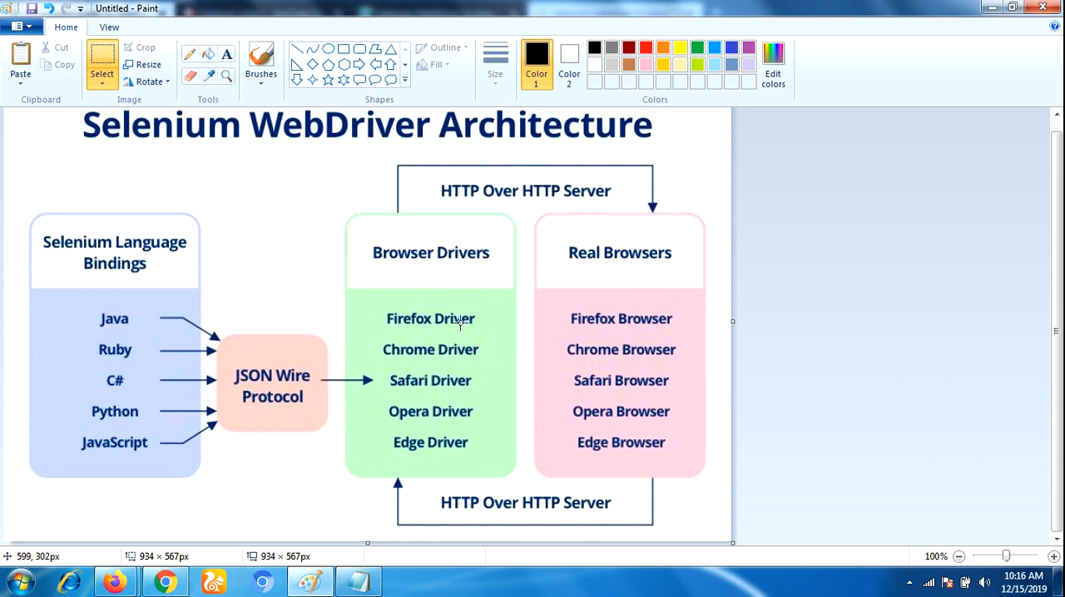
mouse_move(437, 320)
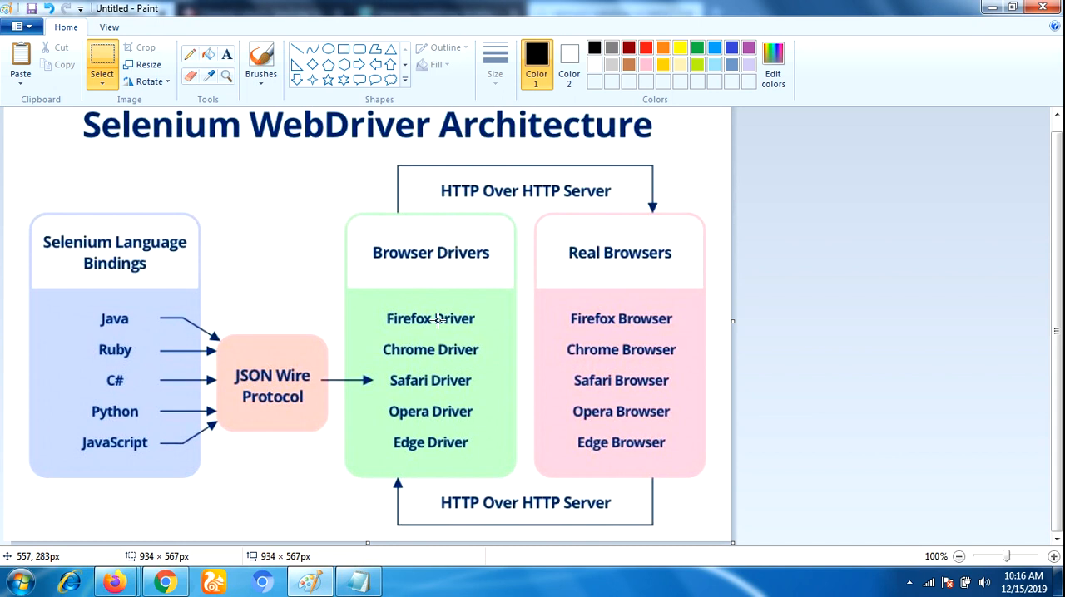
mouse_move(434, 316)
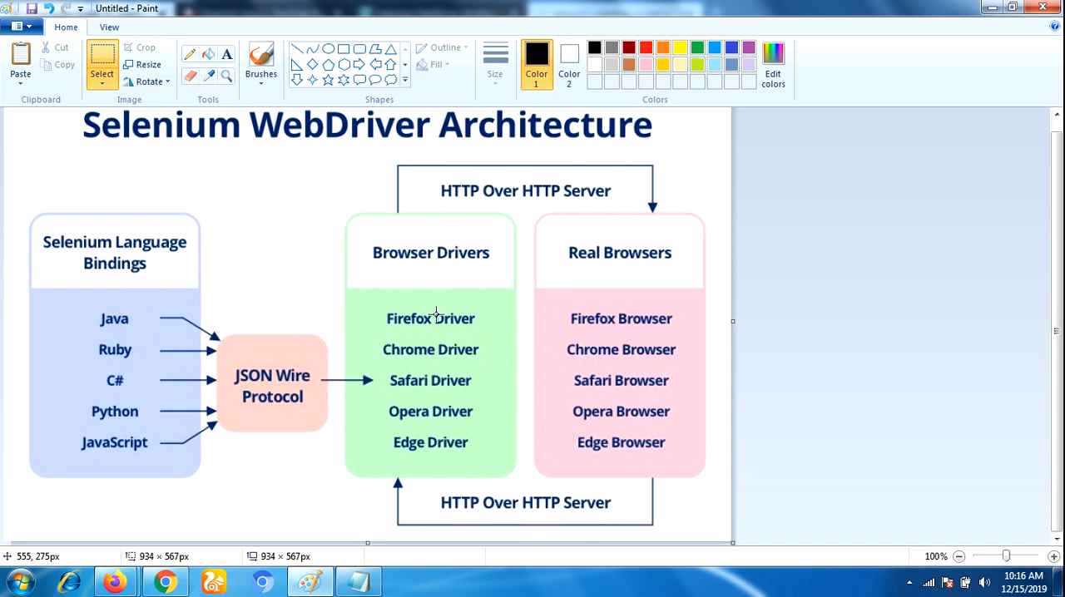
mouse_move(484, 298)
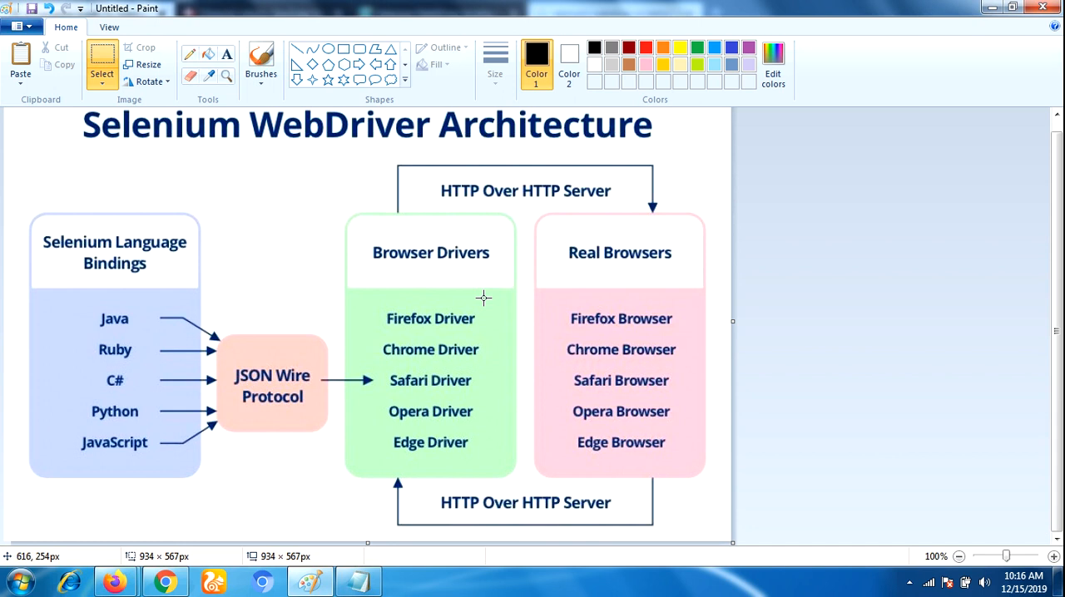
mouse_move(634, 302)
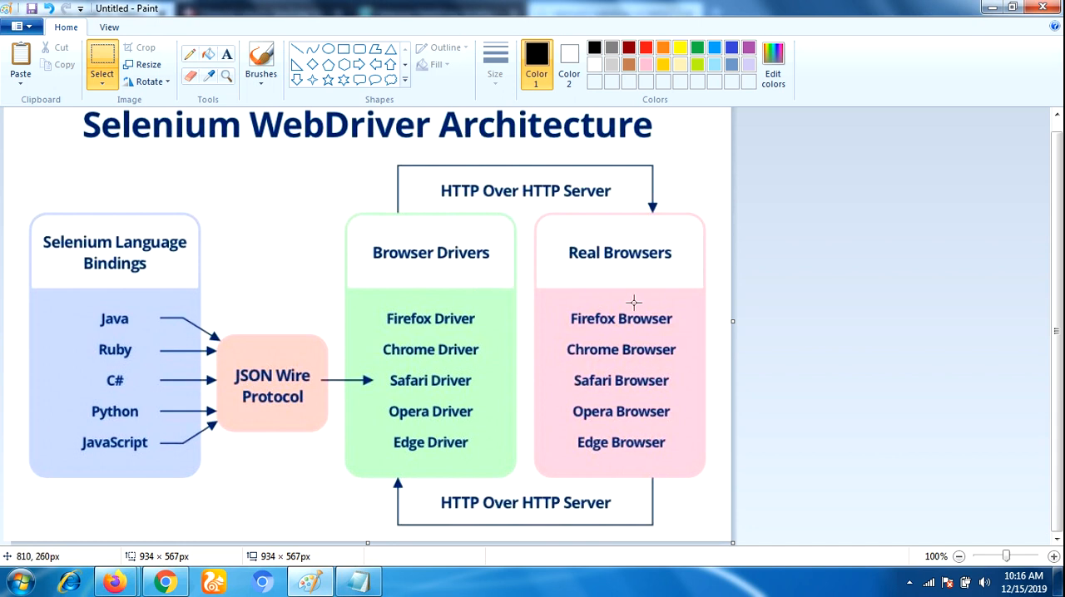
mouse_move(456, 317)
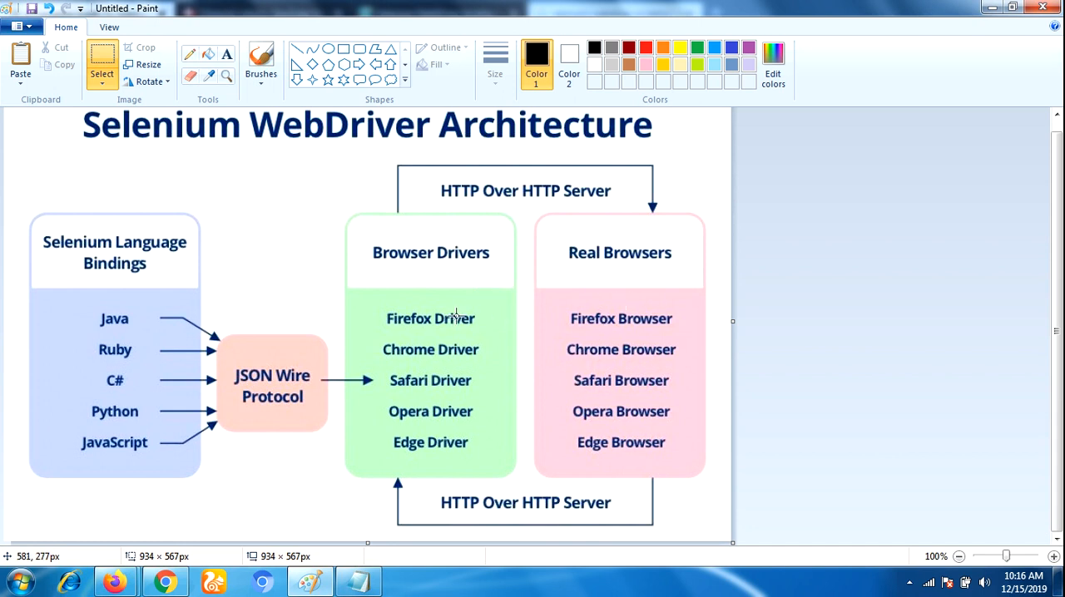
mouse_move(445, 309)
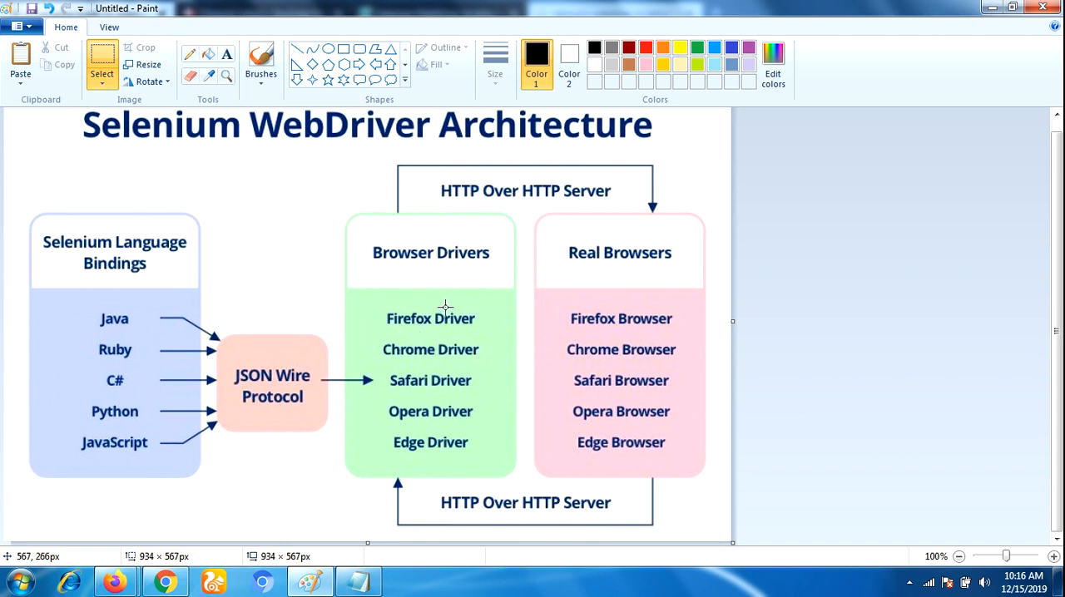
mouse_move(537, 317)
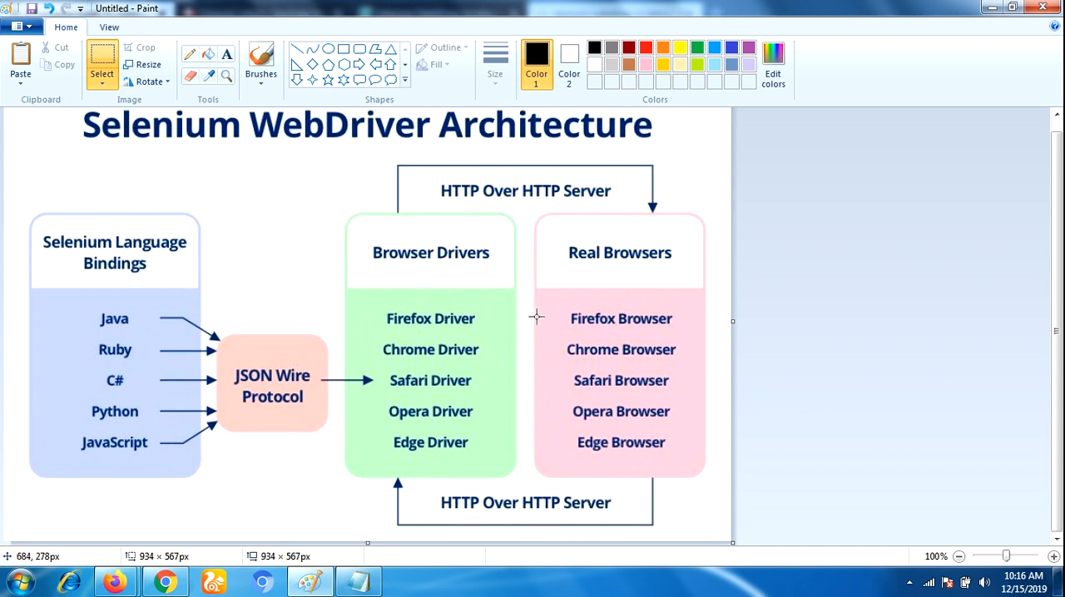
mouse_move(510, 301)
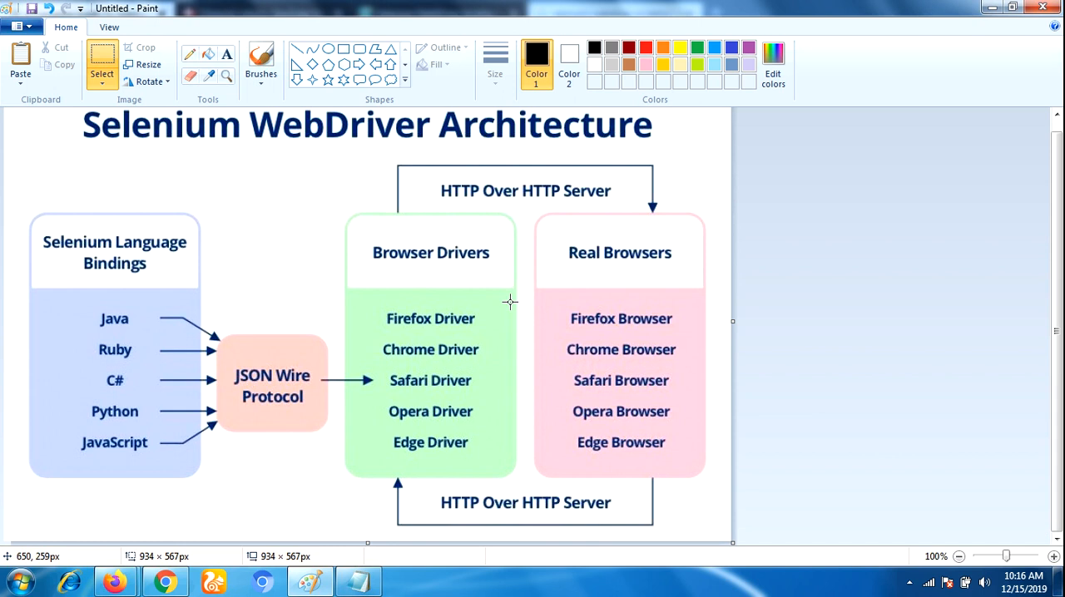
mouse_move(685, 316)
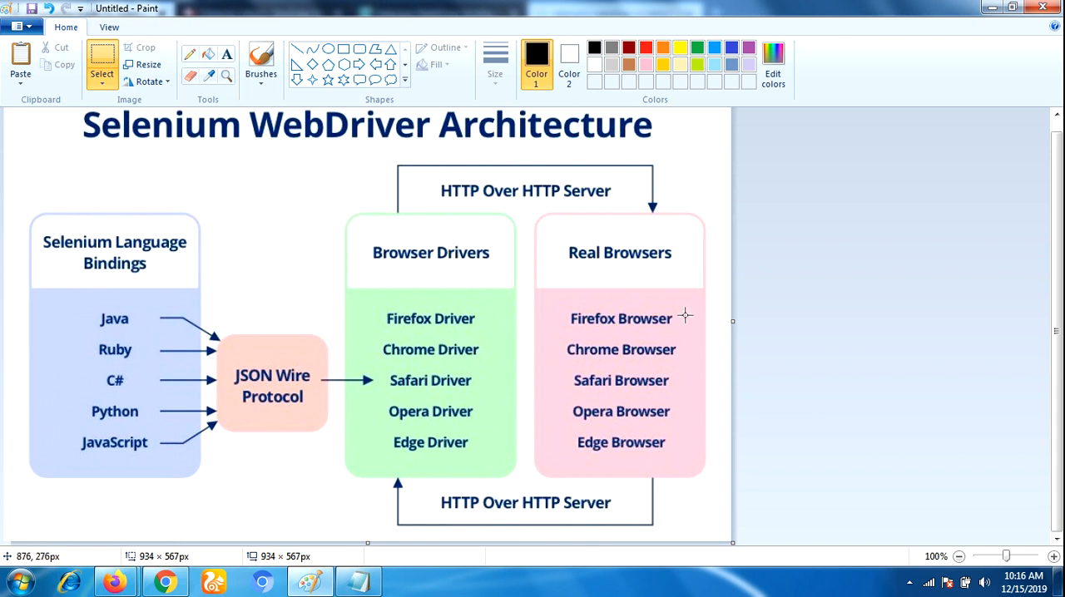
mouse_move(456, 337)
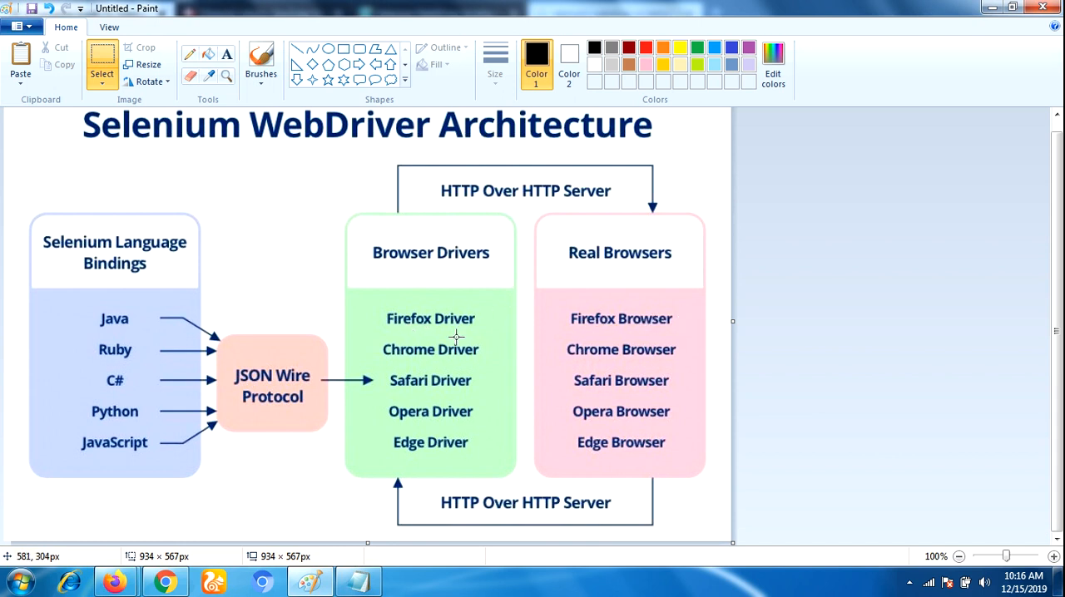
mouse_move(470, 306)
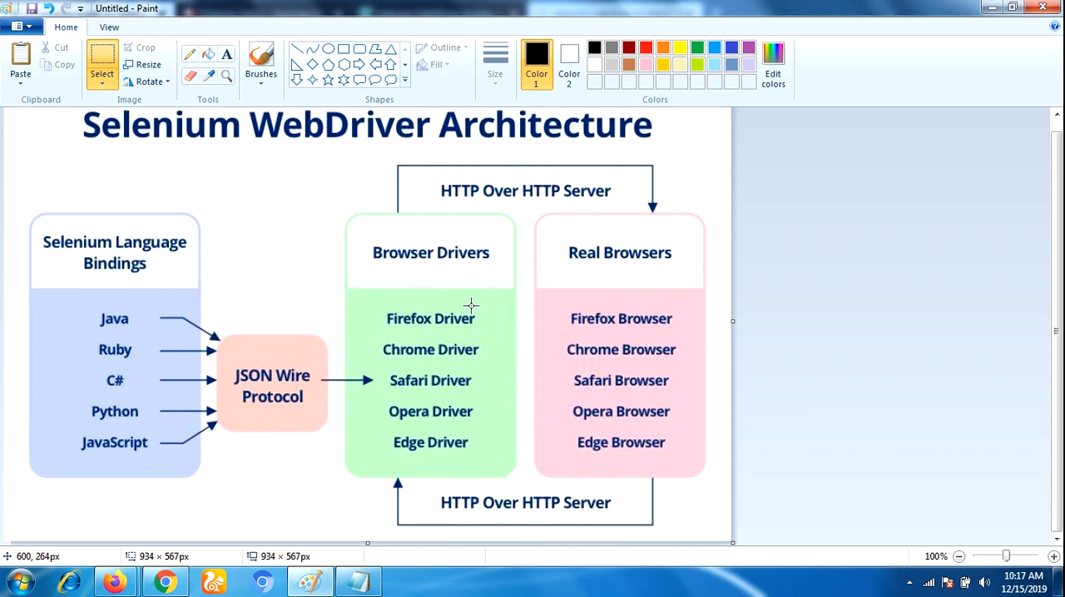
mouse_move(655, 326)
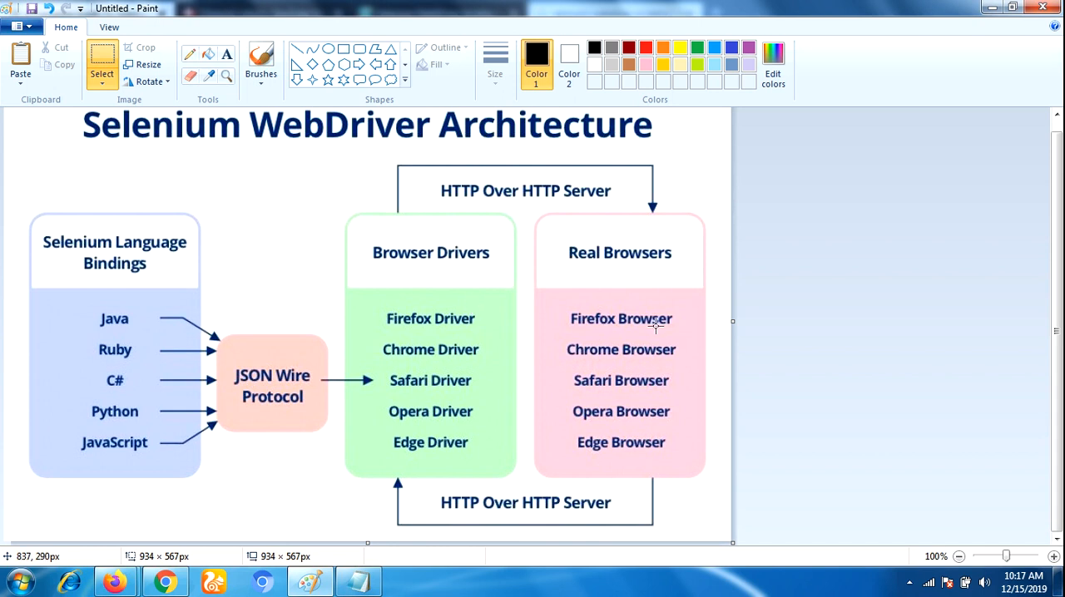
mouse_move(610, 318)
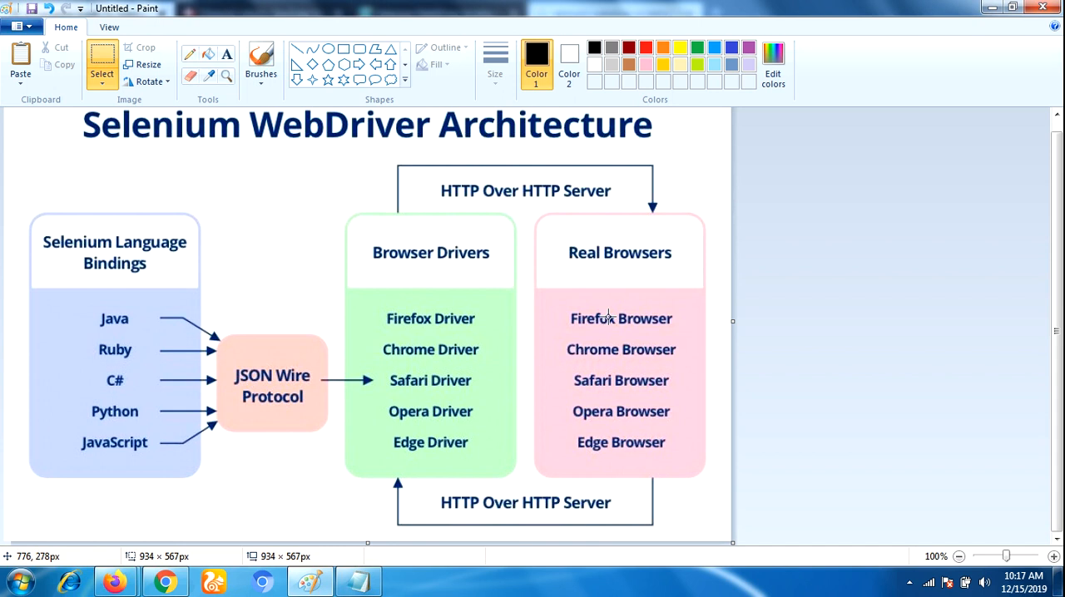
mouse_move(592, 333)
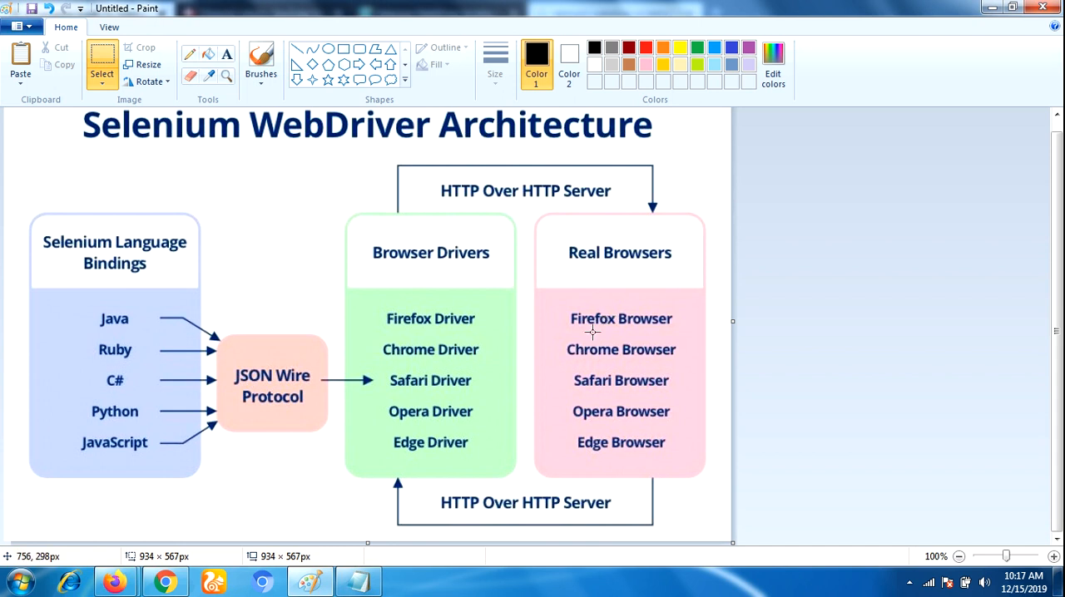
mouse_move(577, 375)
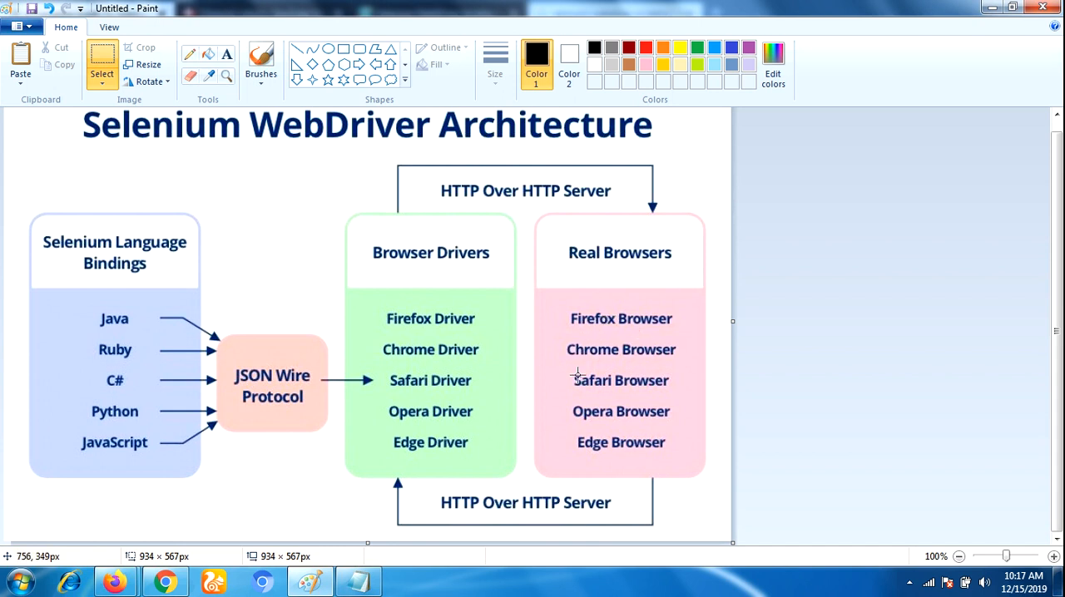
mouse_move(626, 438)
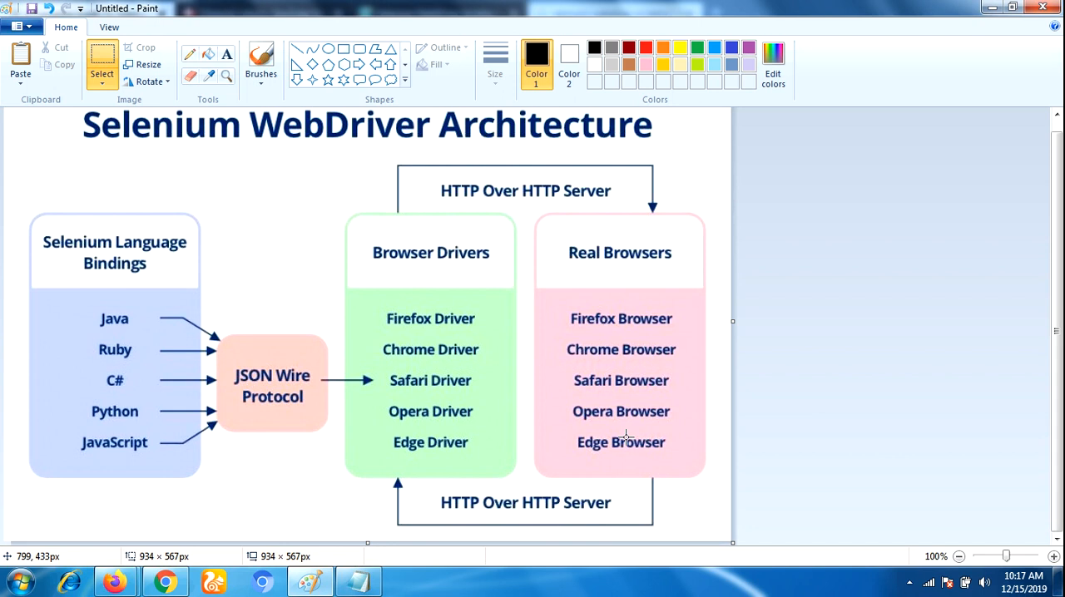
mouse_move(349, 574)
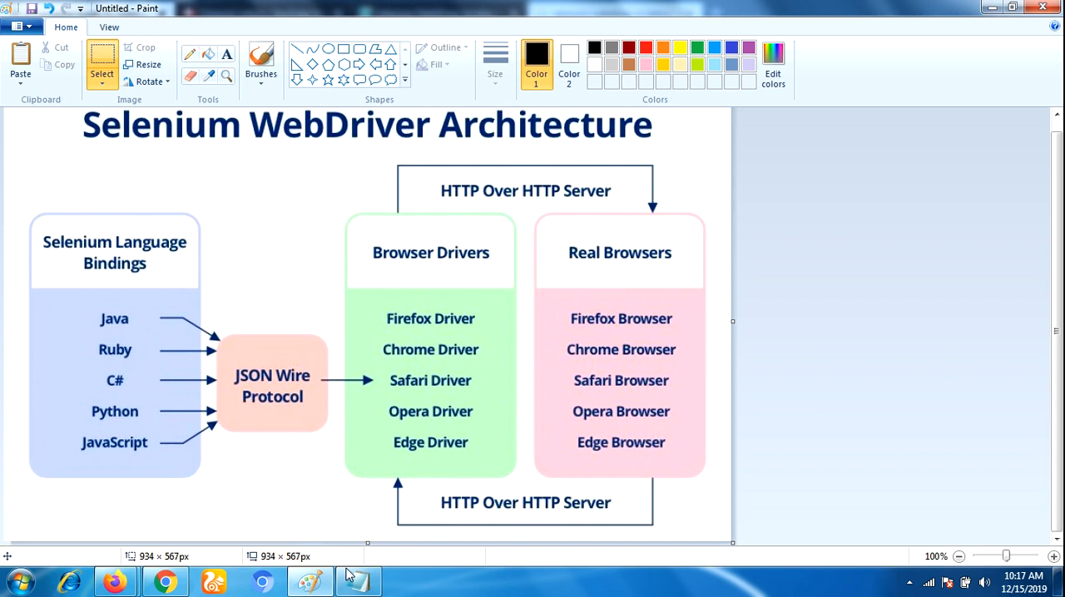
Bring Notepad over the diagram and type 'webdriver driver=new firefoxdriver();'.
click(357, 580)
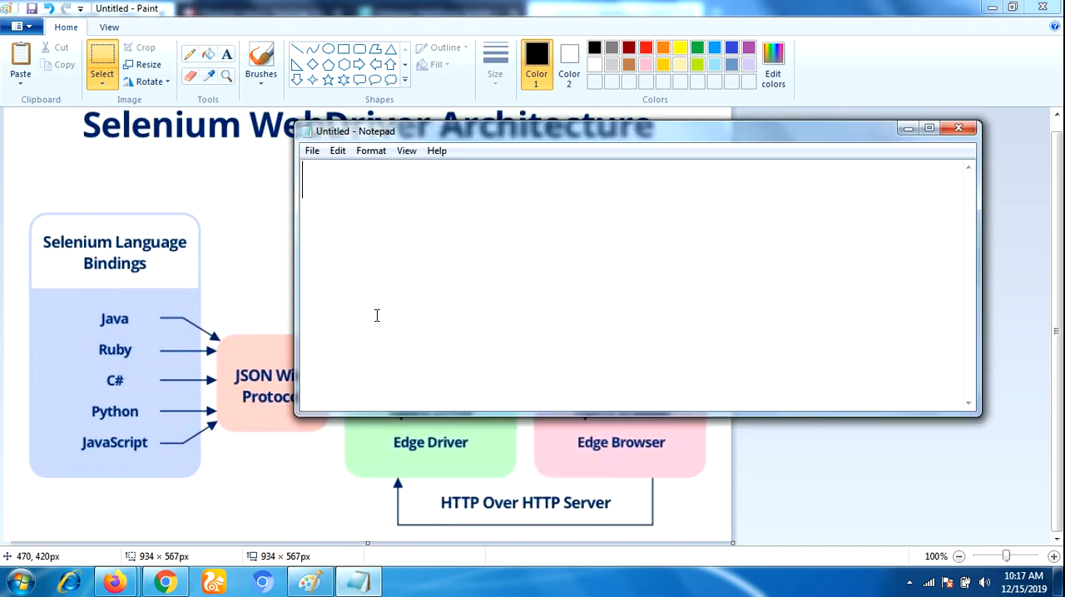
text(webd)
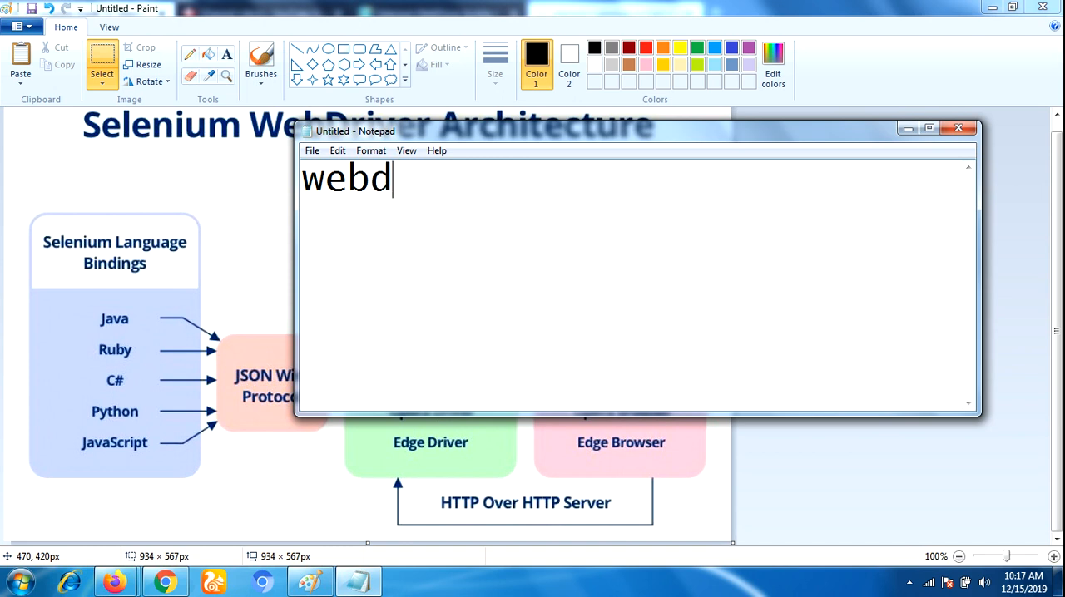
text(river driver)
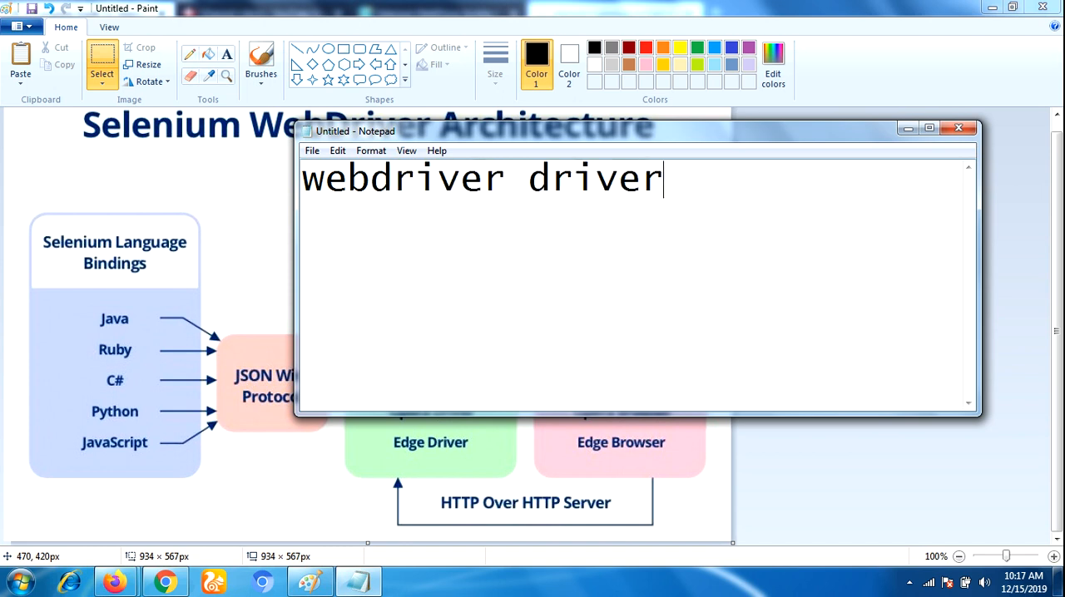
text(=new)
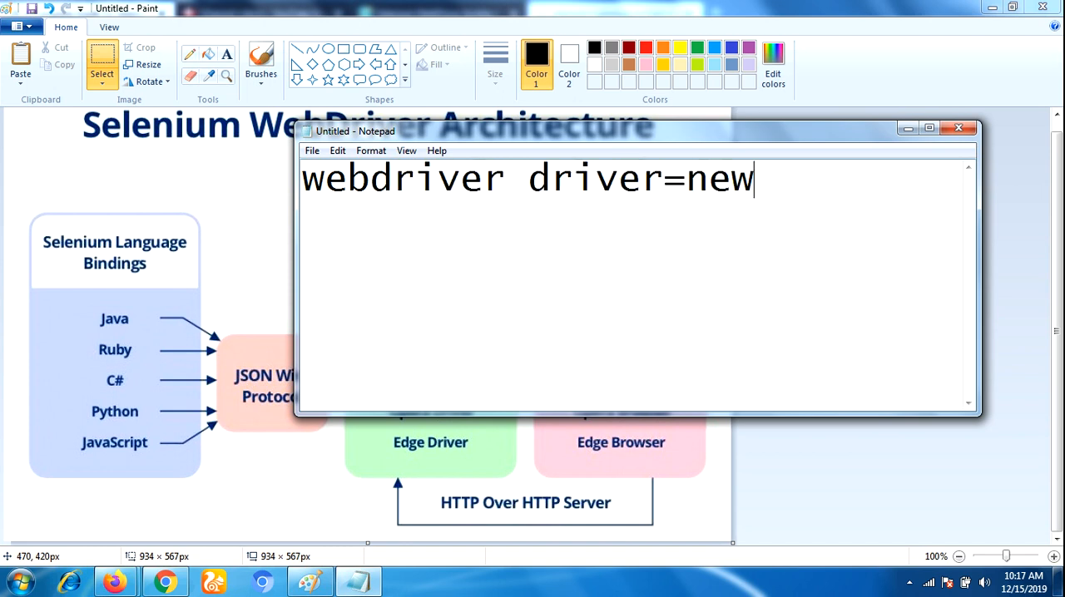
text(firef)
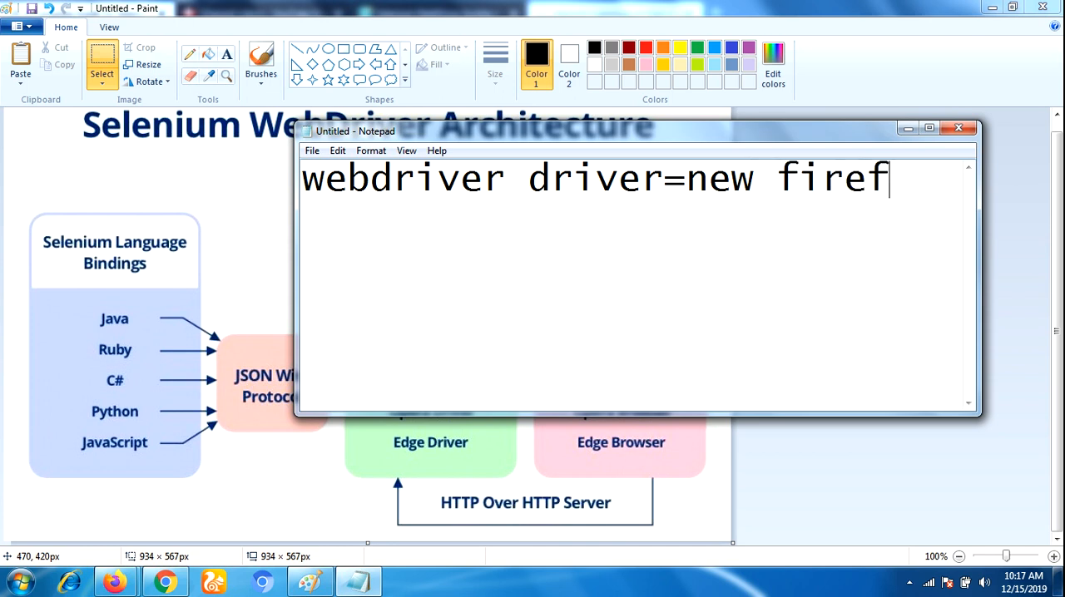
text(oxd)
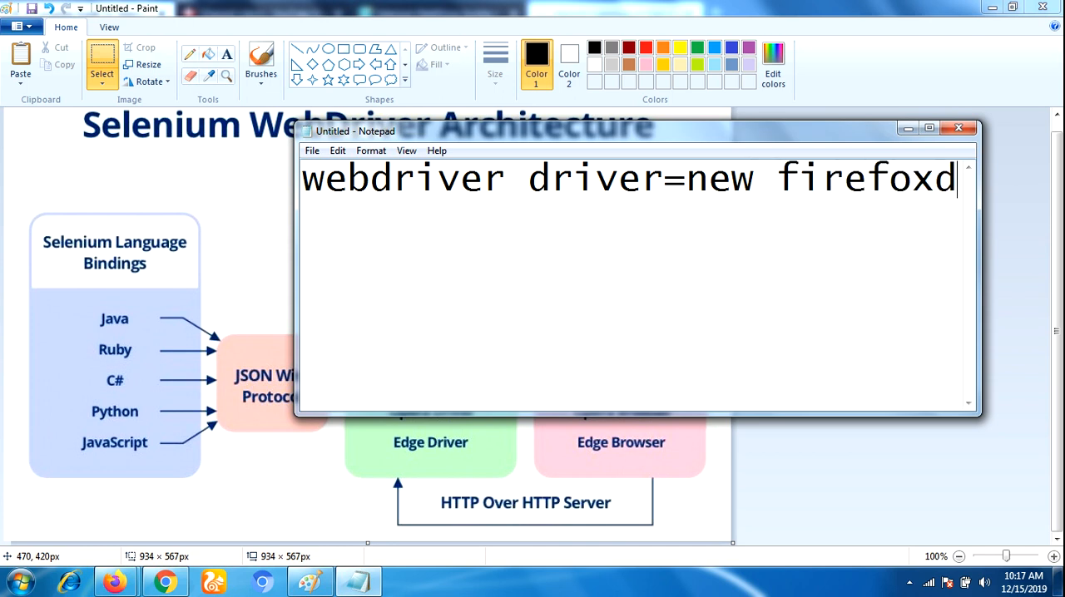
text(river())
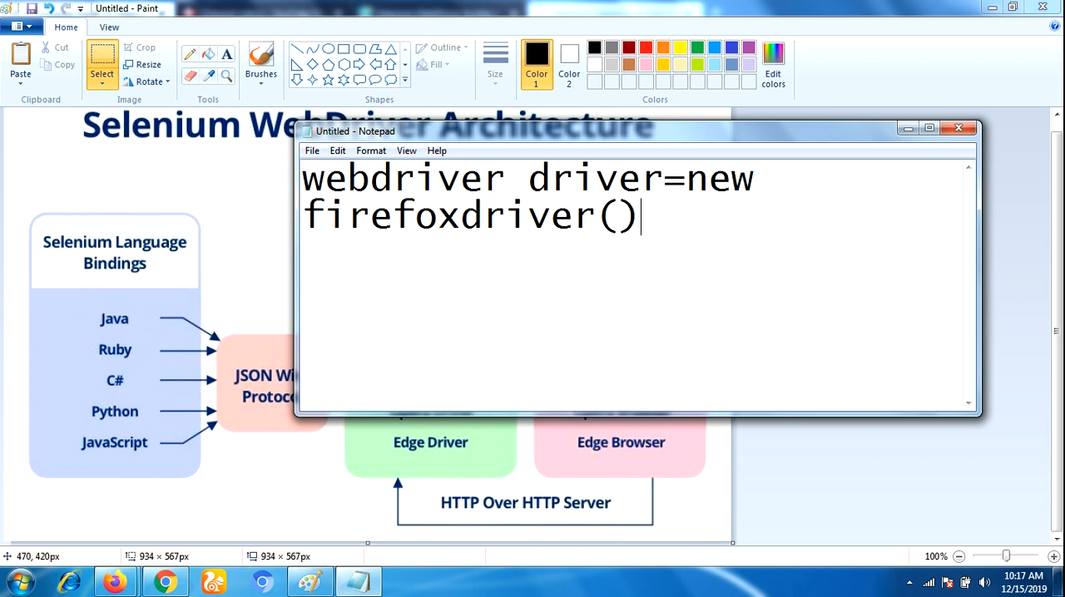
text(;)
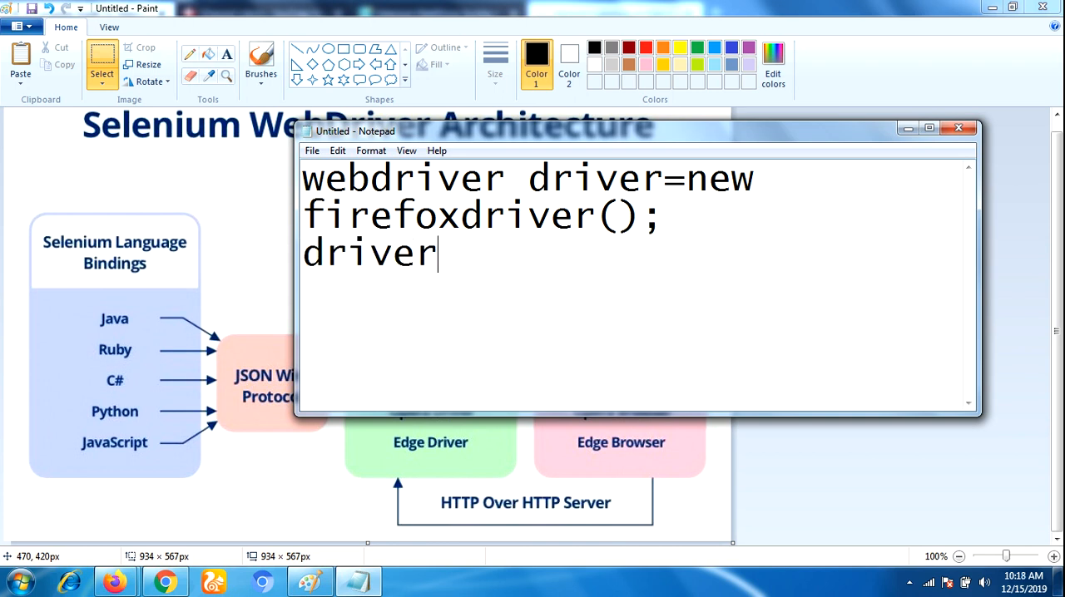
Add the second code line 'driver.get("");'.
text(.get()
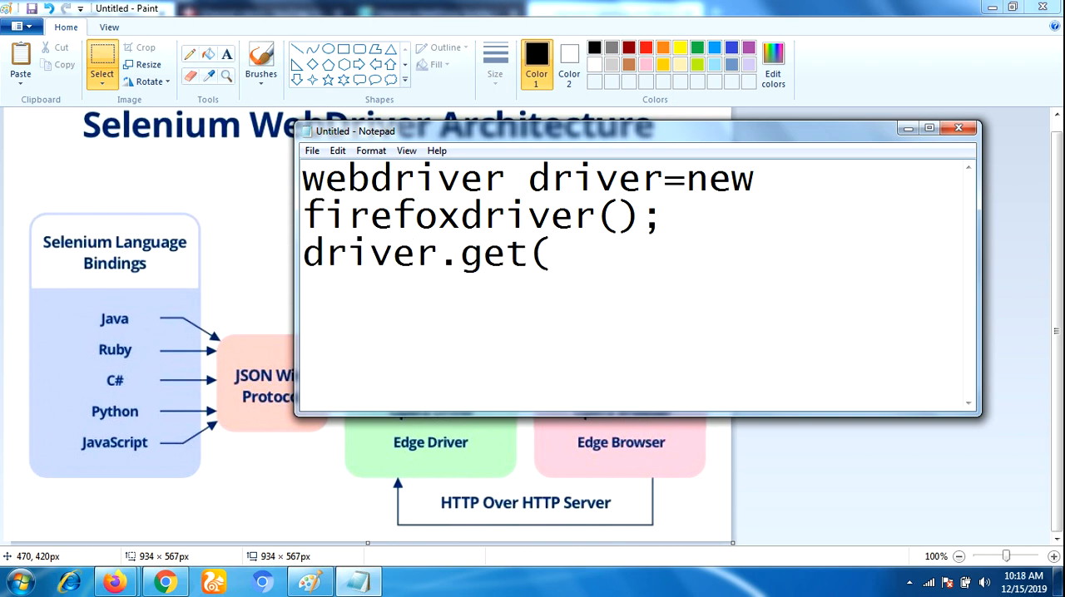
text(""))
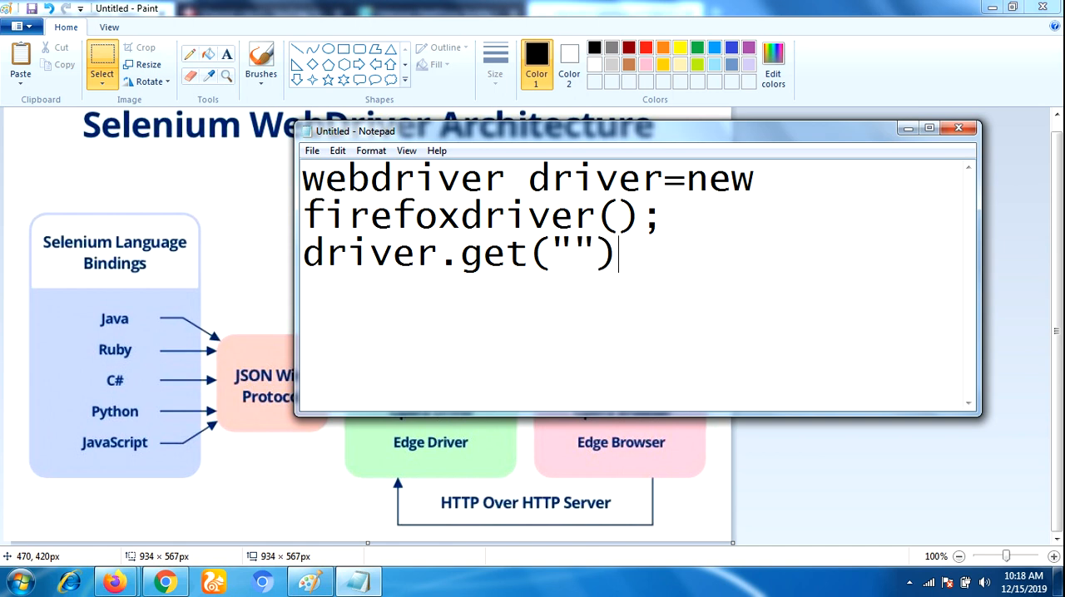
text(;)
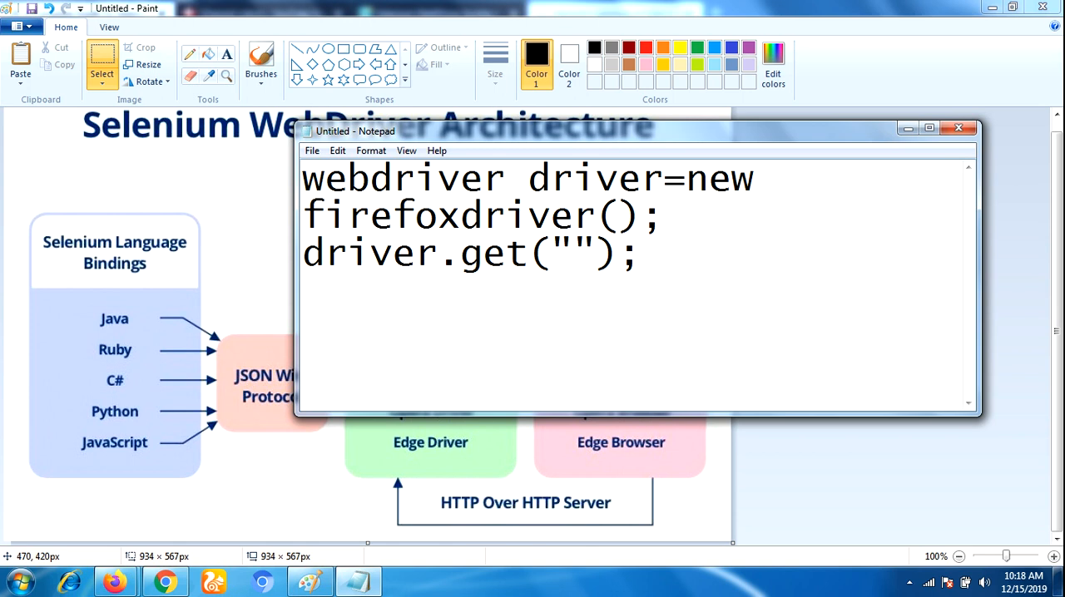
mouse_move(376, 315)
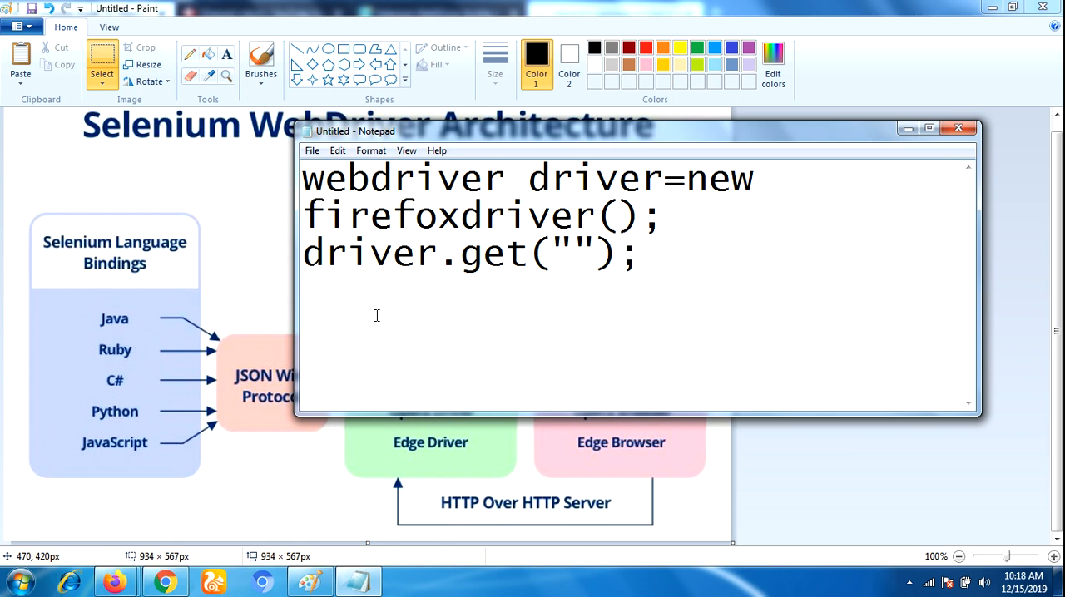
click(640, 252)
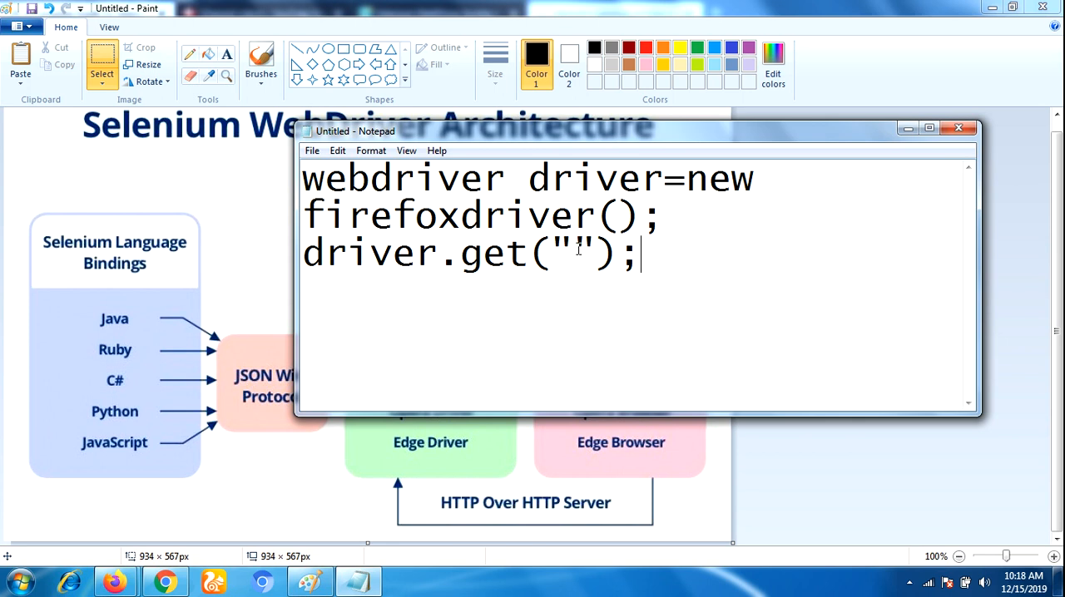
mouse_move(578, 251)
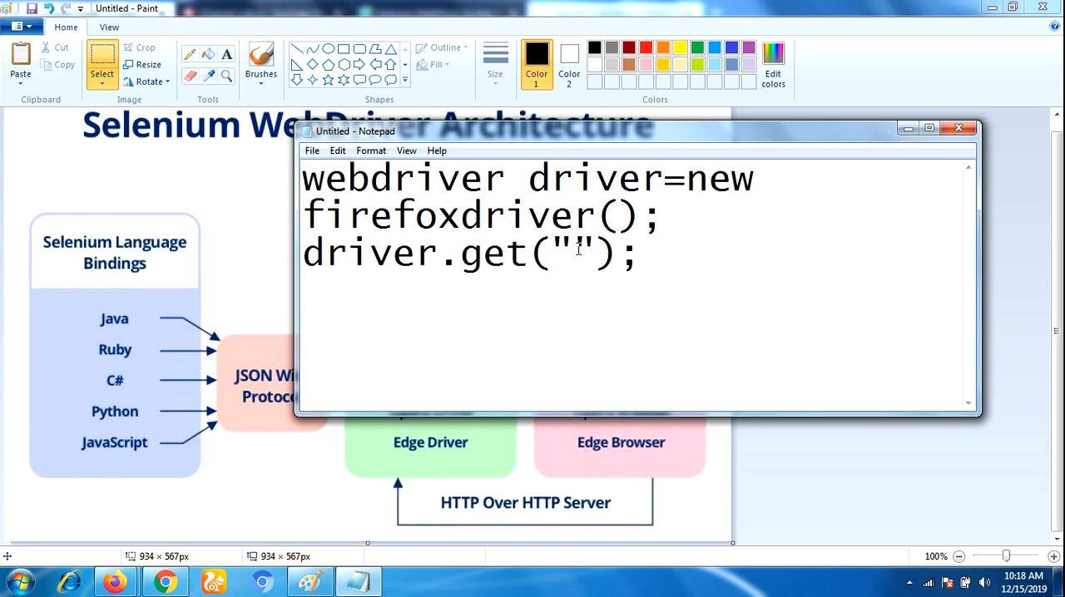
mouse_move(266, 486)
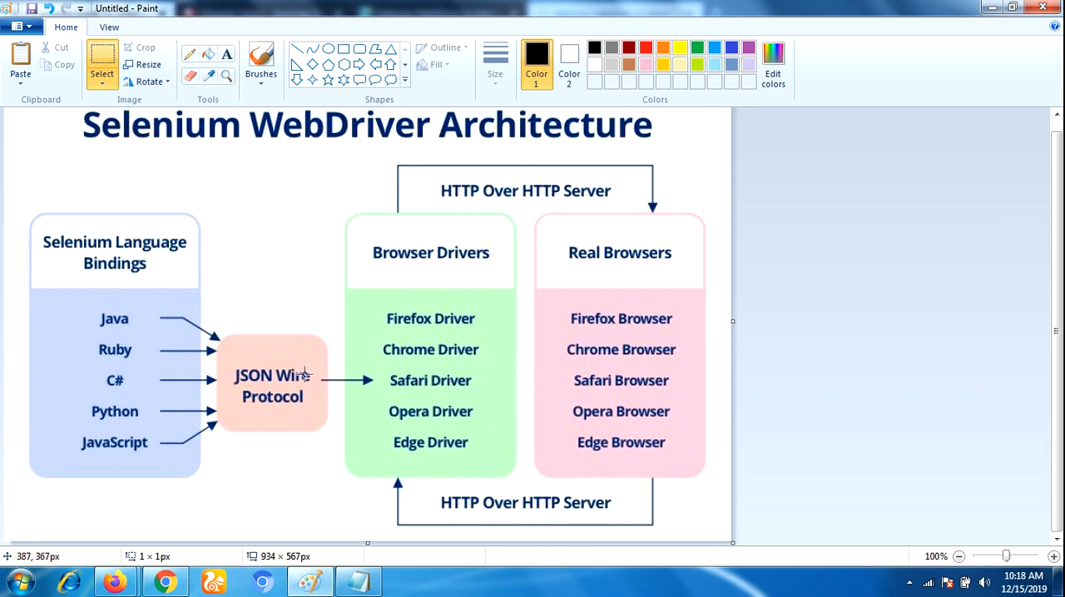
mouse_move(291, 362)
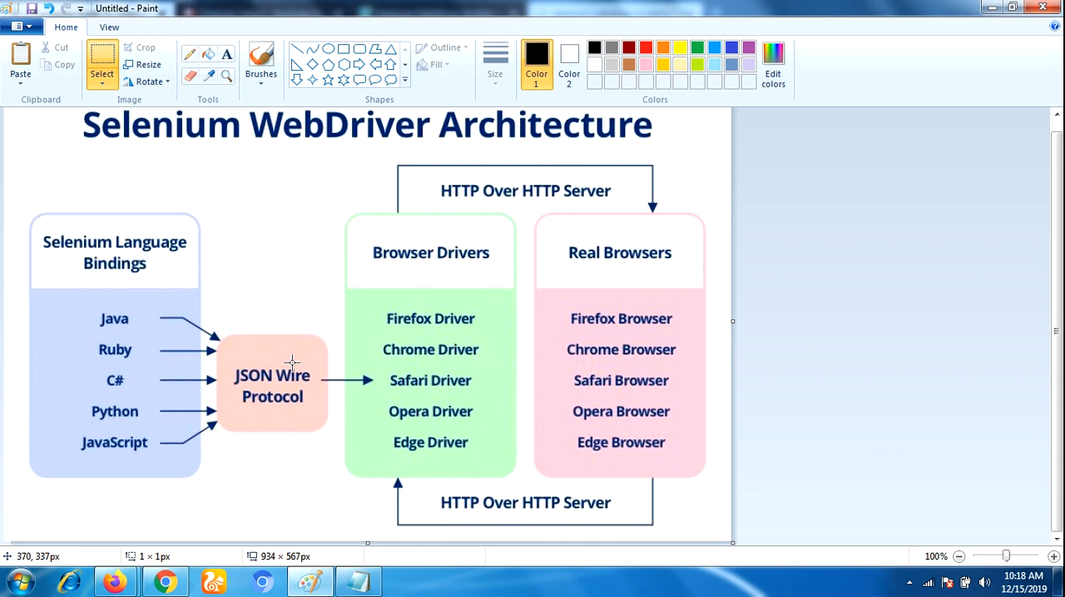
mouse_move(337, 397)
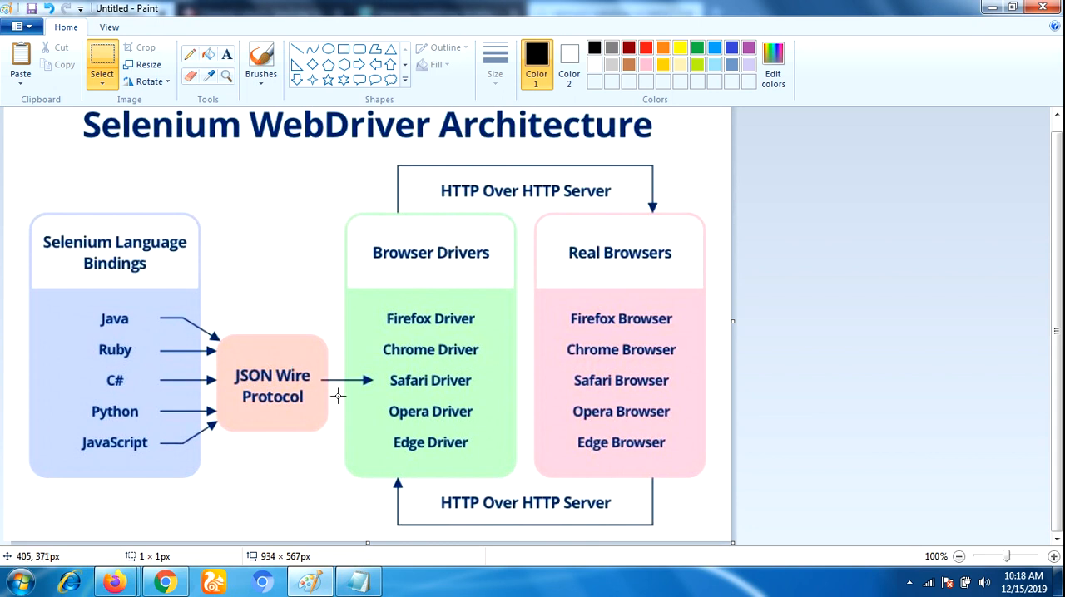
mouse_move(464, 276)
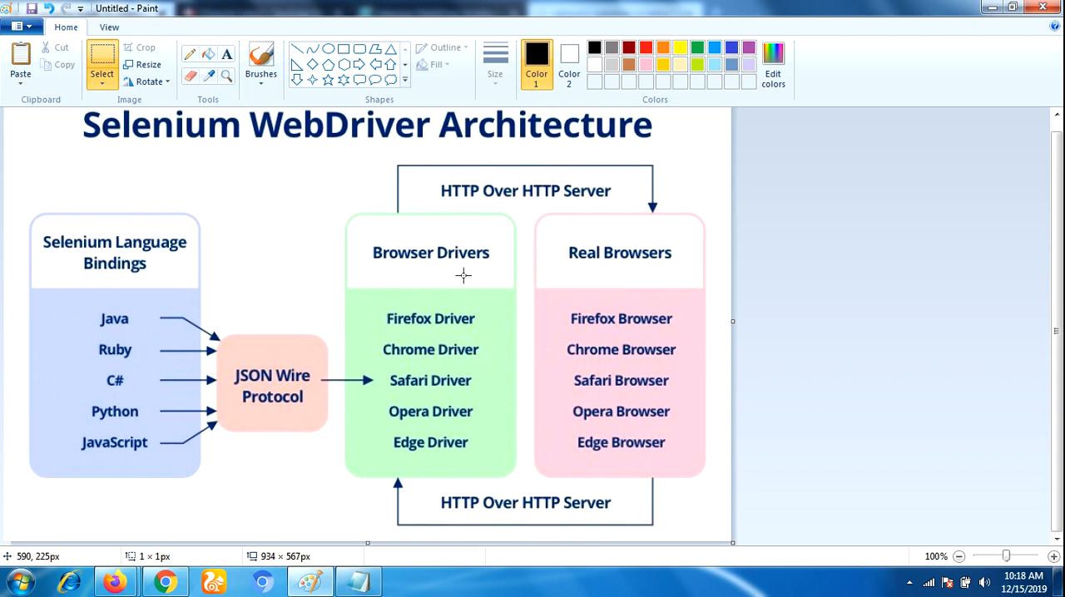
mouse_move(275, 364)
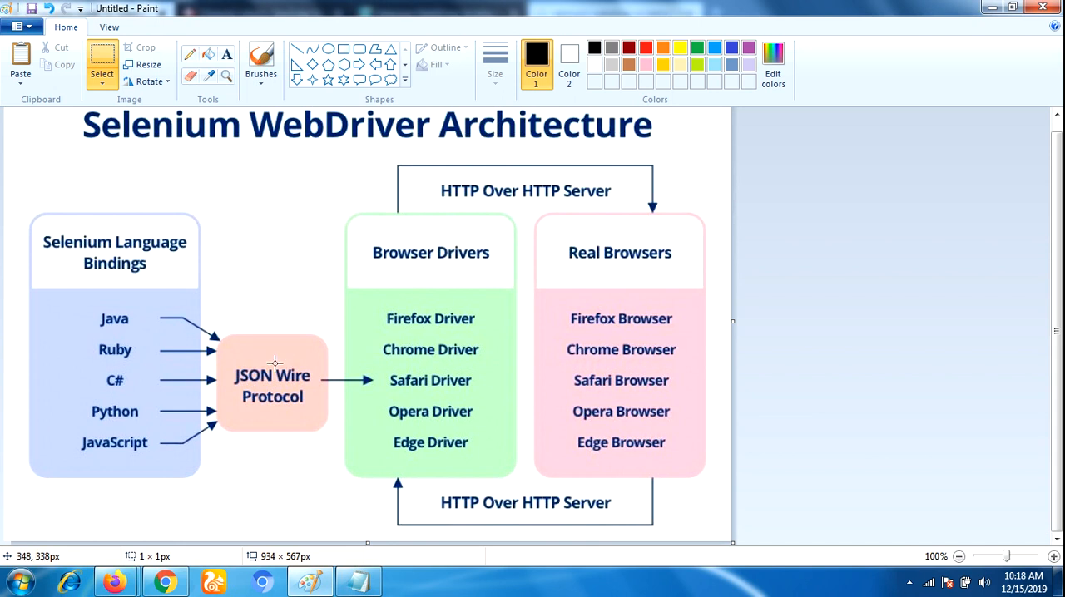
mouse_move(445, 397)
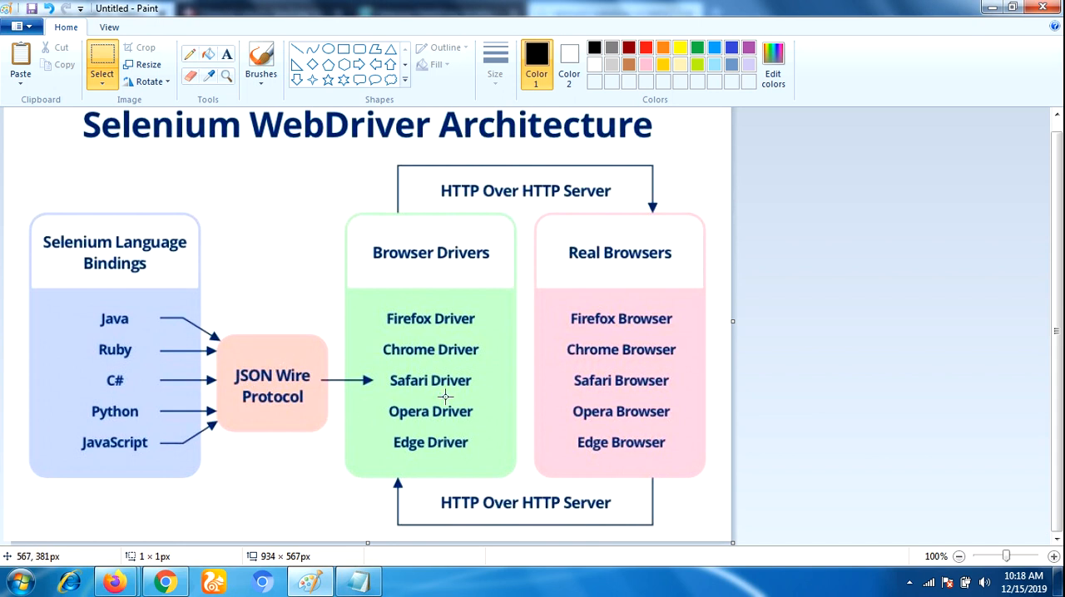
mouse_move(472, 322)
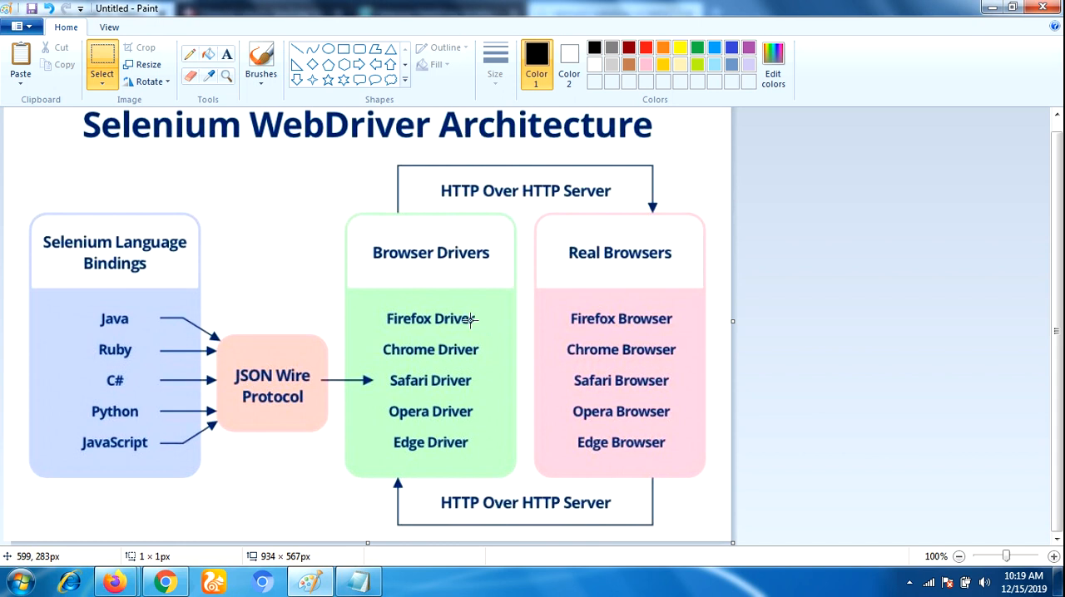
mouse_move(421, 317)
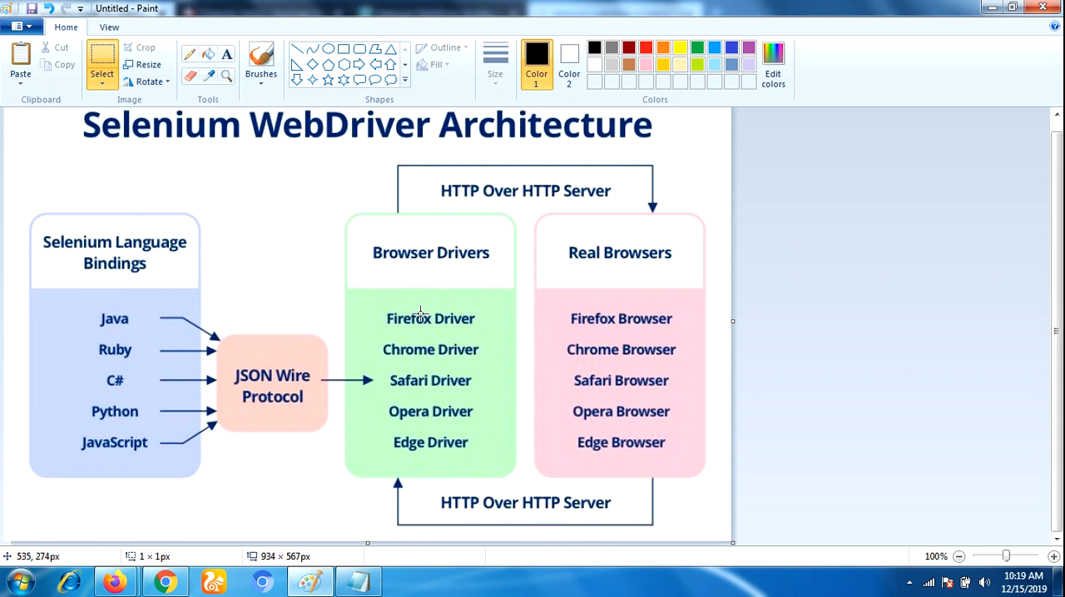
mouse_move(86, 318)
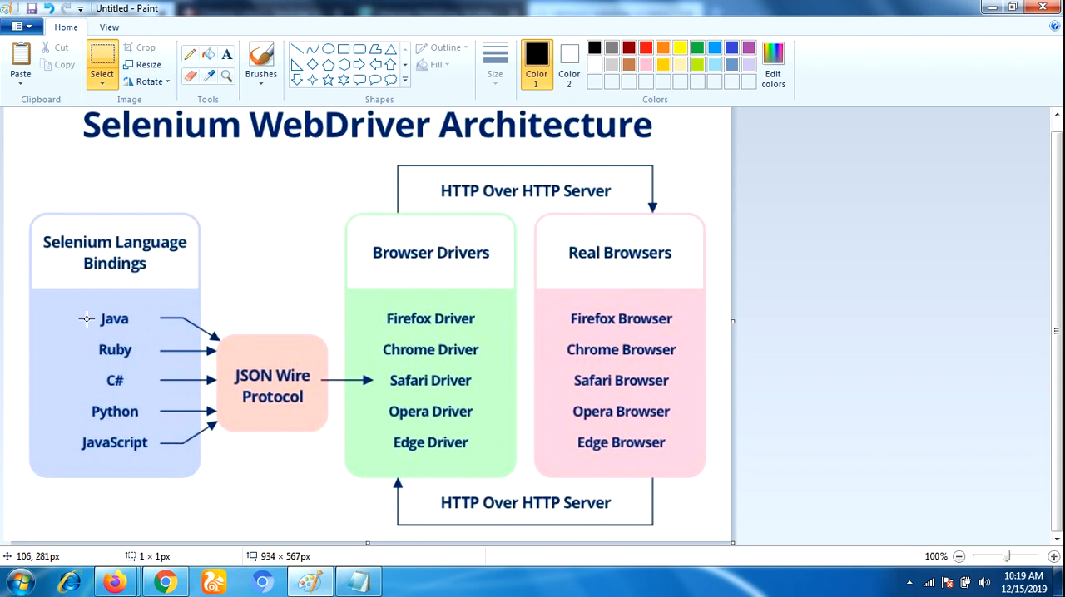
mouse_move(414, 347)
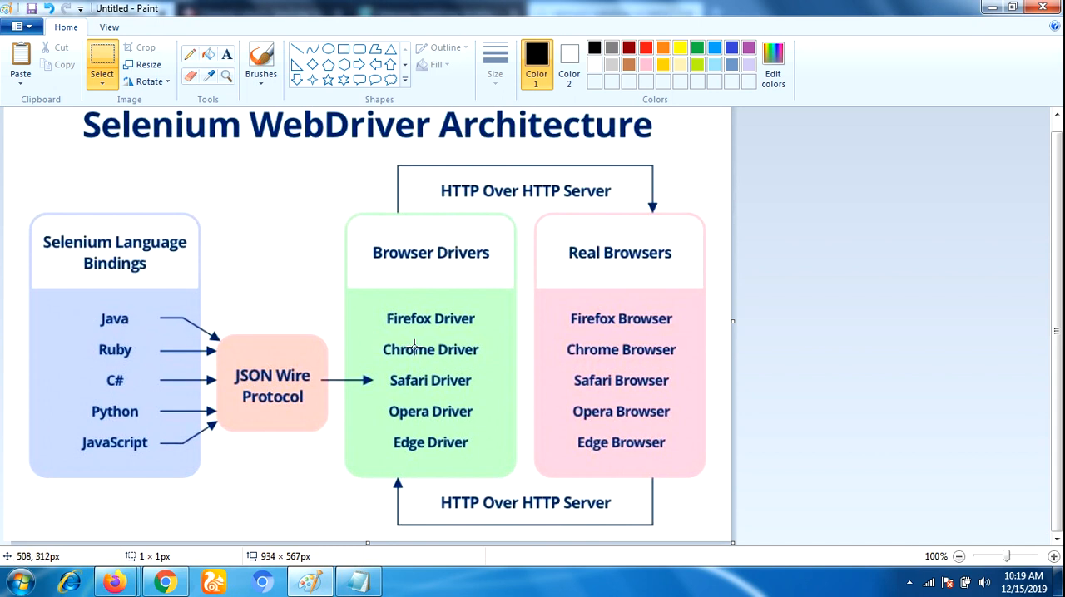
mouse_move(368, 376)
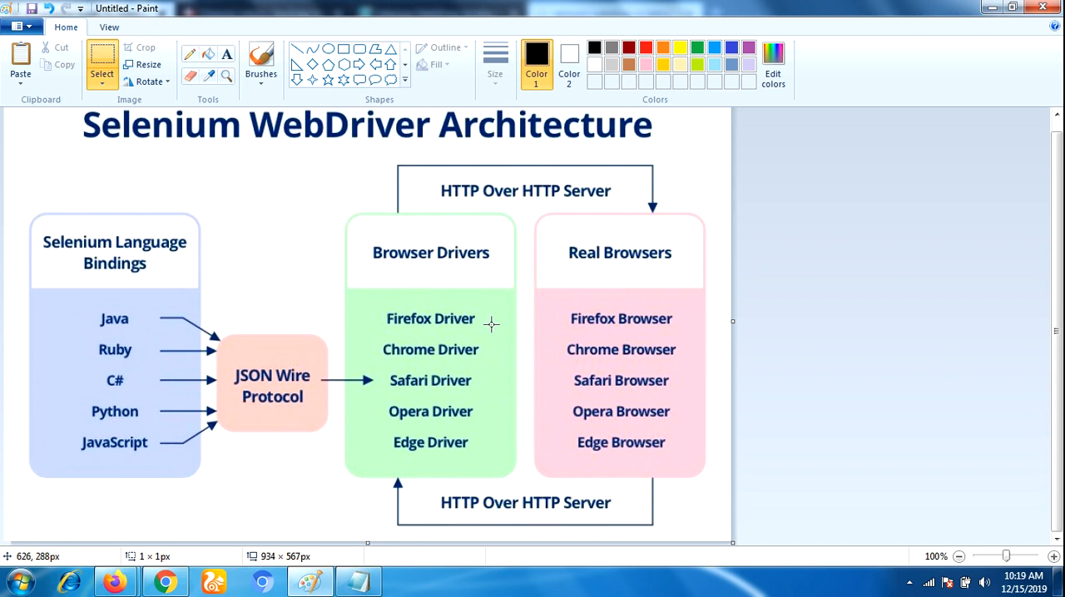
mouse_move(456, 317)
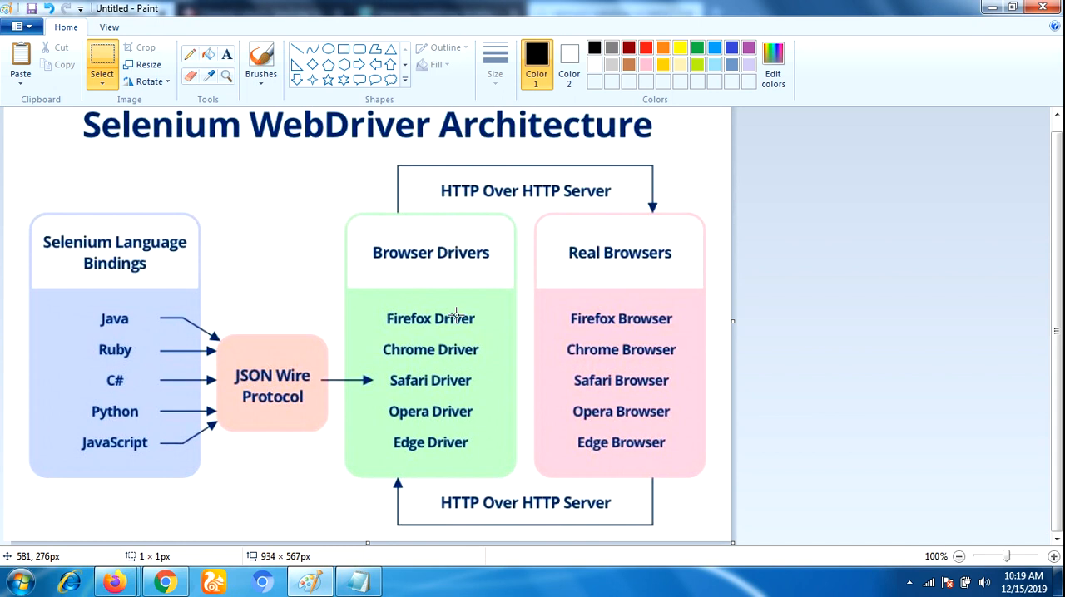
mouse_move(526, 191)
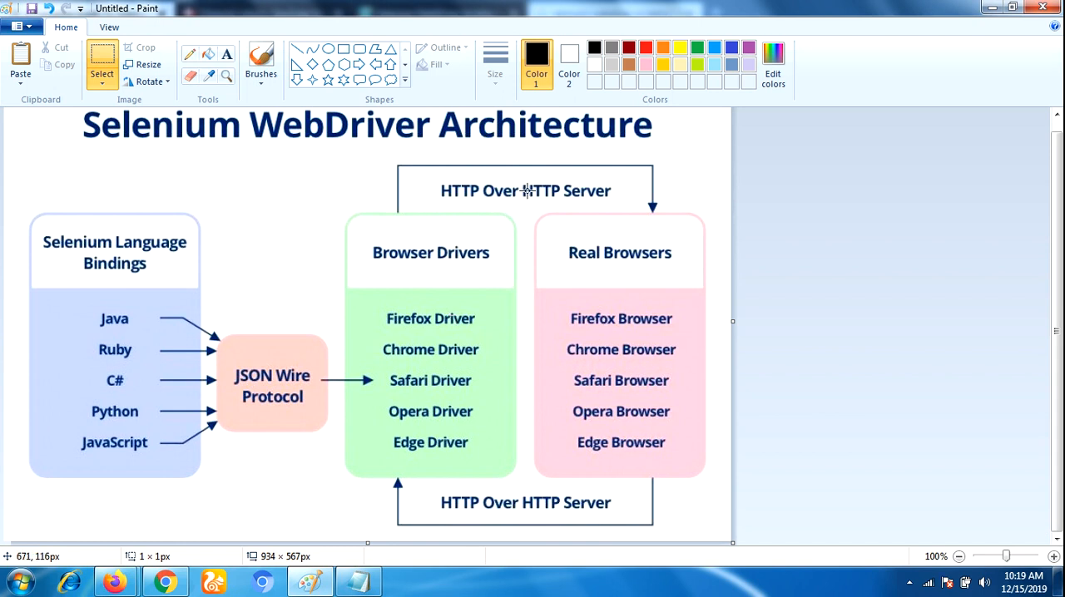
mouse_move(583, 191)
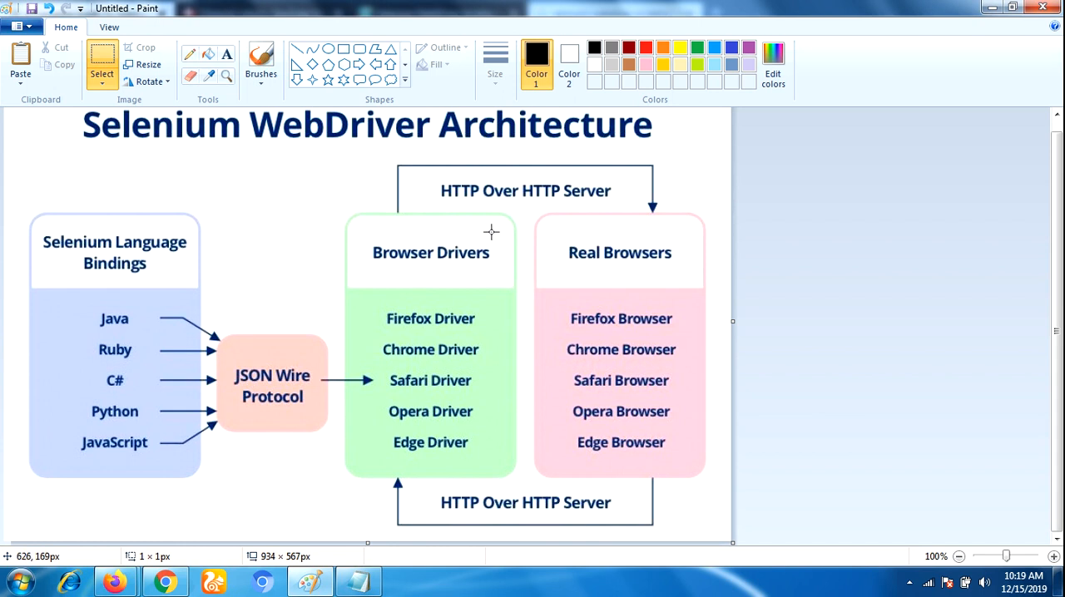
mouse_move(436, 284)
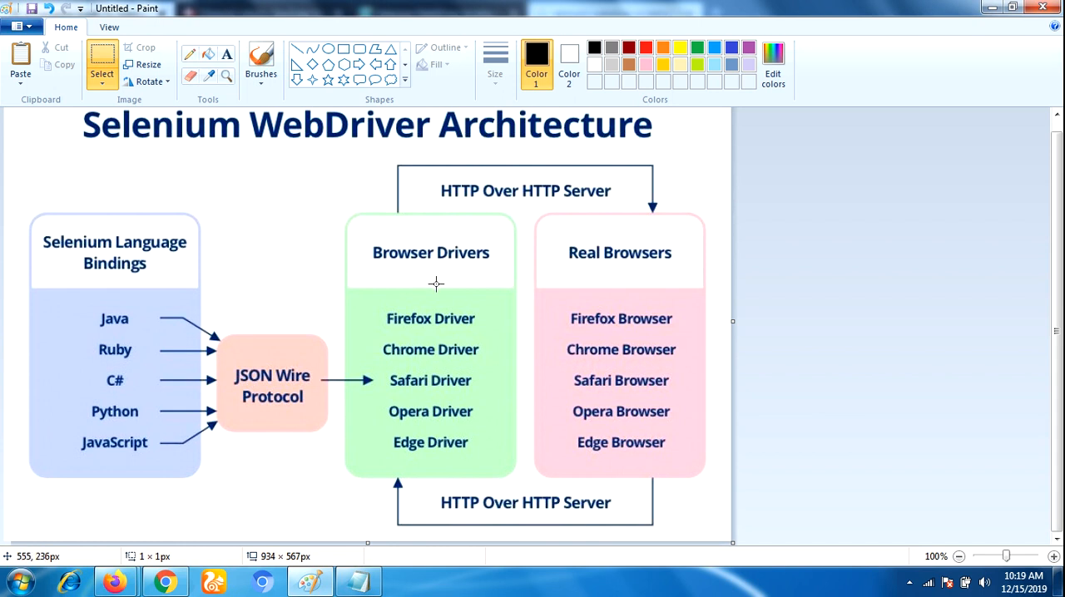
mouse_move(396, 380)
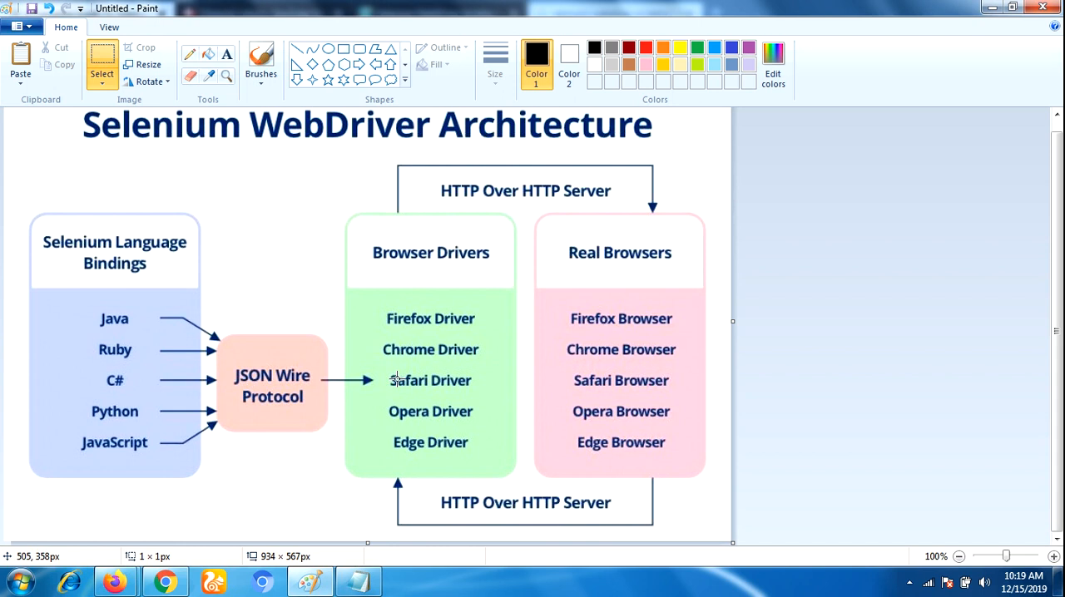
mouse_move(398, 384)
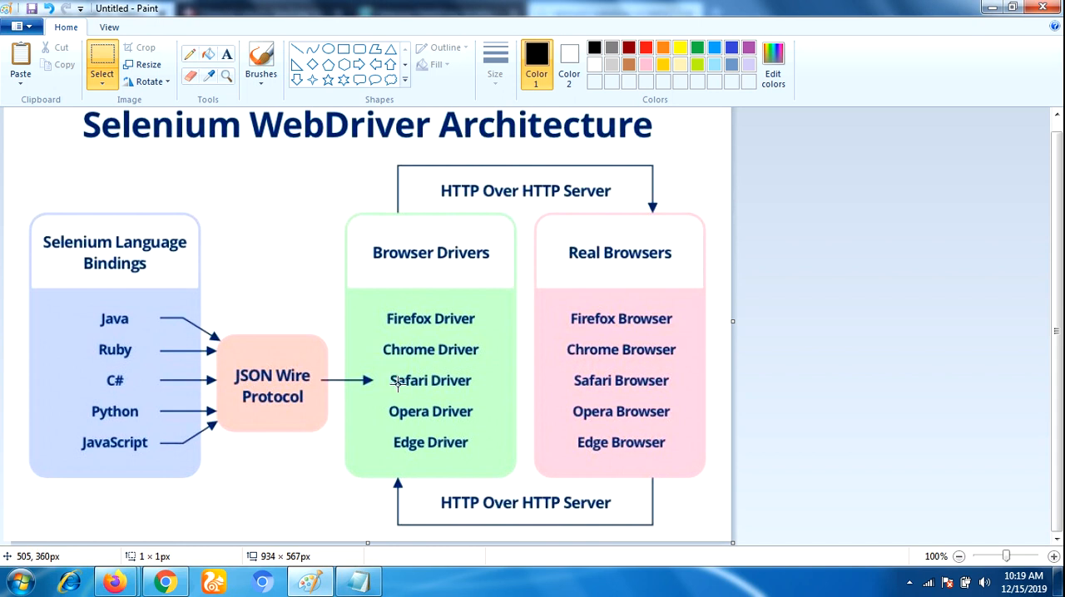
mouse_move(537, 375)
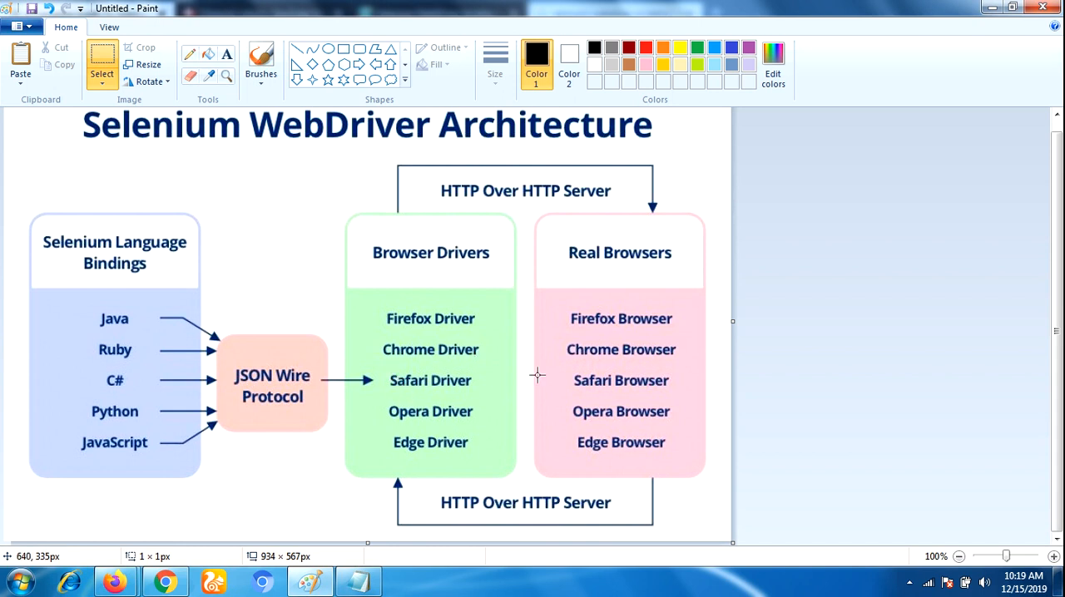
mouse_move(495, 281)
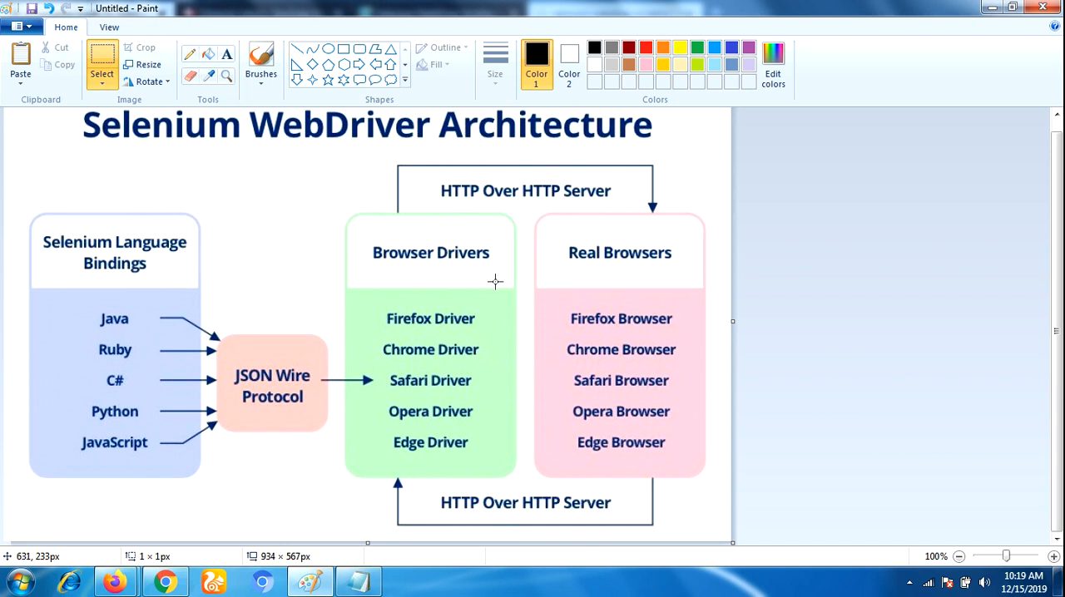
mouse_move(437, 286)
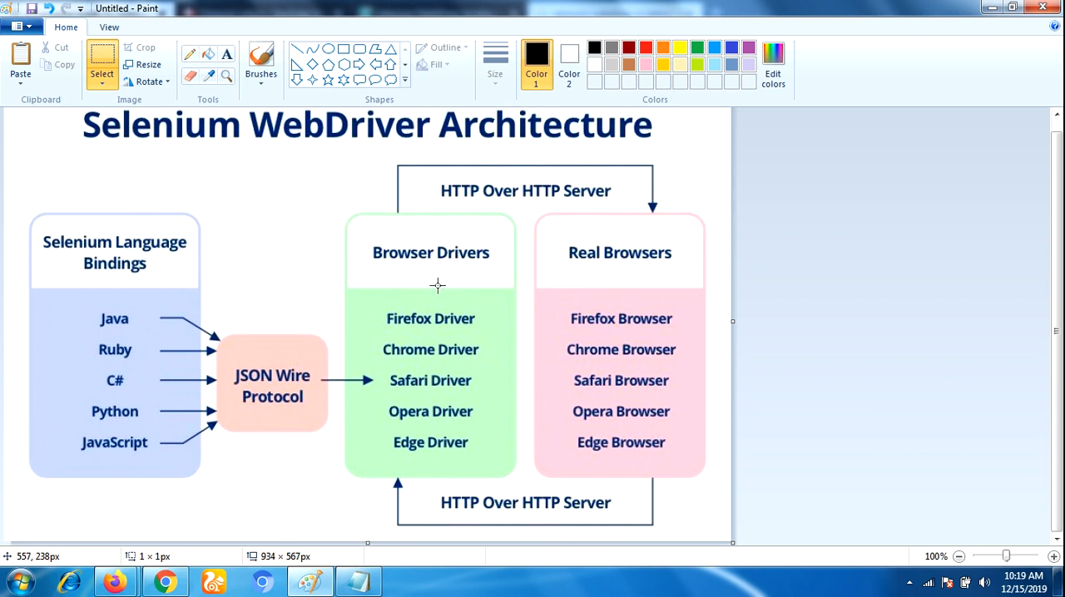
mouse_move(448, 345)
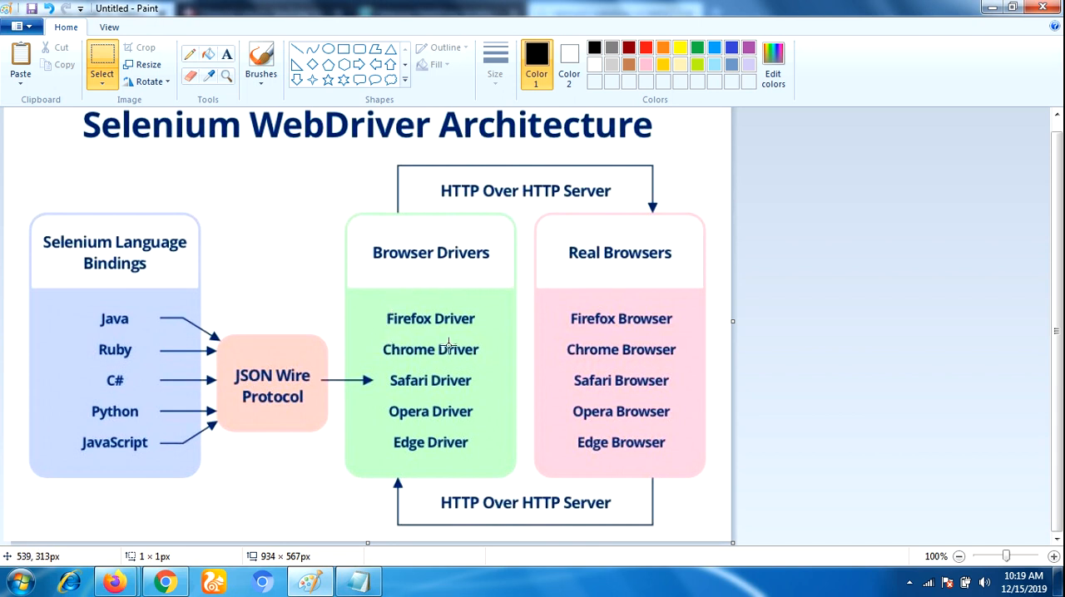
mouse_move(385, 320)
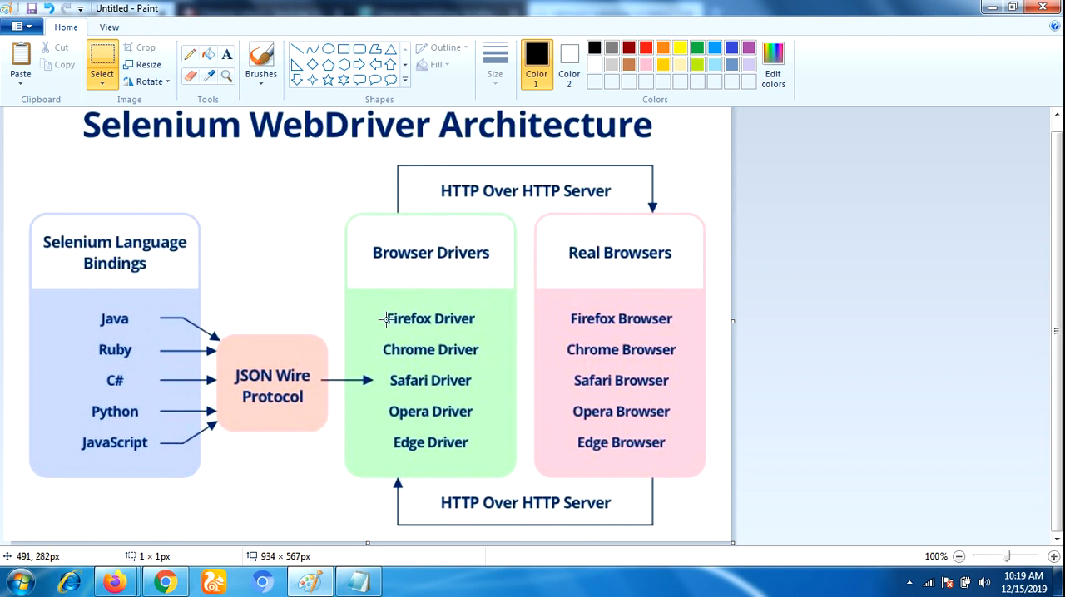
mouse_move(443, 301)
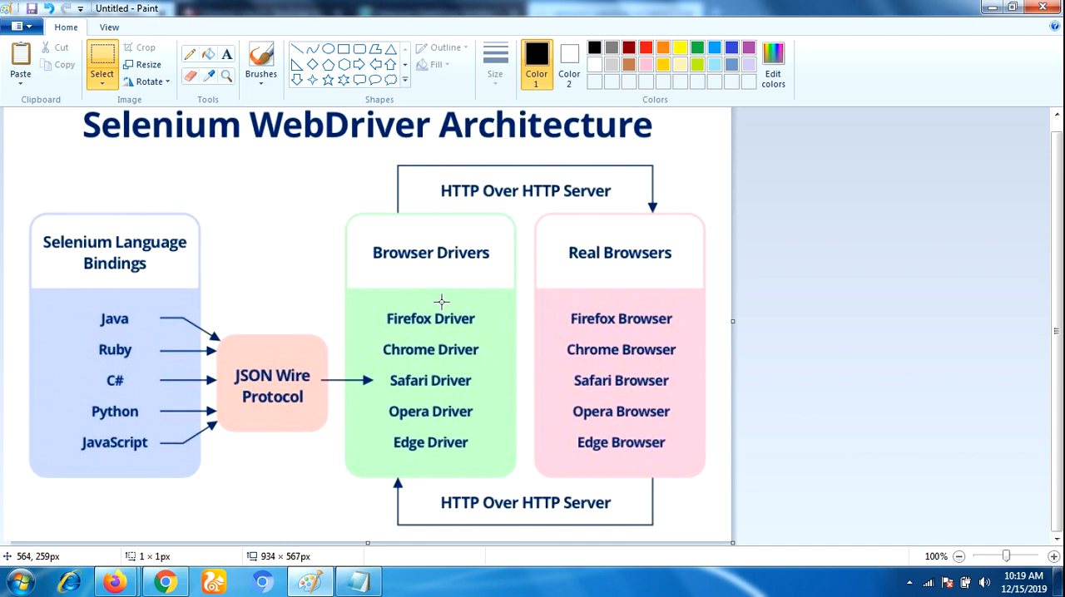
mouse_move(530, 327)
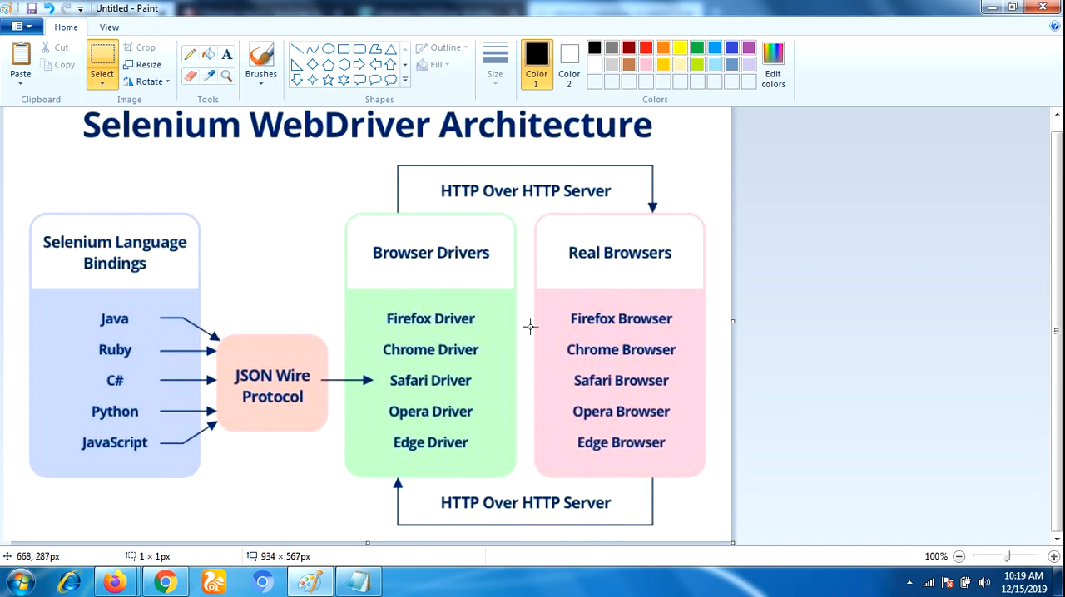
mouse_move(688, 329)
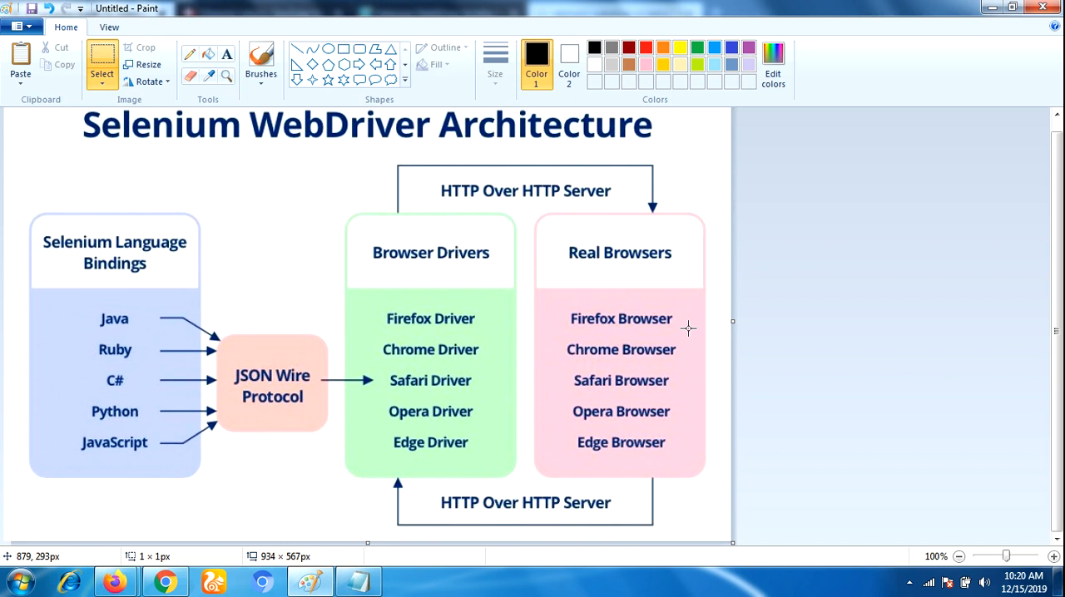
mouse_move(716, 336)
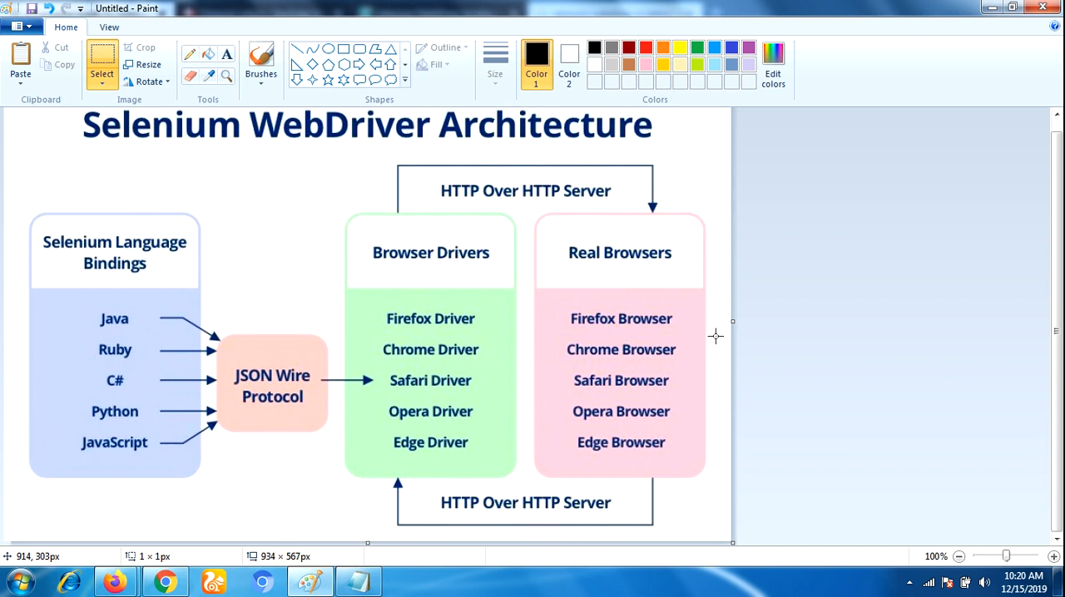
mouse_move(681, 301)
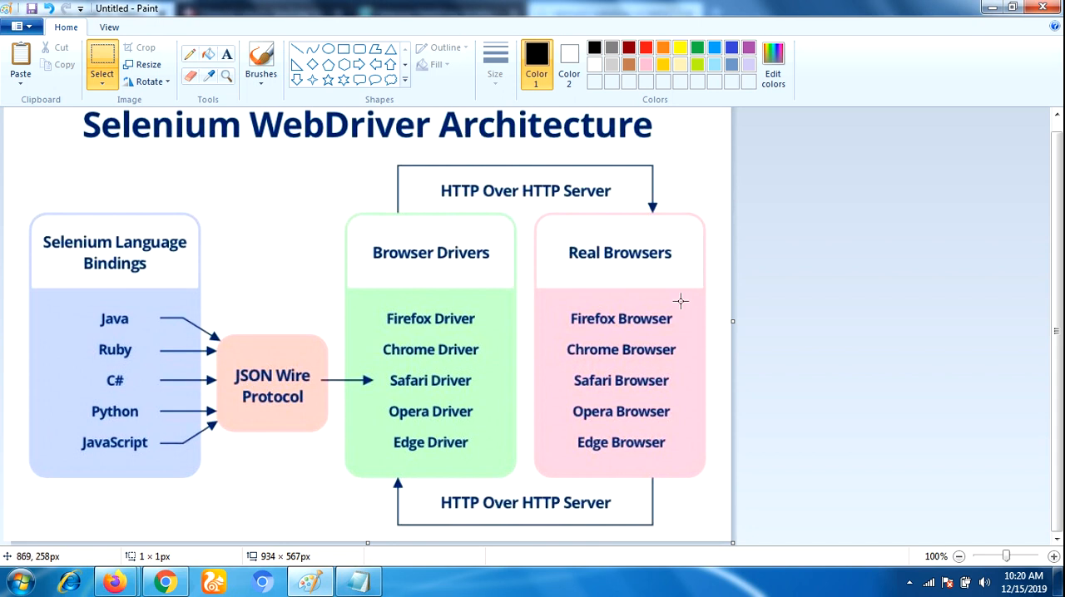
mouse_move(599, 275)
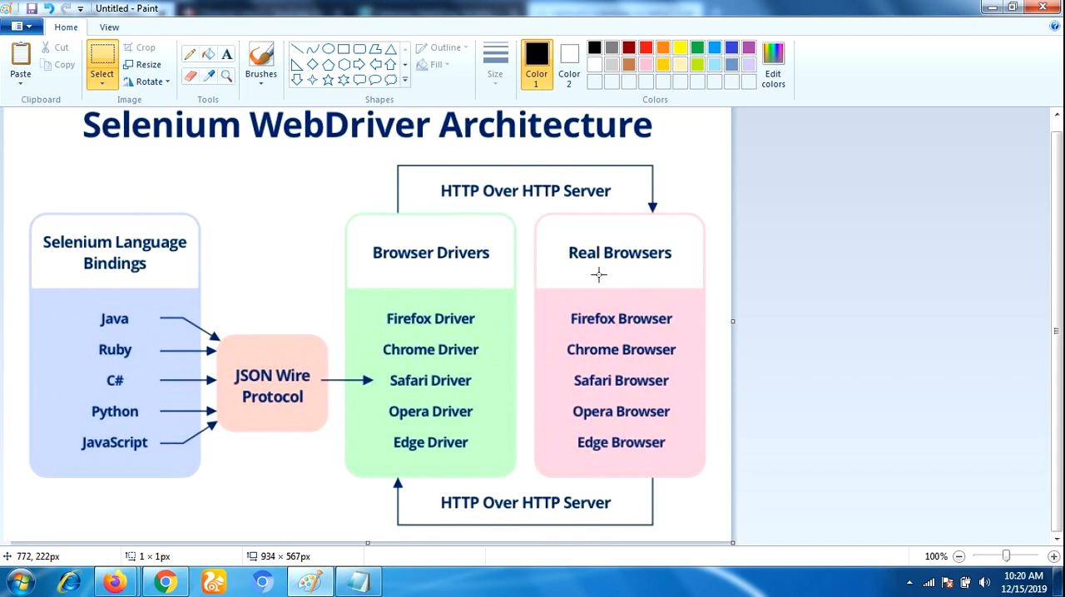
mouse_move(643, 380)
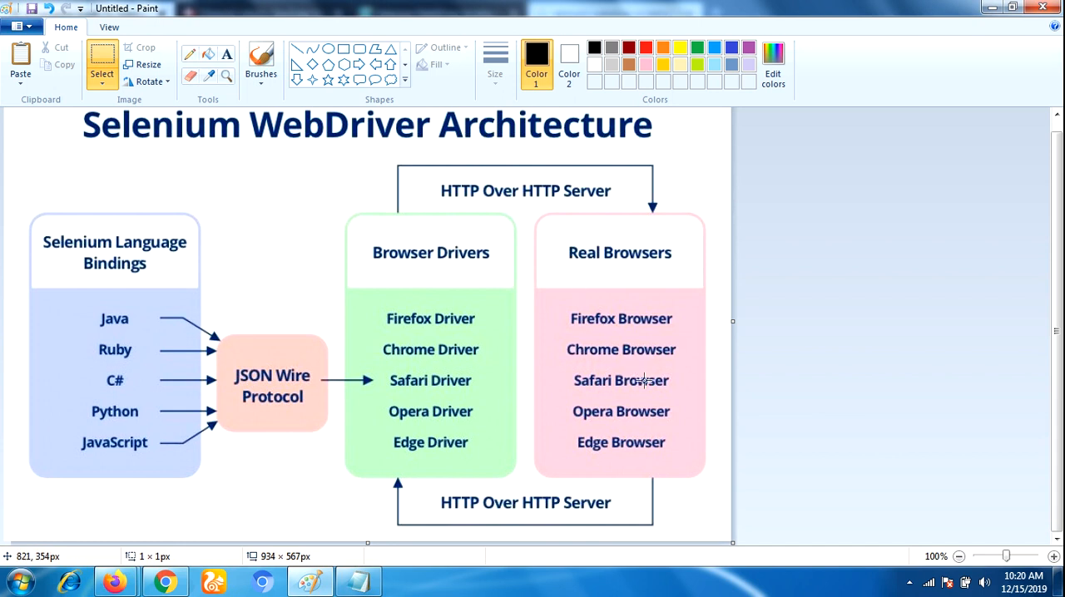
mouse_move(648, 484)
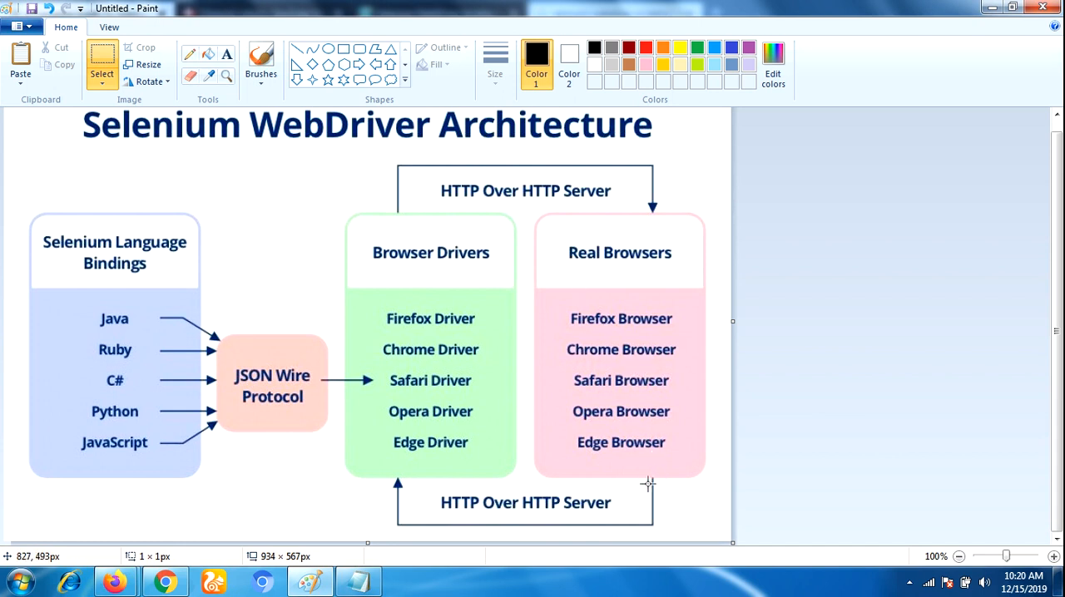
mouse_move(245, 428)
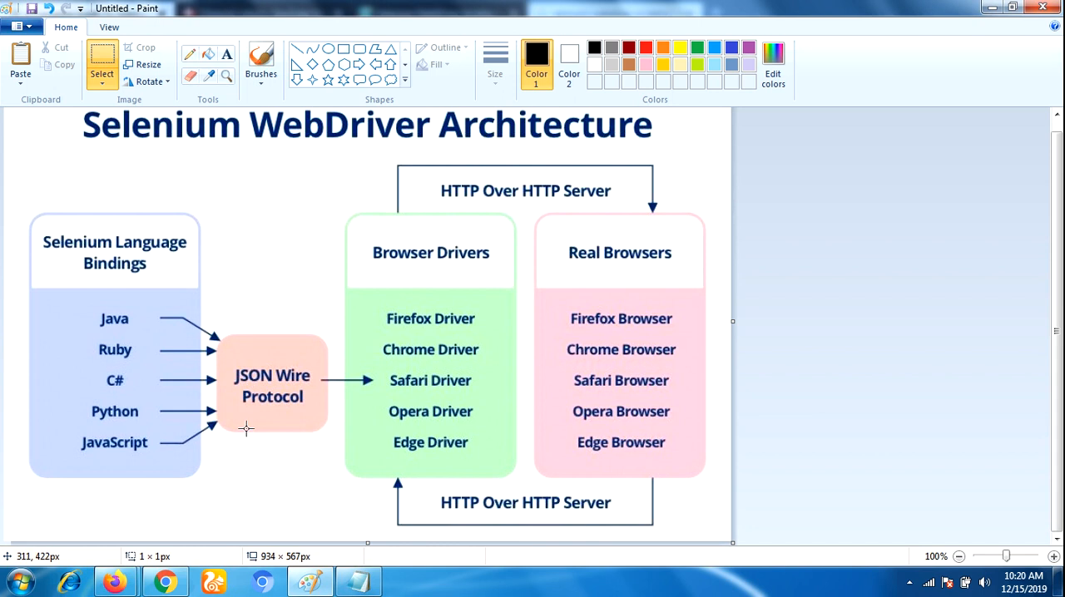
mouse_move(354, 404)
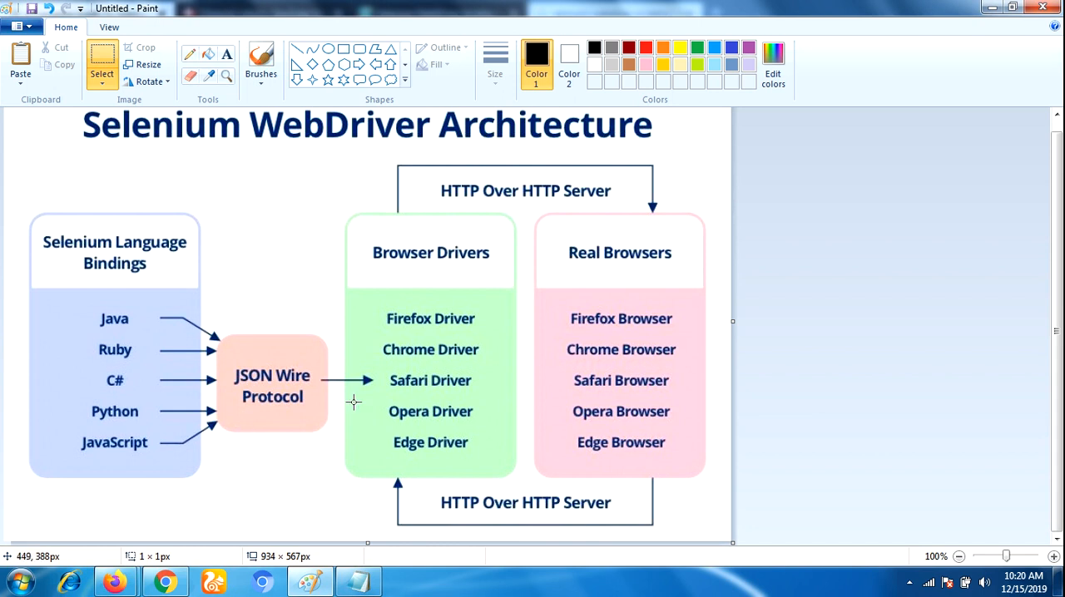
mouse_move(396, 349)
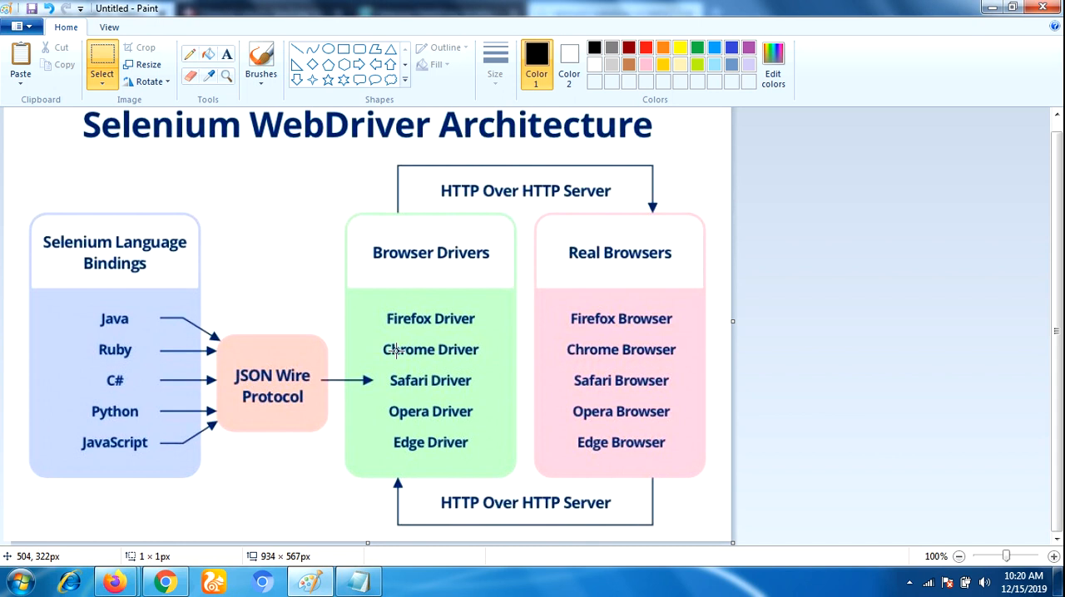
mouse_move(339, 170)
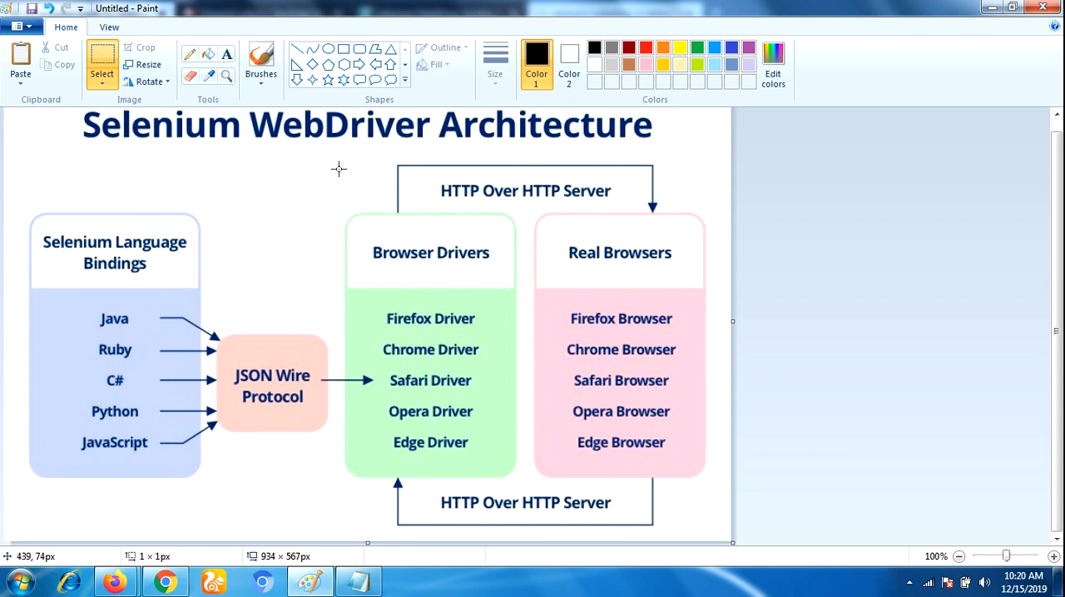
mouse_move(76, 407)
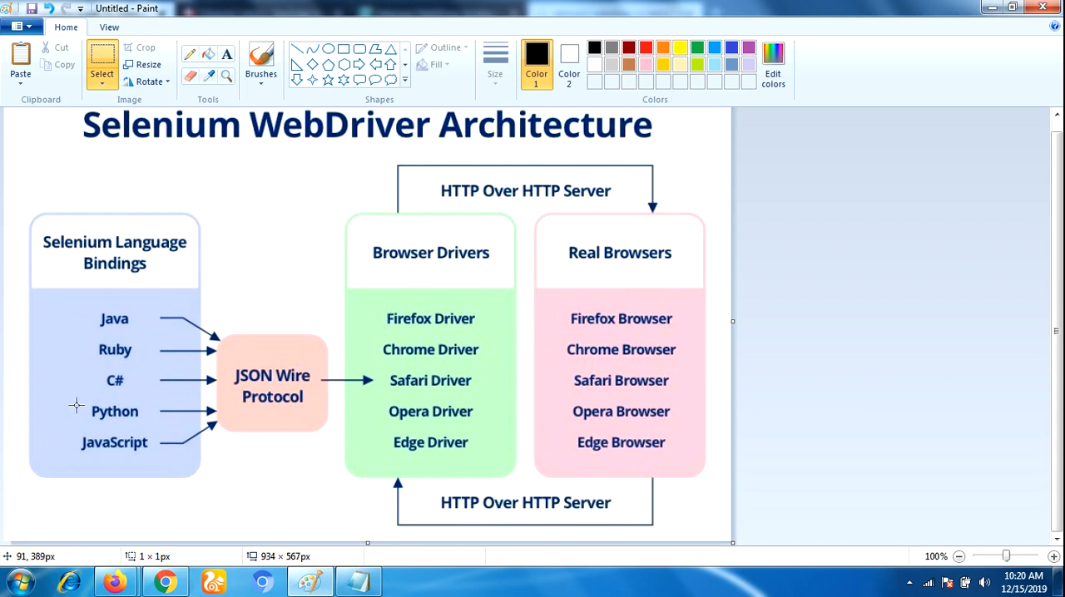
mouse_move(111, 293)
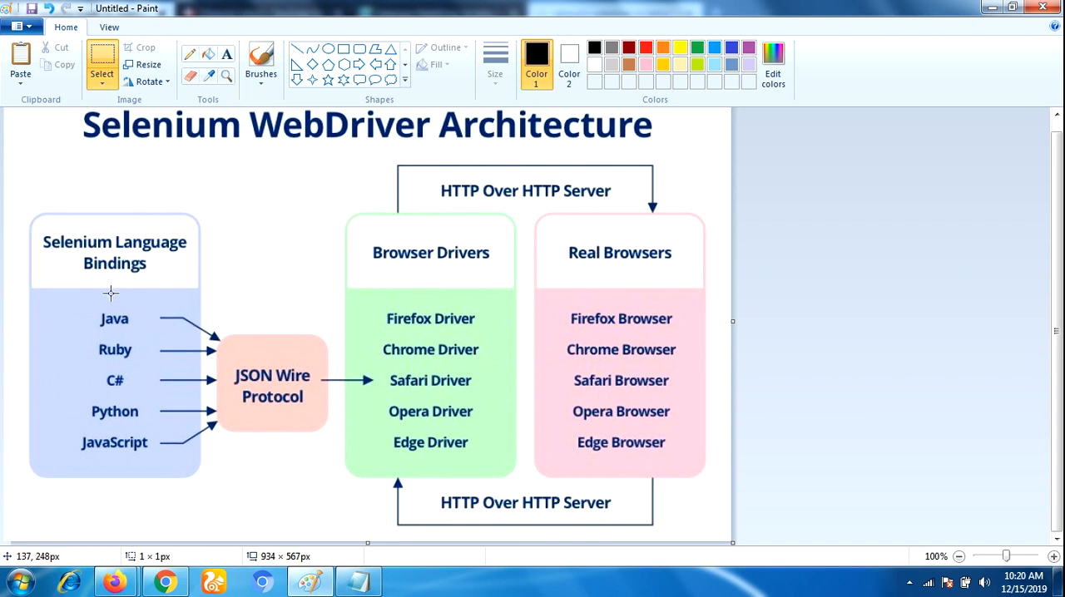
mouse_move(89, 319)
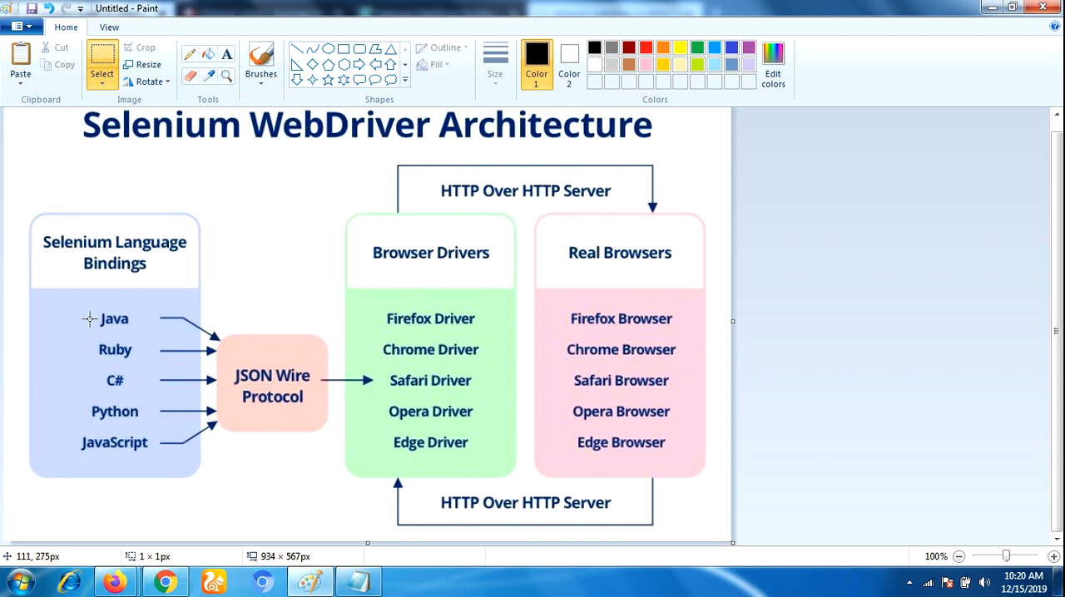
mouse_move(133, 325)
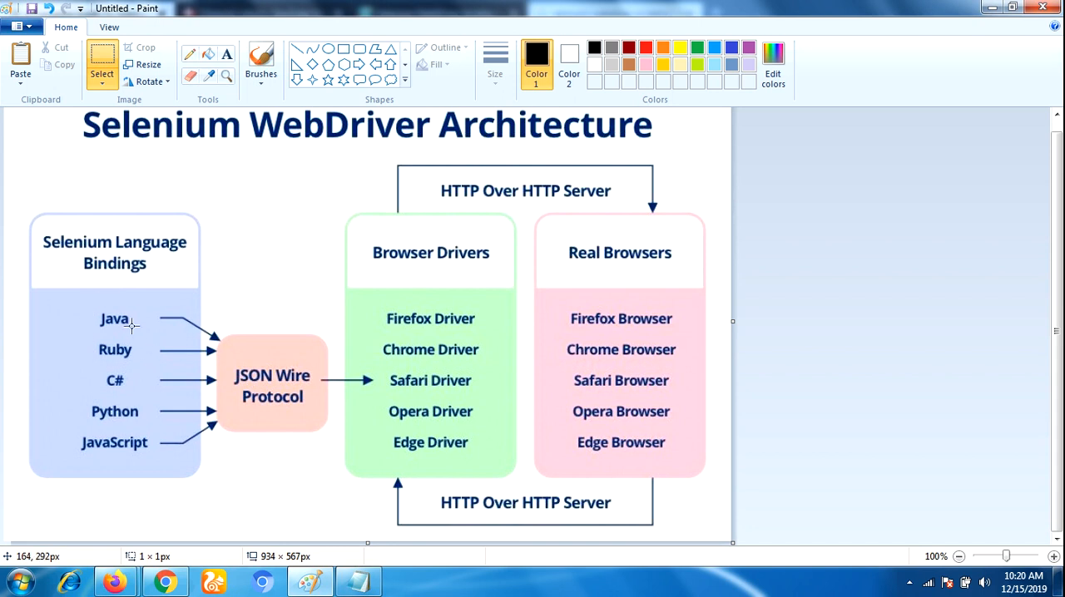
mouse_move(180, 325)
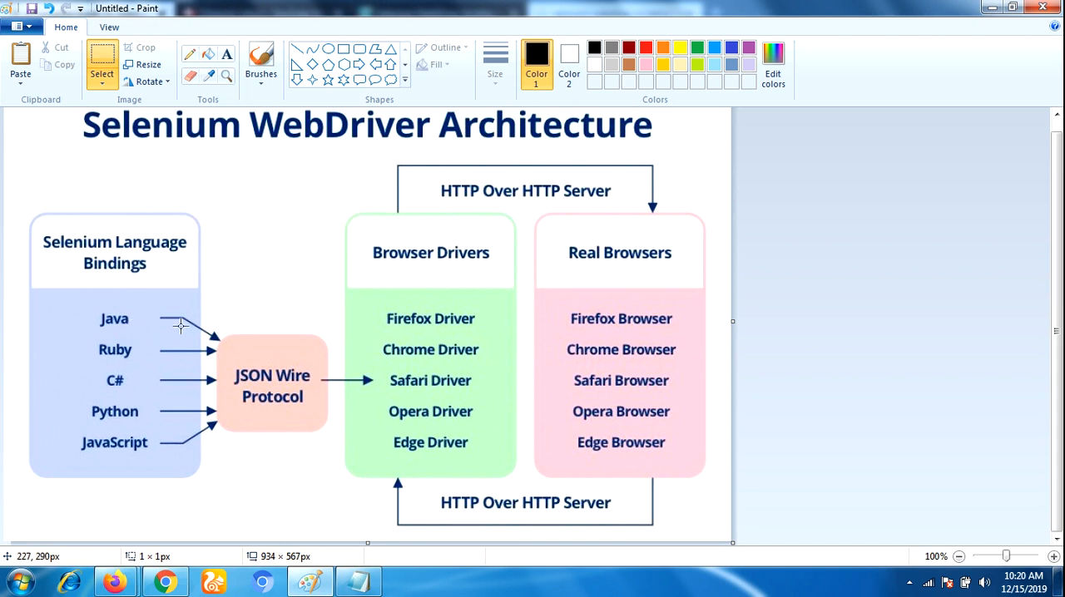
mouse_move(182, 317)
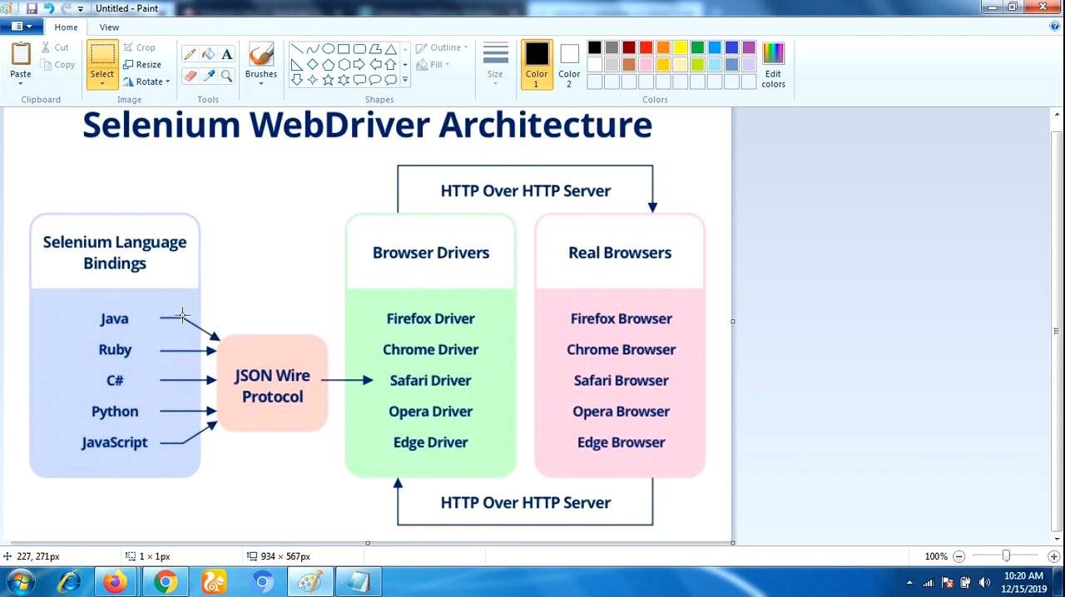
mouse_move(297, 320)
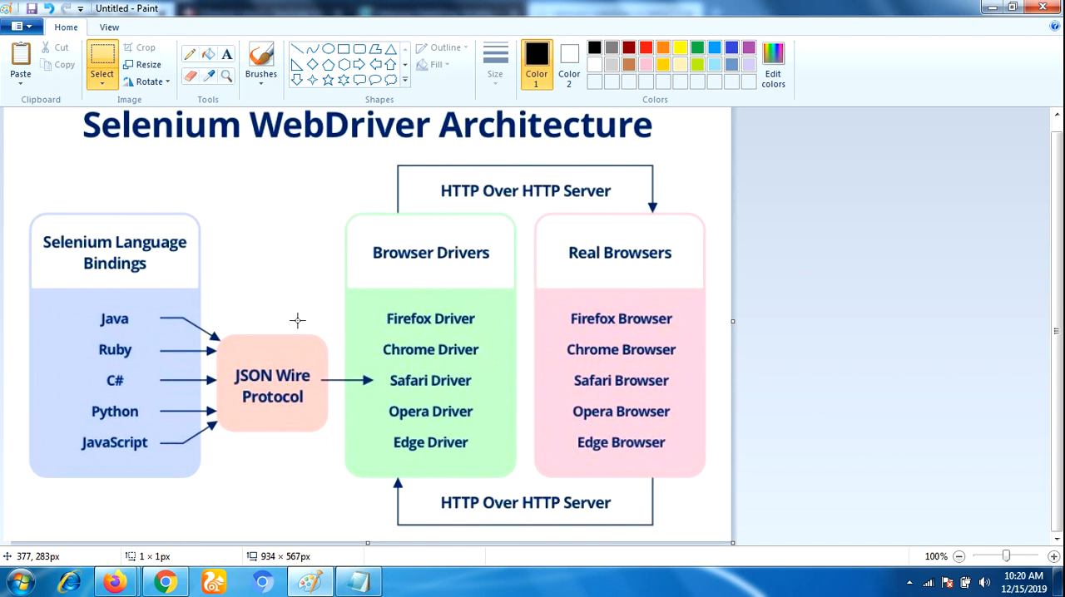
mouse_move(323, 426)
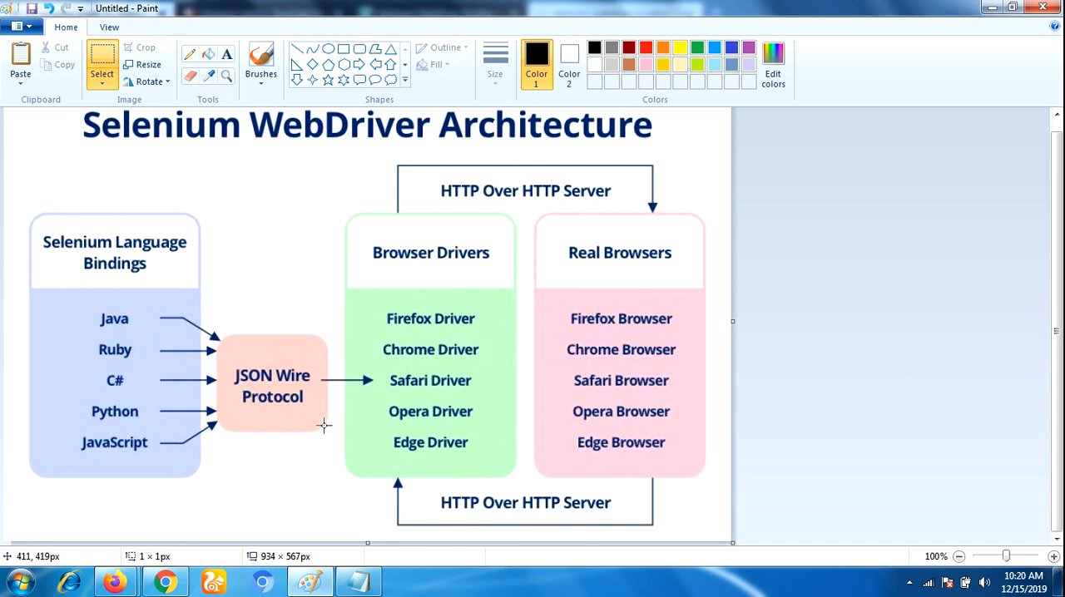
mouse_move(288, 350)
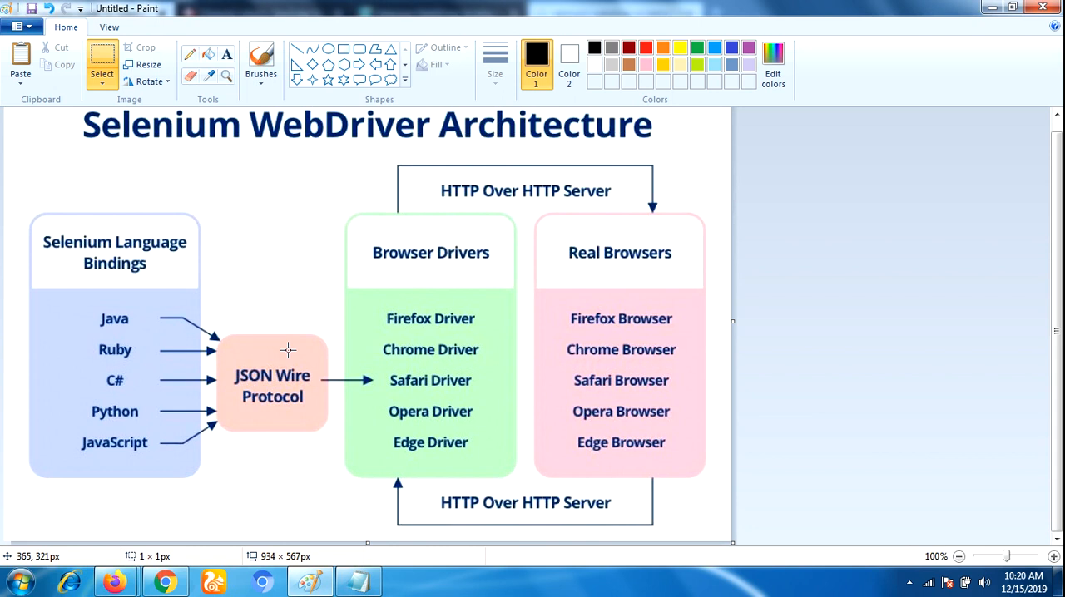
mouse_move(595, 285)
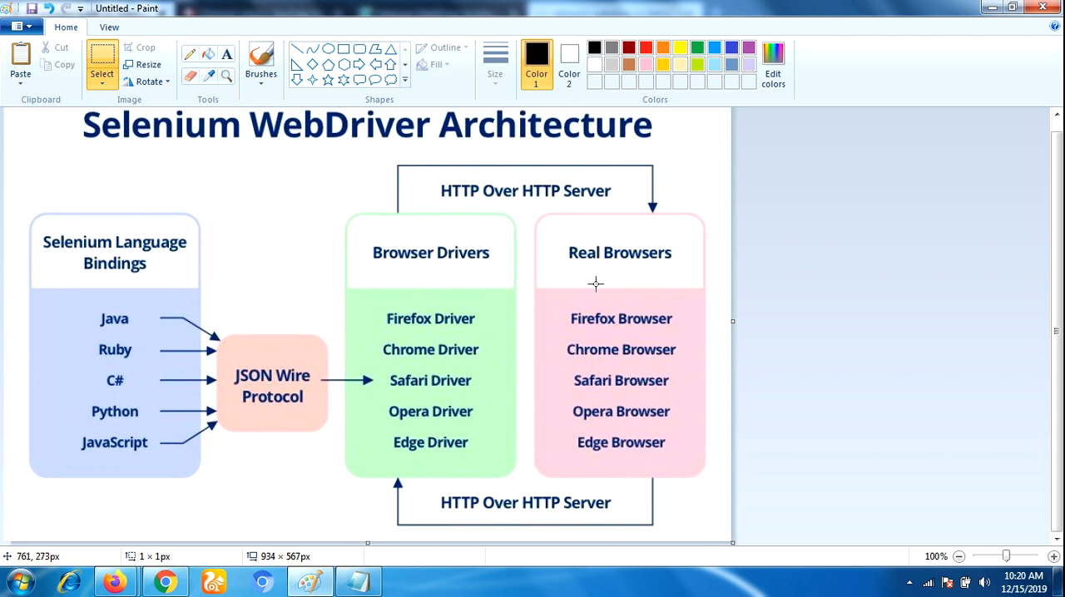
mouse_move(357, 327)
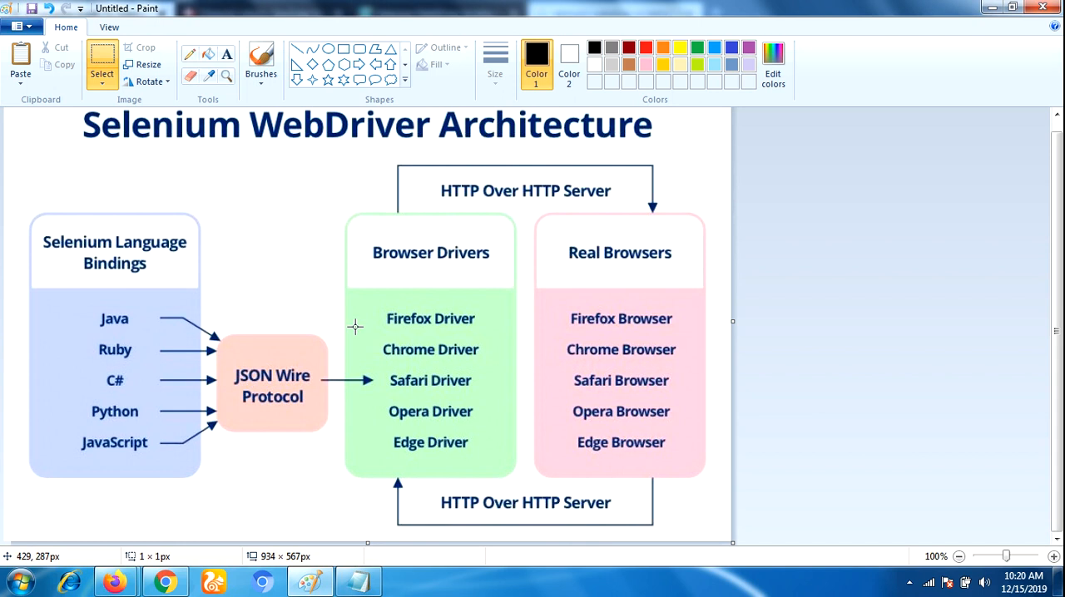
mouse_move(375, 275)
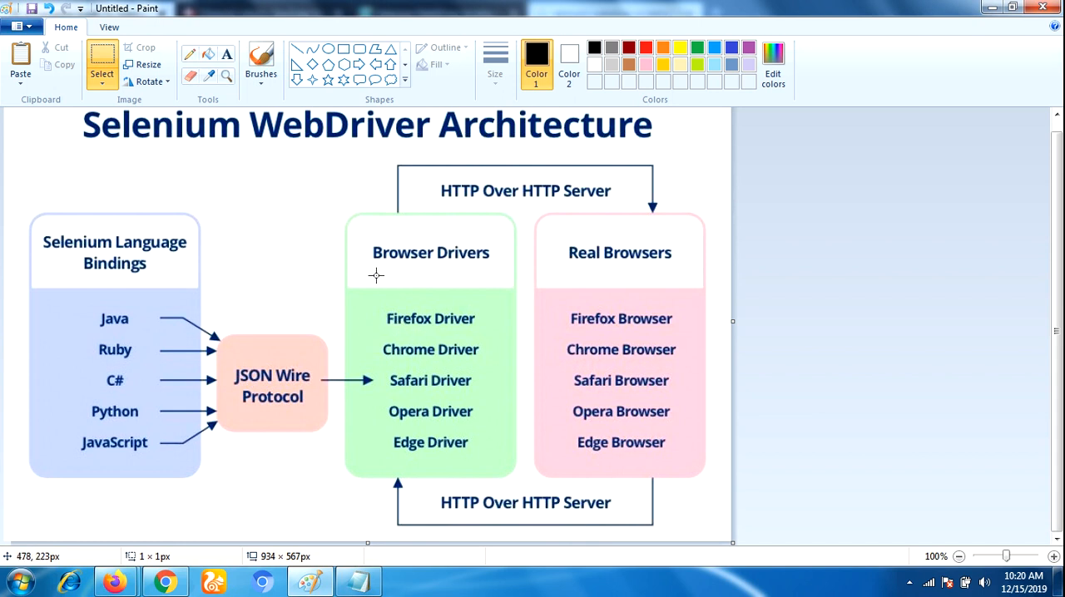
mouse_move(407, 324)
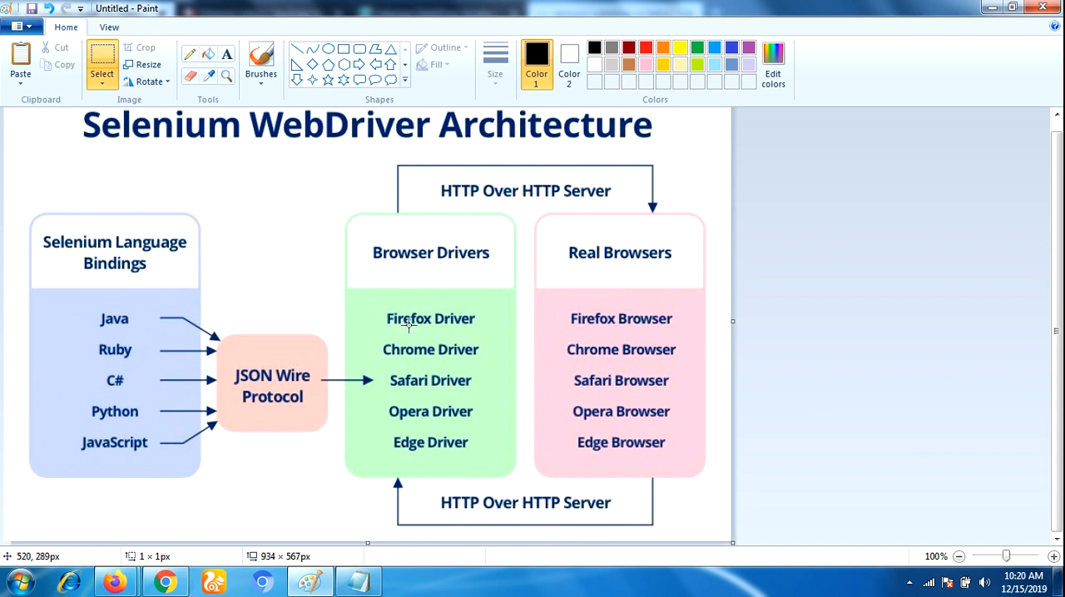
mouse_move(399, 332)
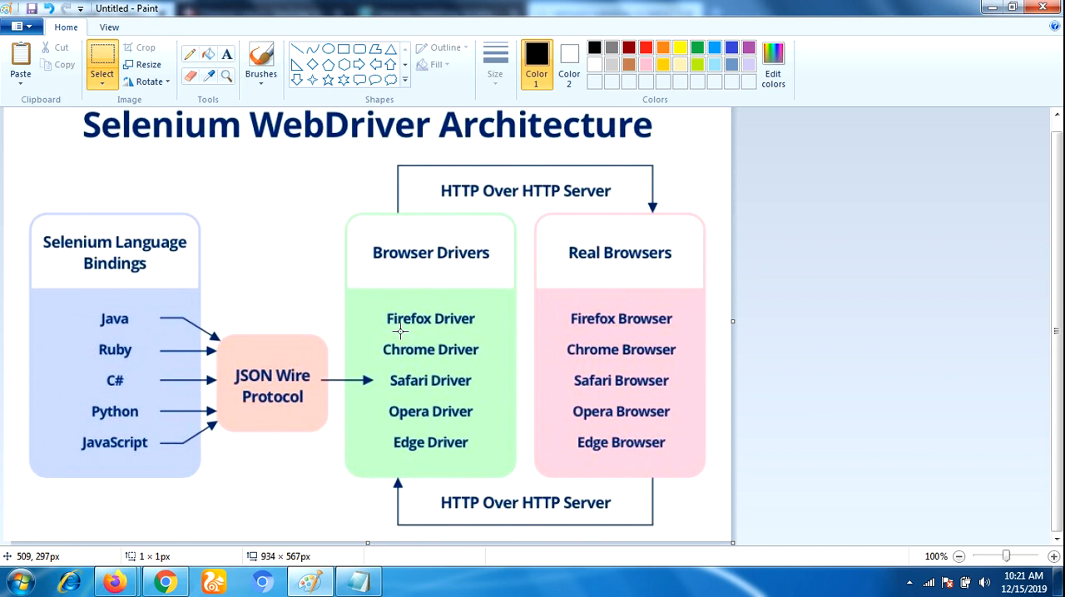
mouse_move(655, 315)
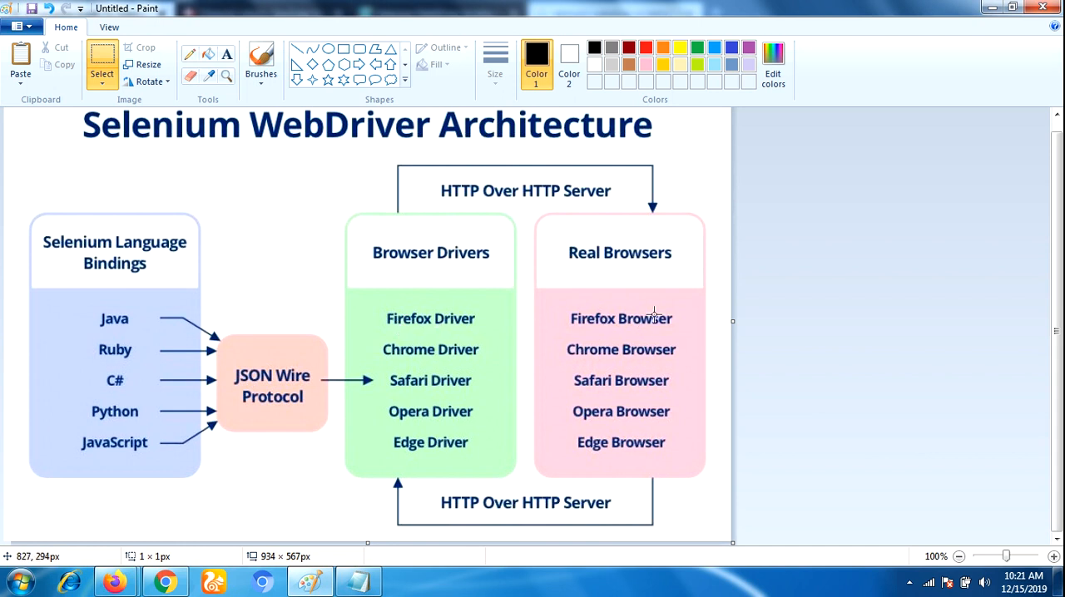
mouse_move(637, 325)
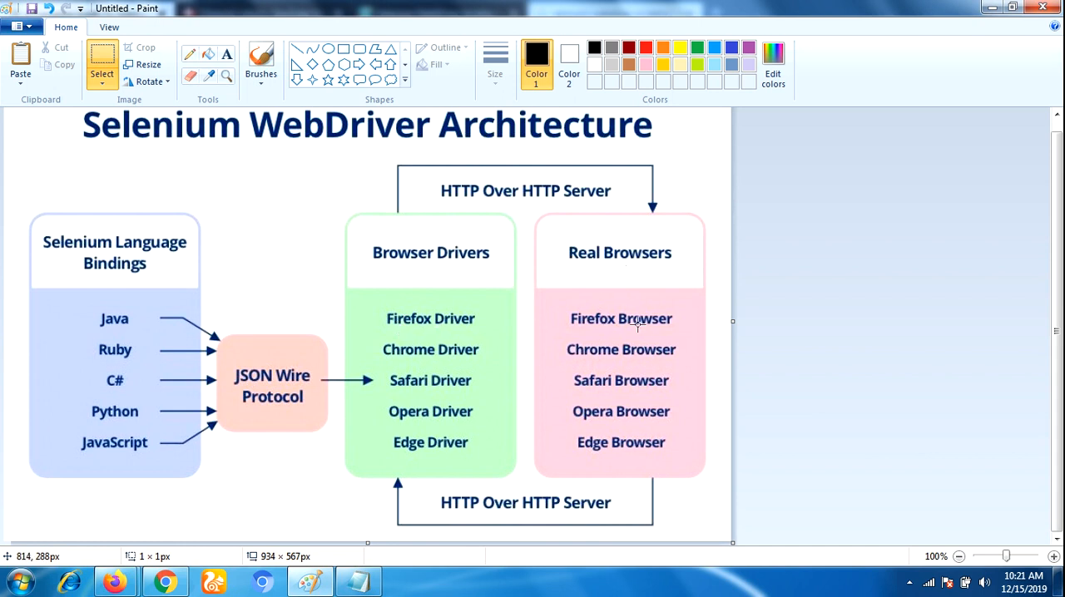
mouse_move(684, 330)
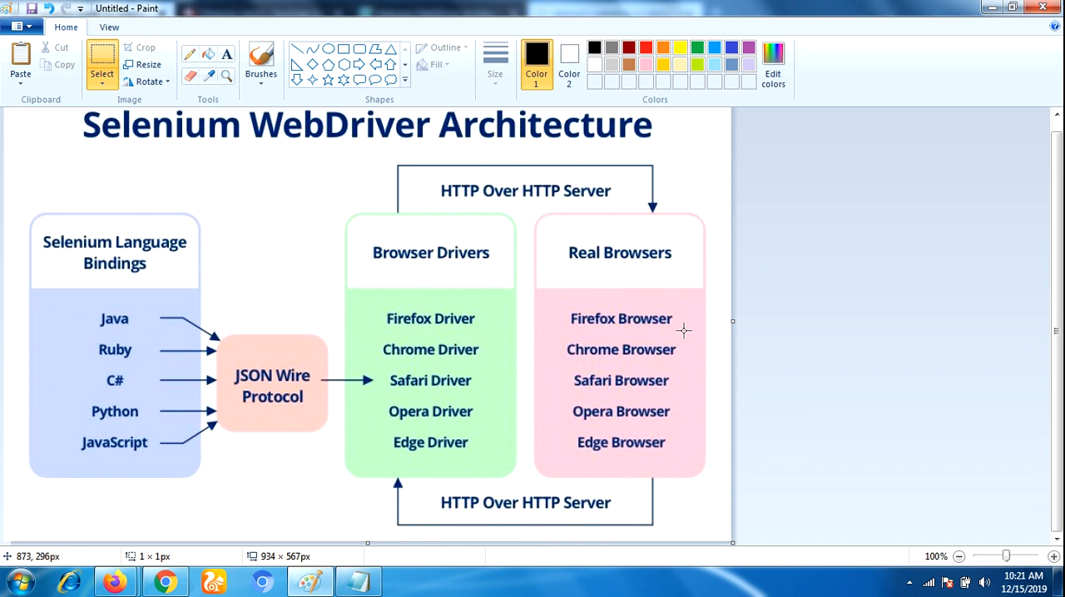
mouse_move(680, 326)
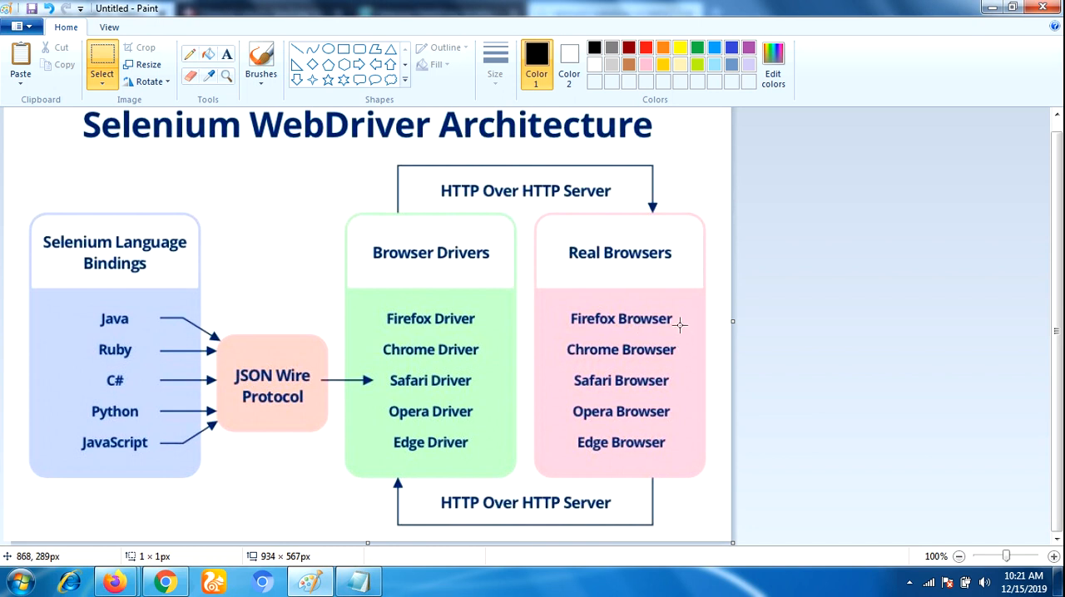
mouse_move(649, 308)
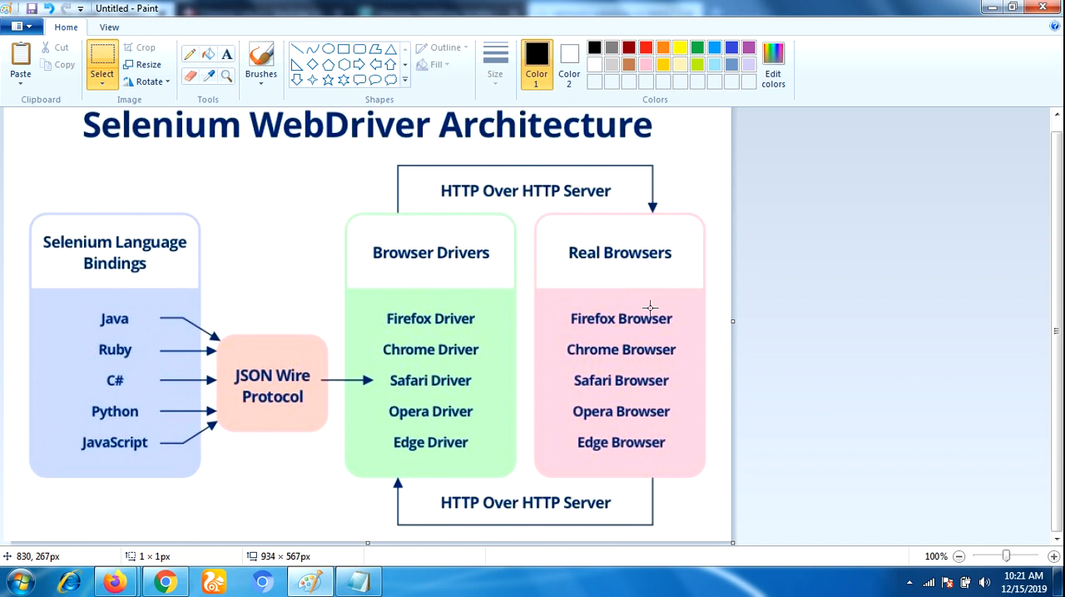
mouse_move(599, 265)
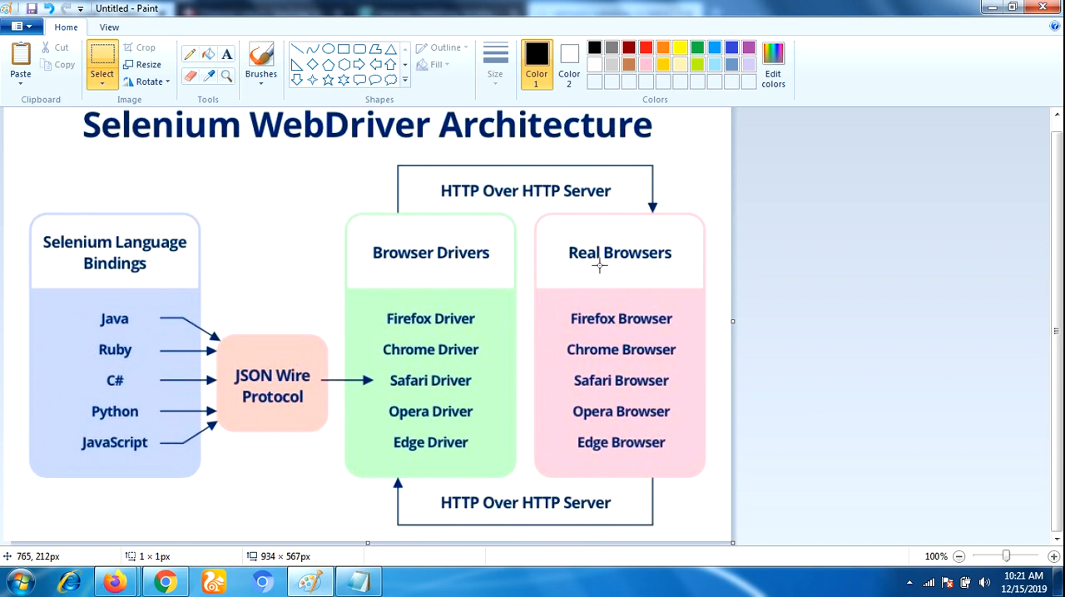
mouse_move(696, 253)
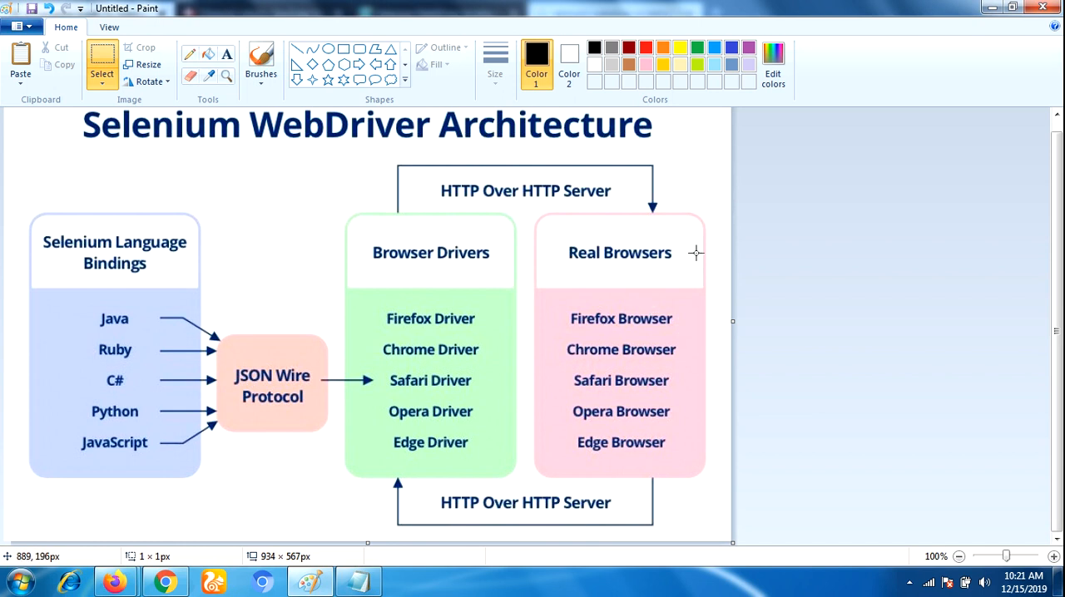